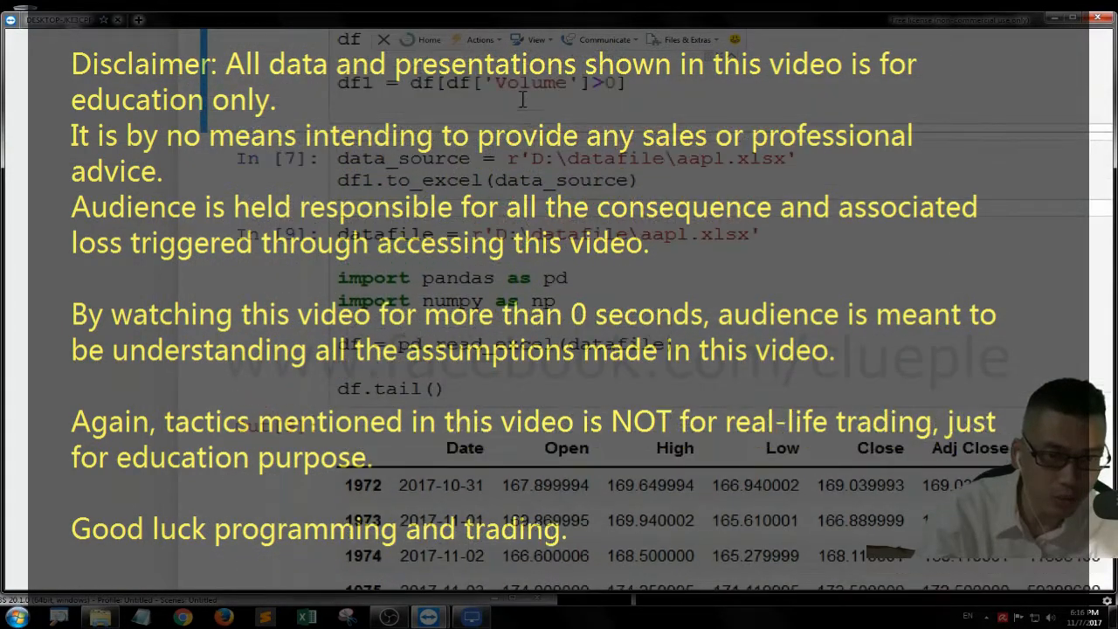
- Run all cells from the Cell menu to reload the AAPL data and show its last rows
scroll(up, 3)
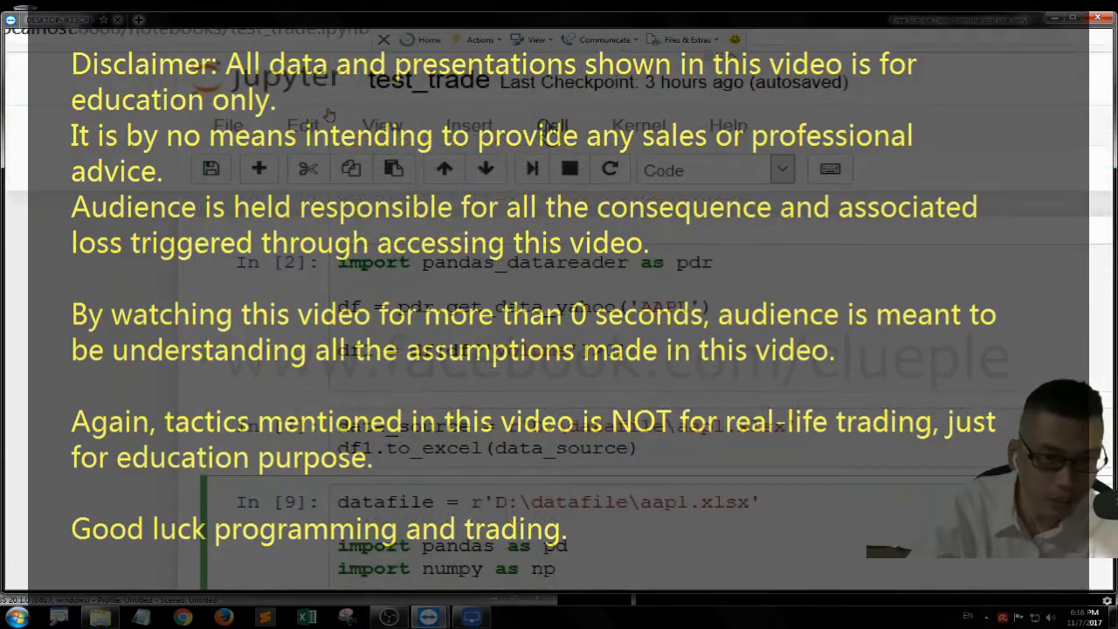
click(552, 125)
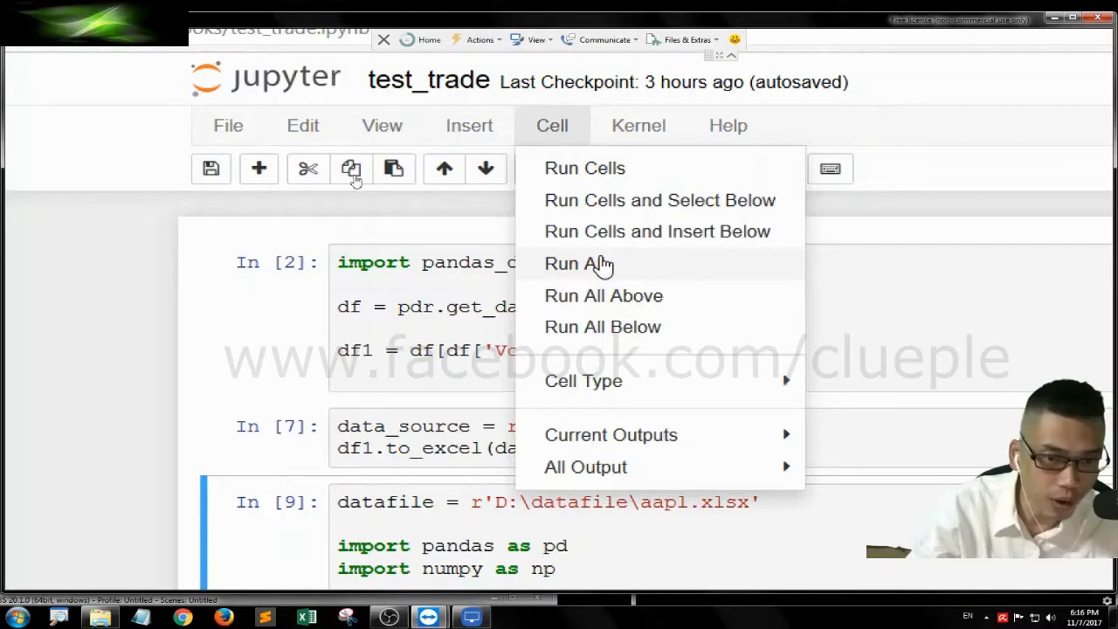
click(577, 263)
text(df)
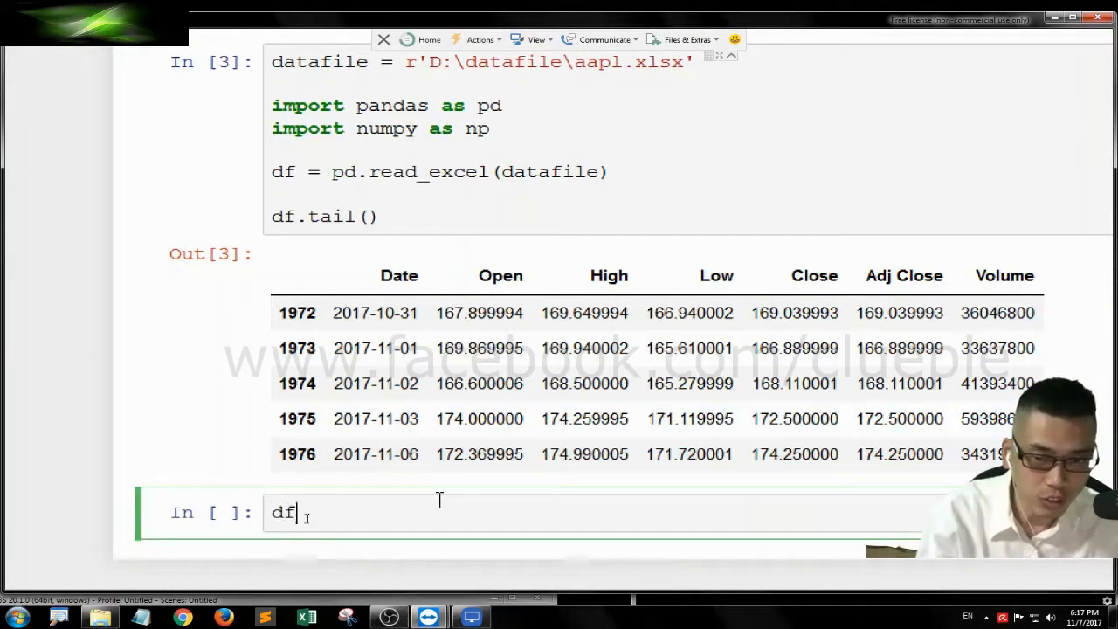
- Show the first AAPL rows with df.head(), then select that code for deletion
text(.head()
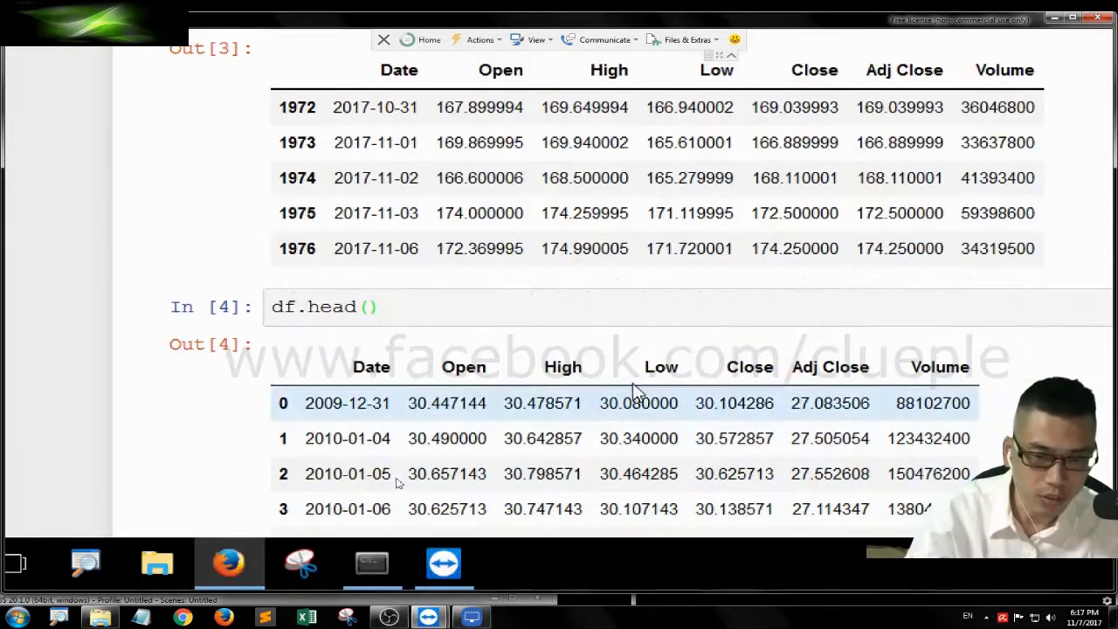
click(323, 307)
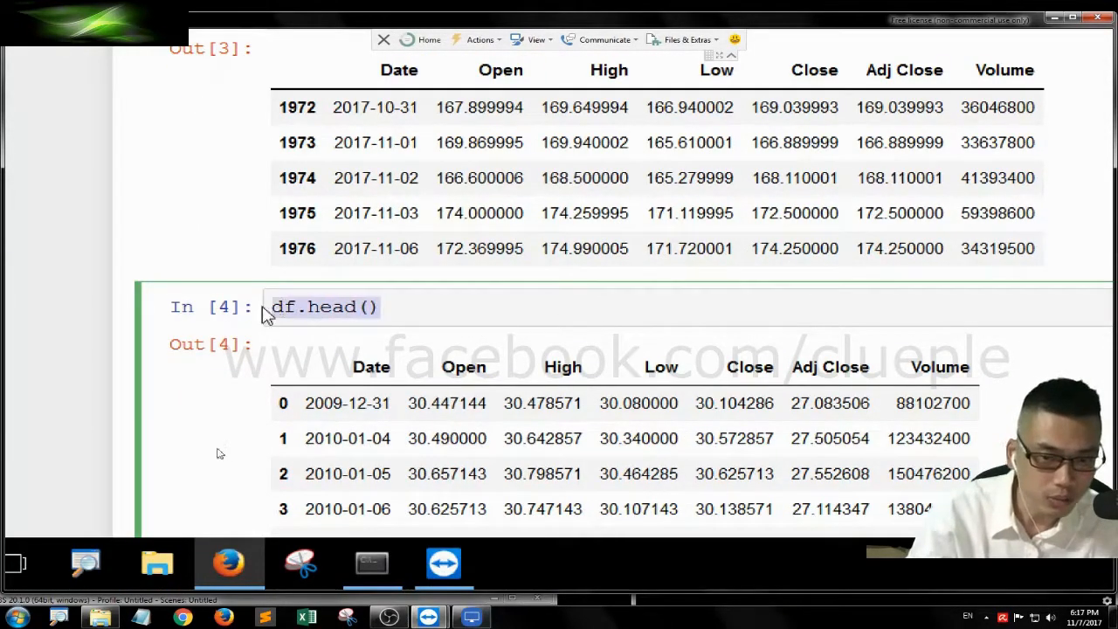
scroll(up, 3)
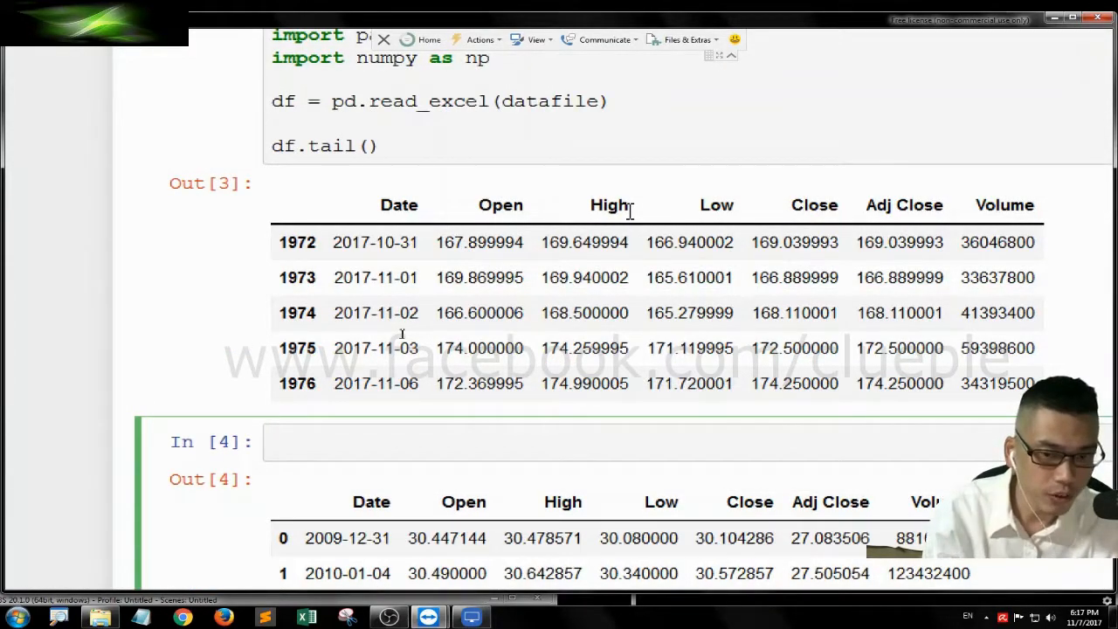
- Define class Strategy with an __init__(self) that stores t_name
text(c)
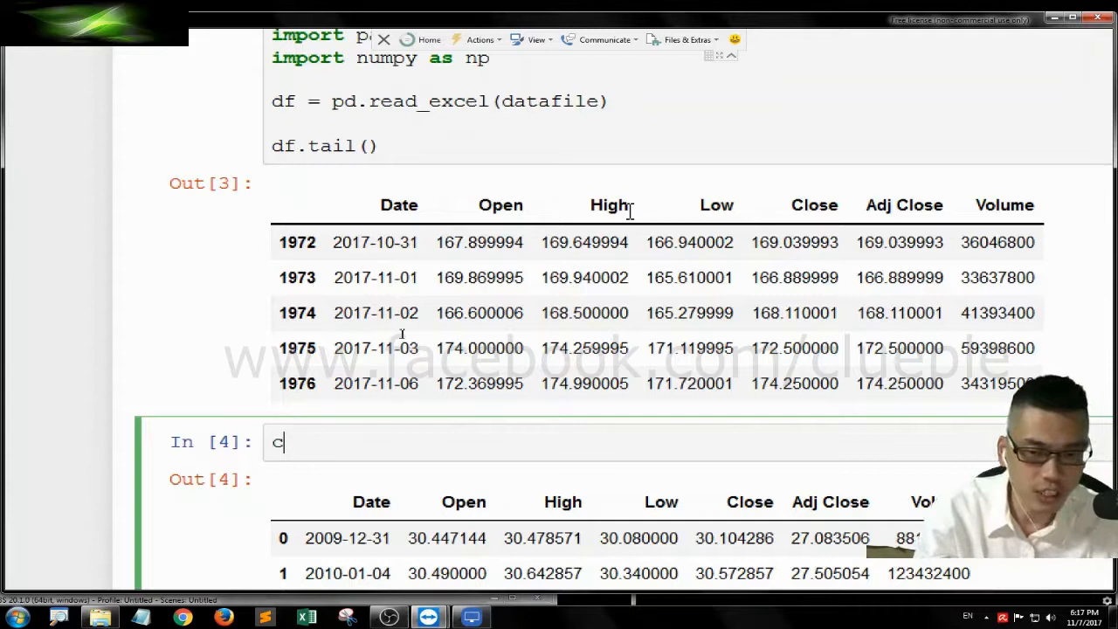
text(class)
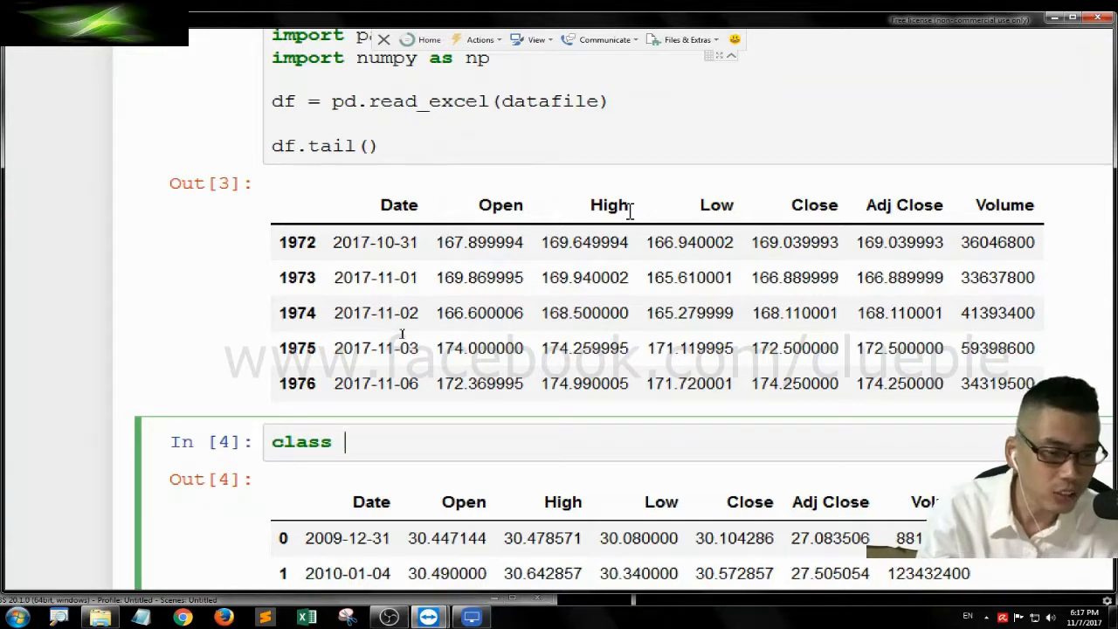
text(Stra)
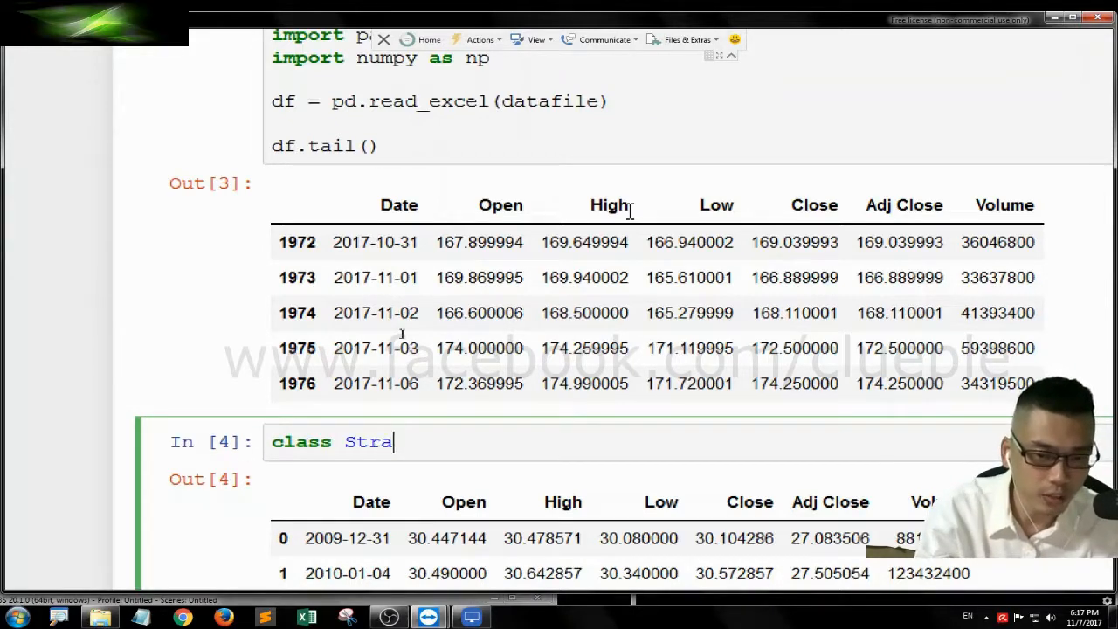
text(tegy:)
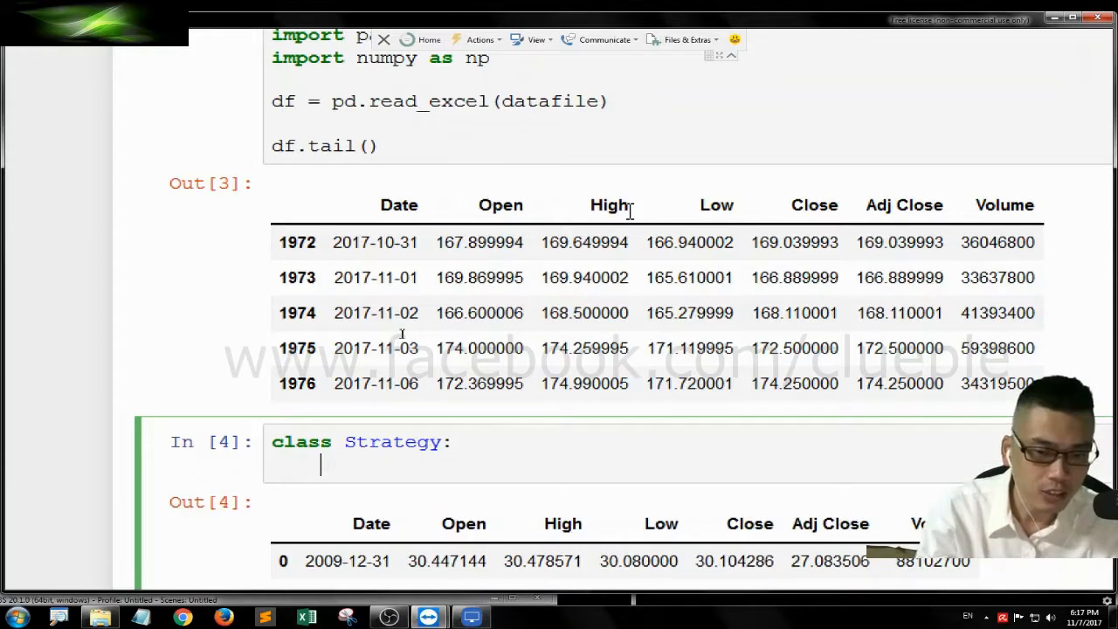
text(def __in)
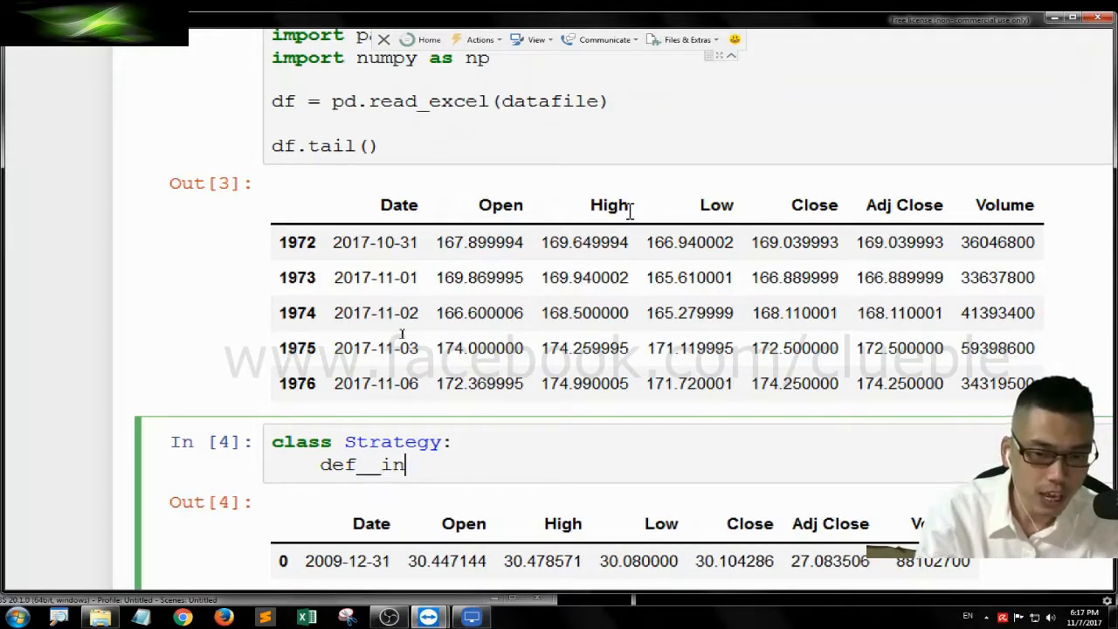
text(it__(self):)
text(self.t_)
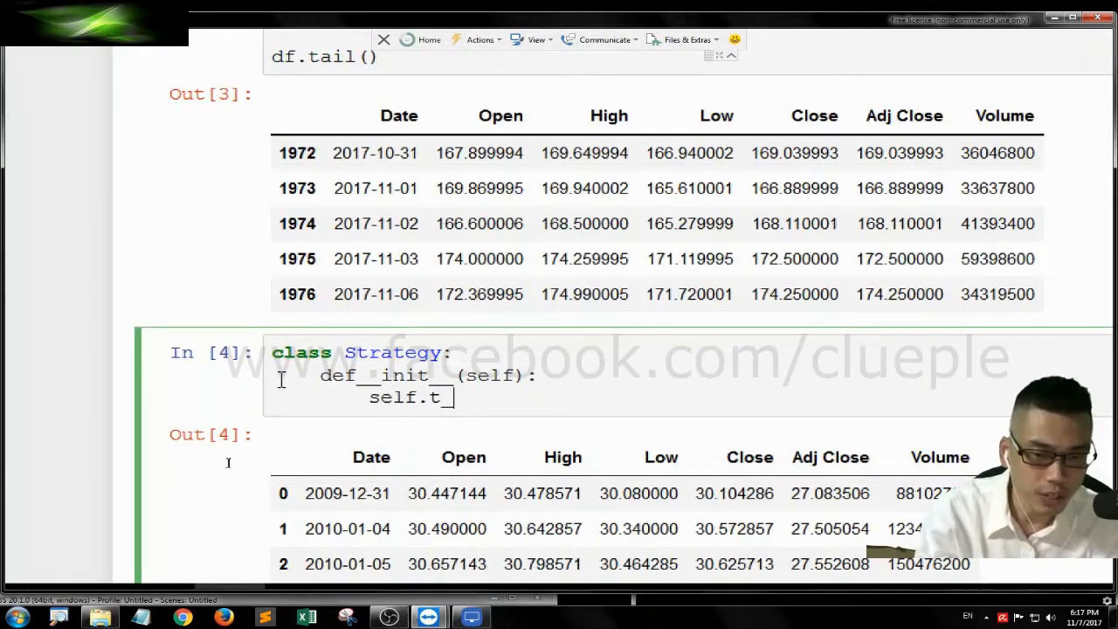
text(name)
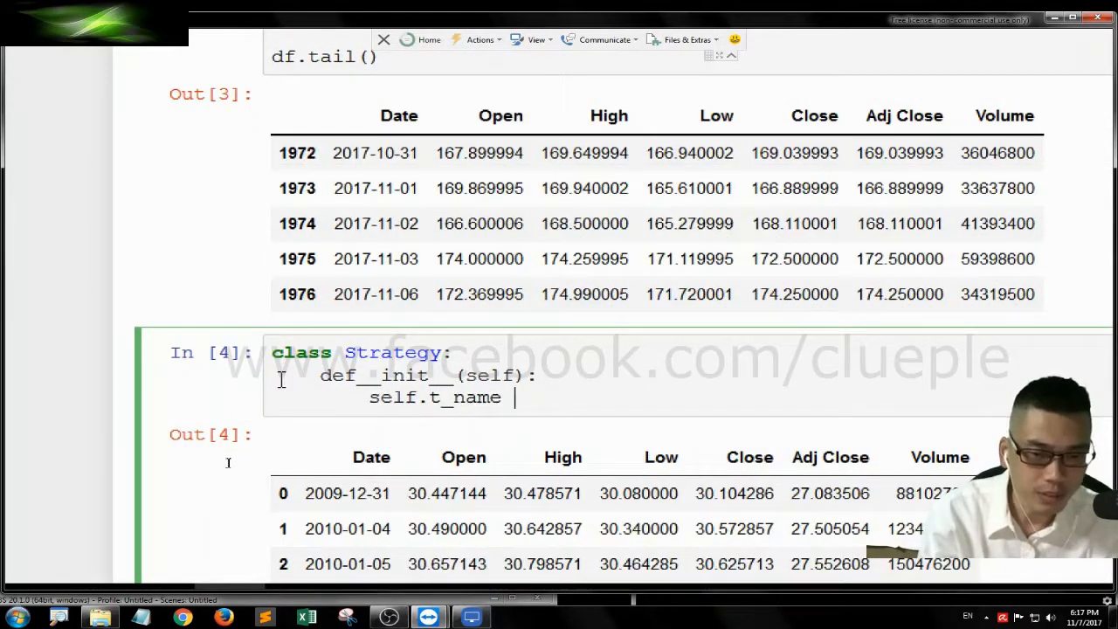
text(= t_name)
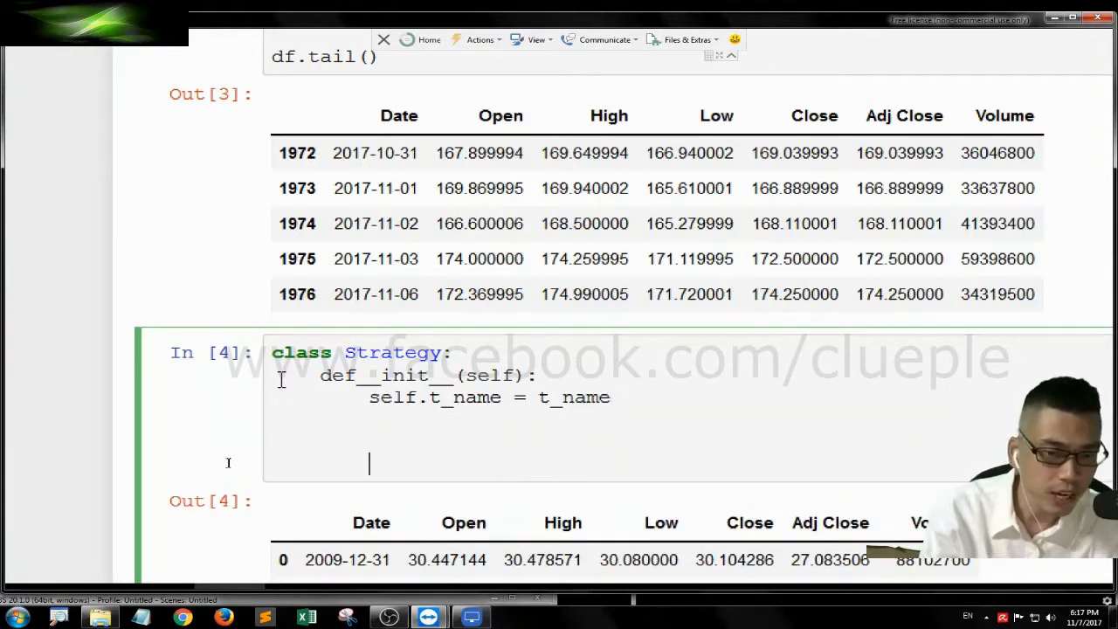
- Add a #global variables section setting t_name = 'mav' for moving average crossover
text(#)
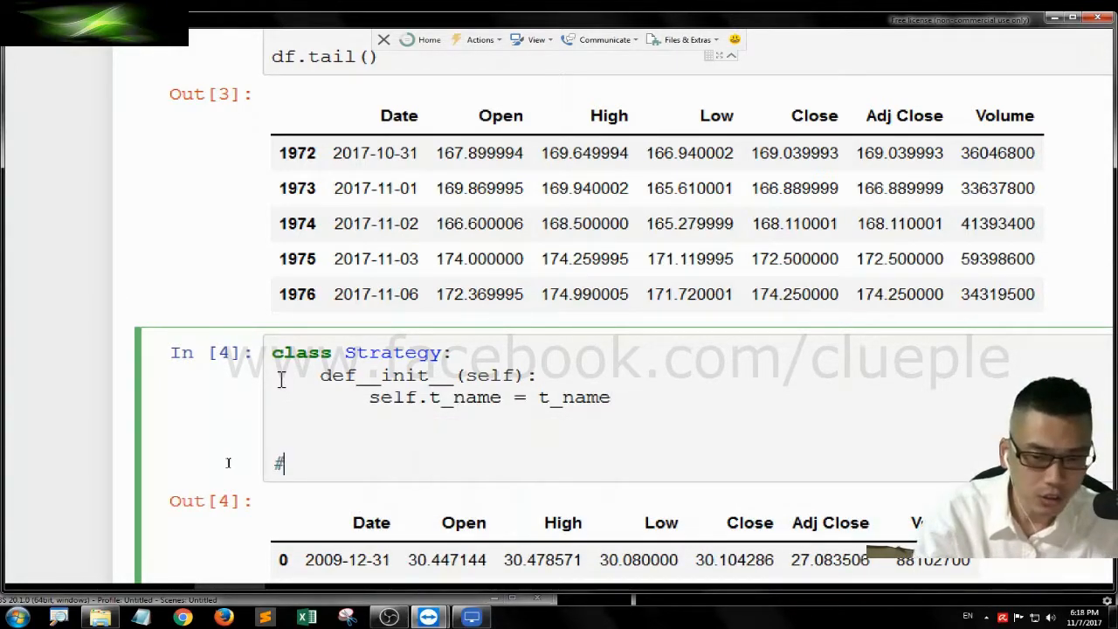
text(global)
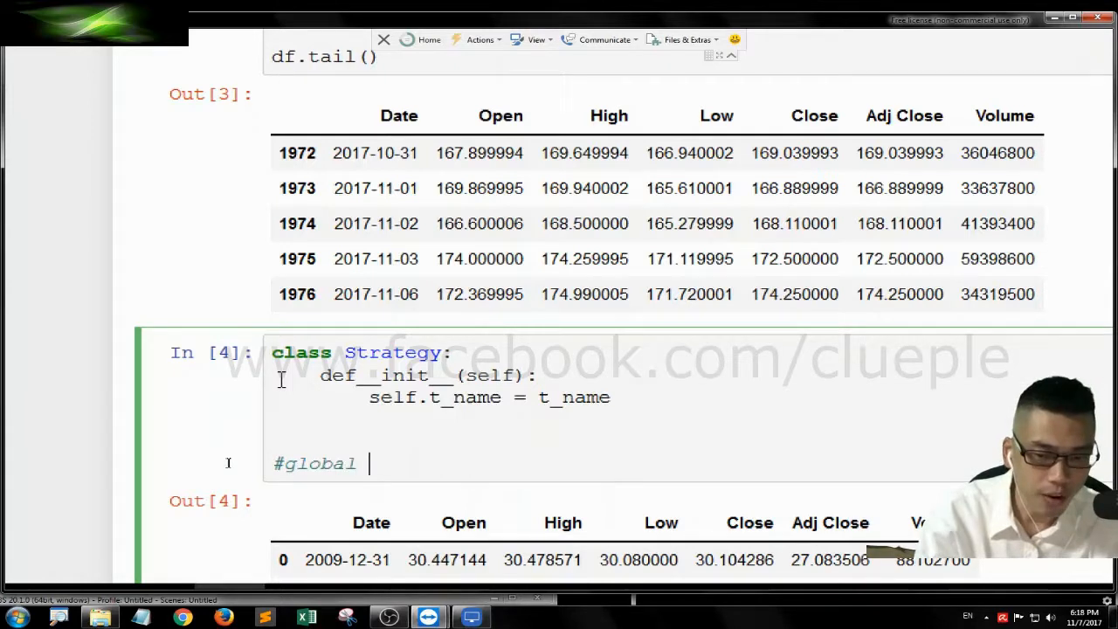
text(variables)
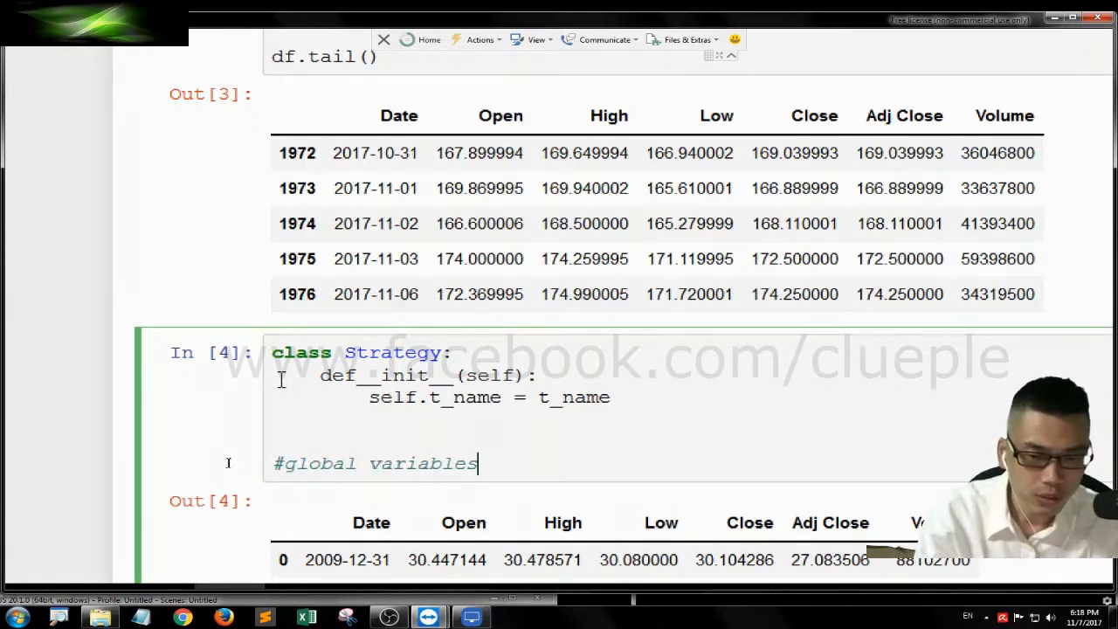
text(t_)
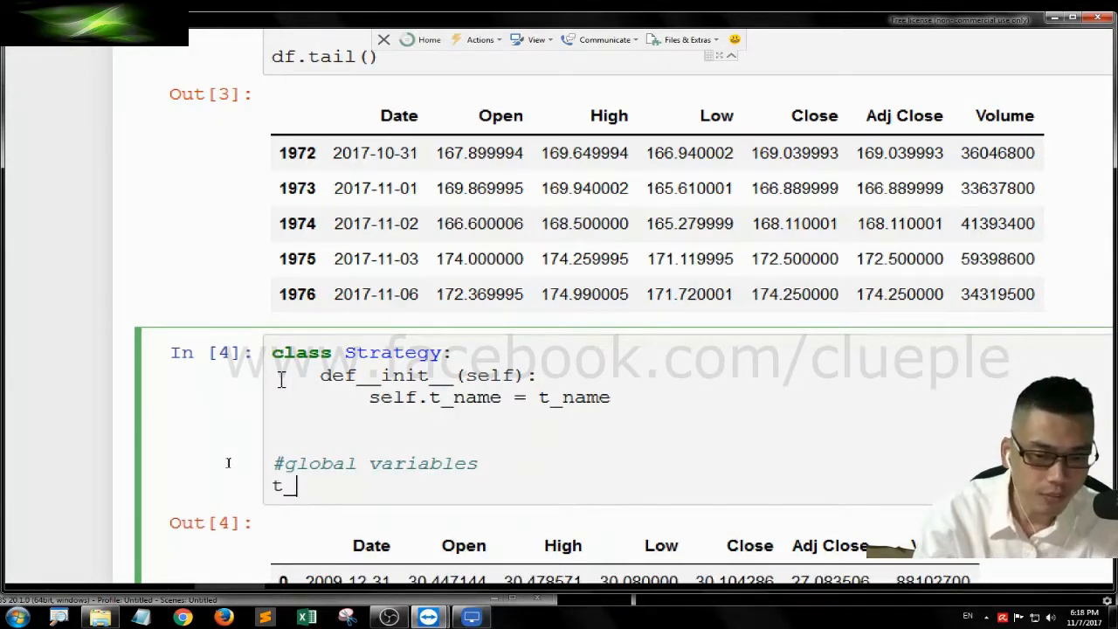
text(name =)
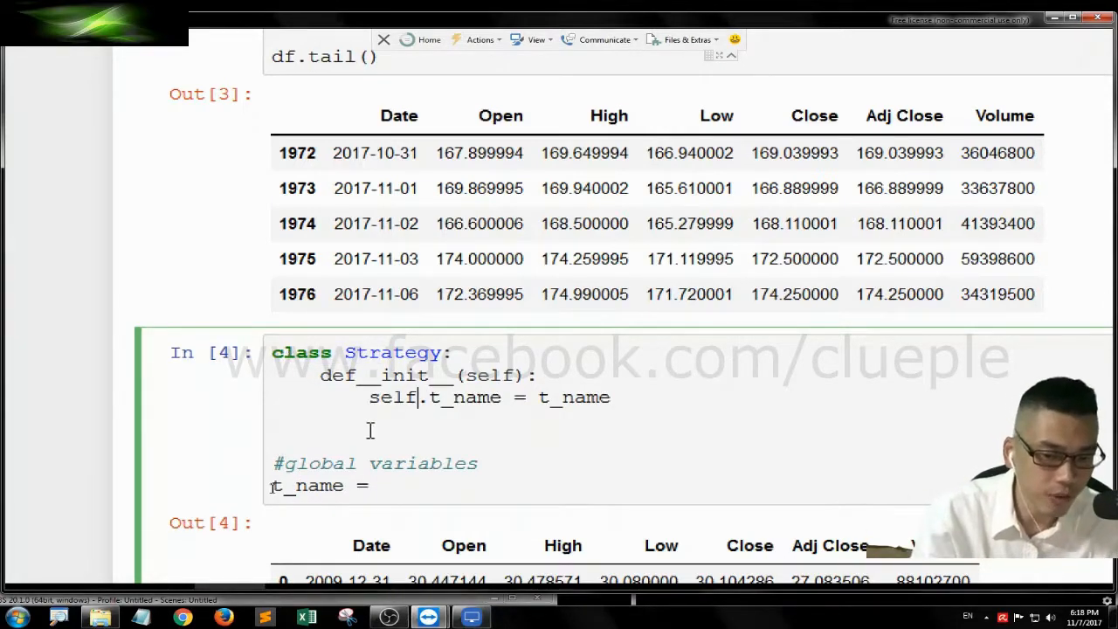
click(379, 485)
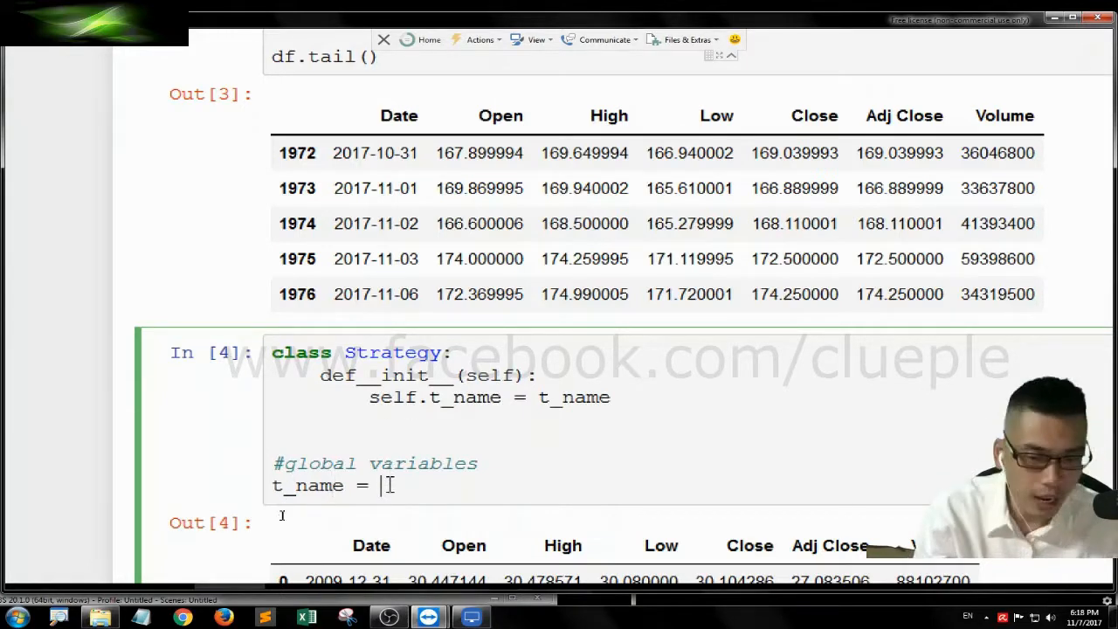
text('mav')
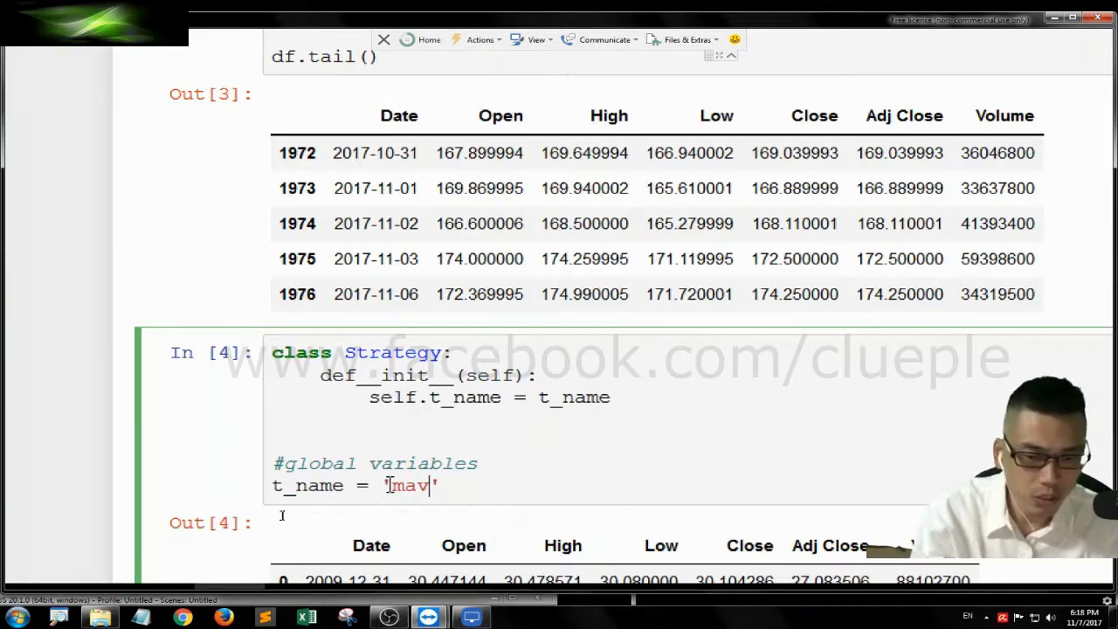
text(# moving average)
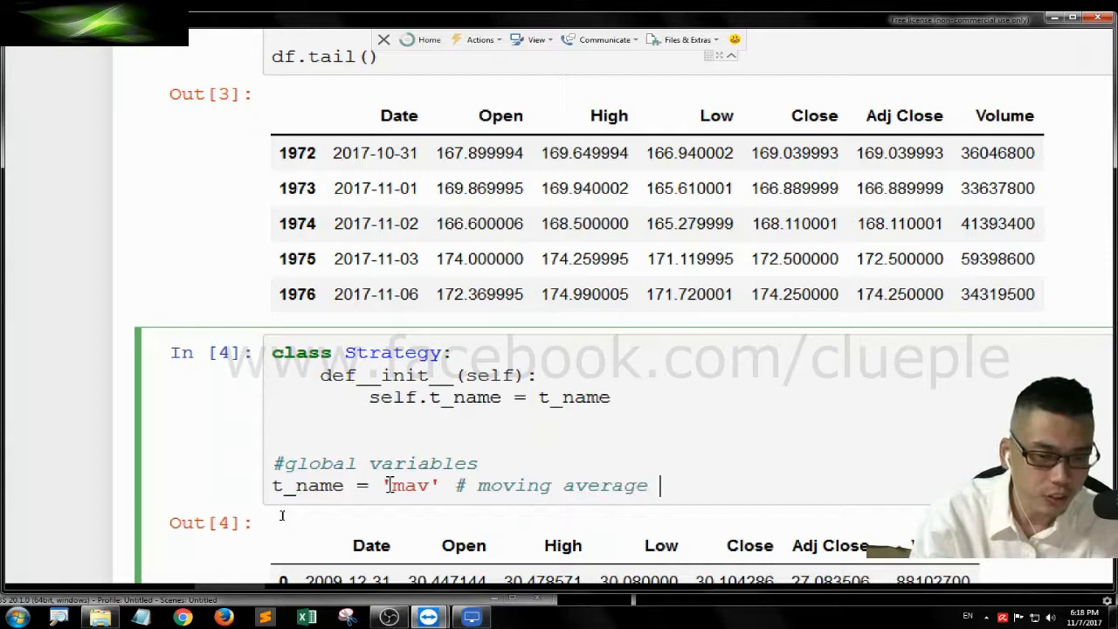
text(crossover)
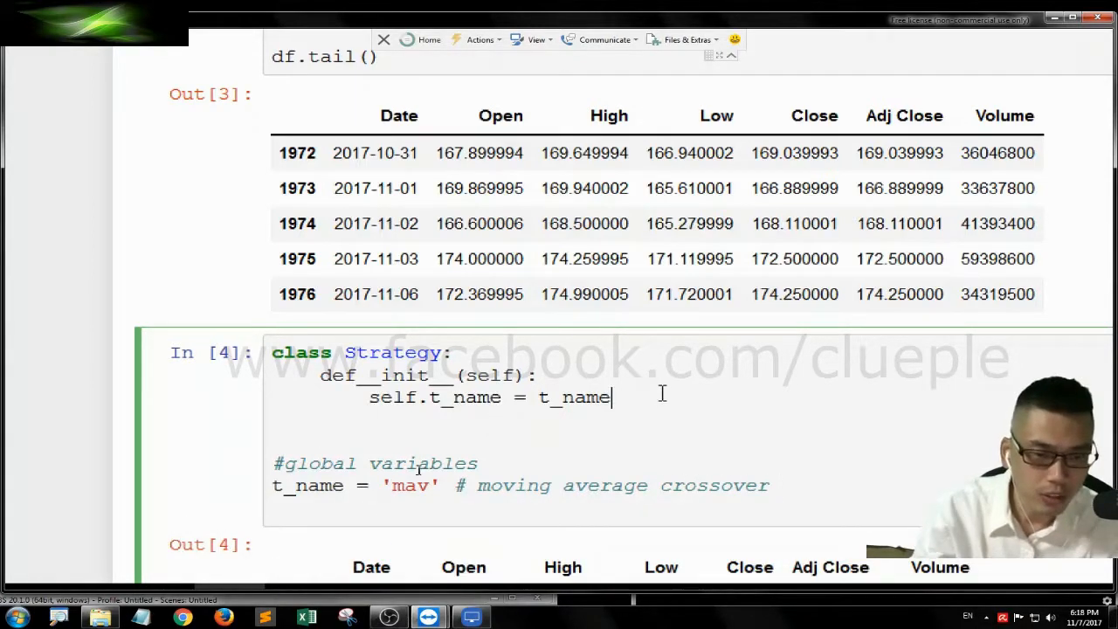
- Store self.long_run and self.short_run, with globals long_run = 20 and short_run = 5
text(self.long_run =)
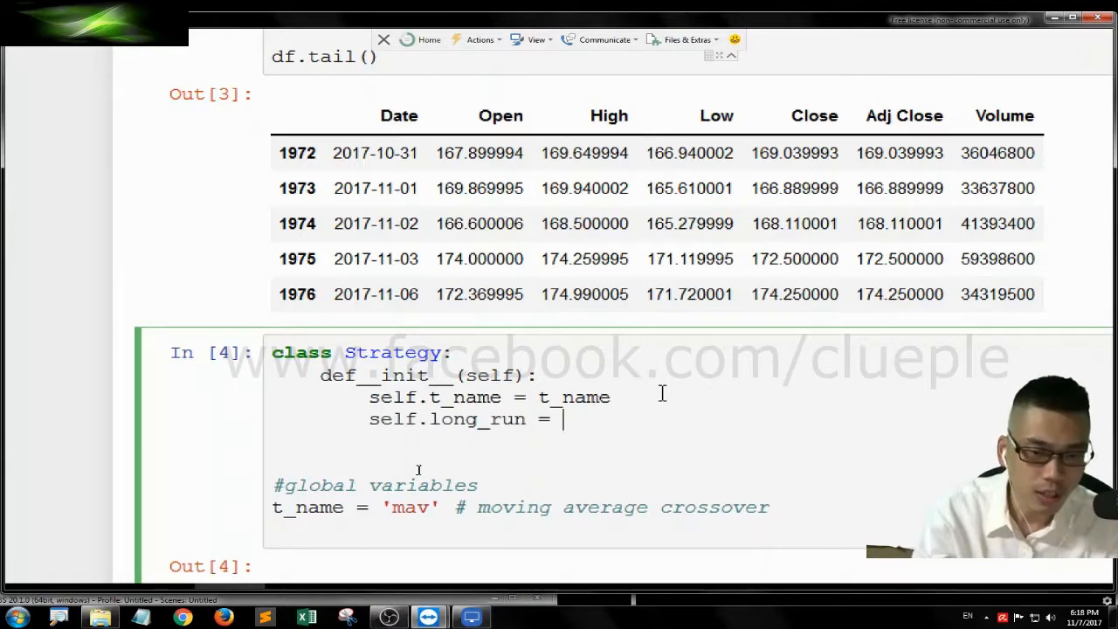
text(long_run)
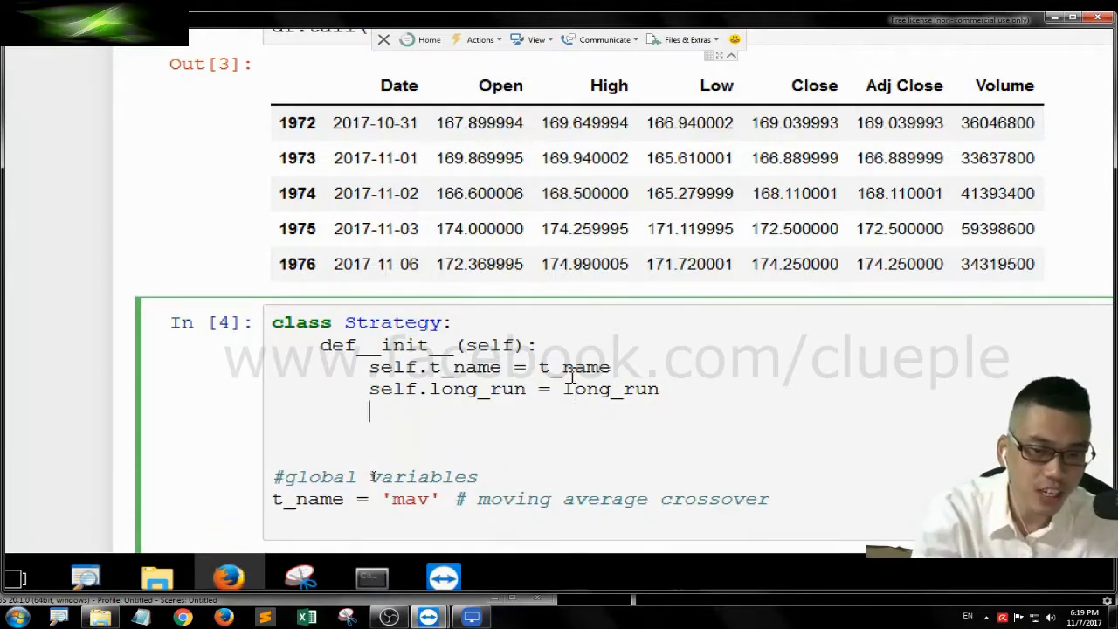
text(self.shor)
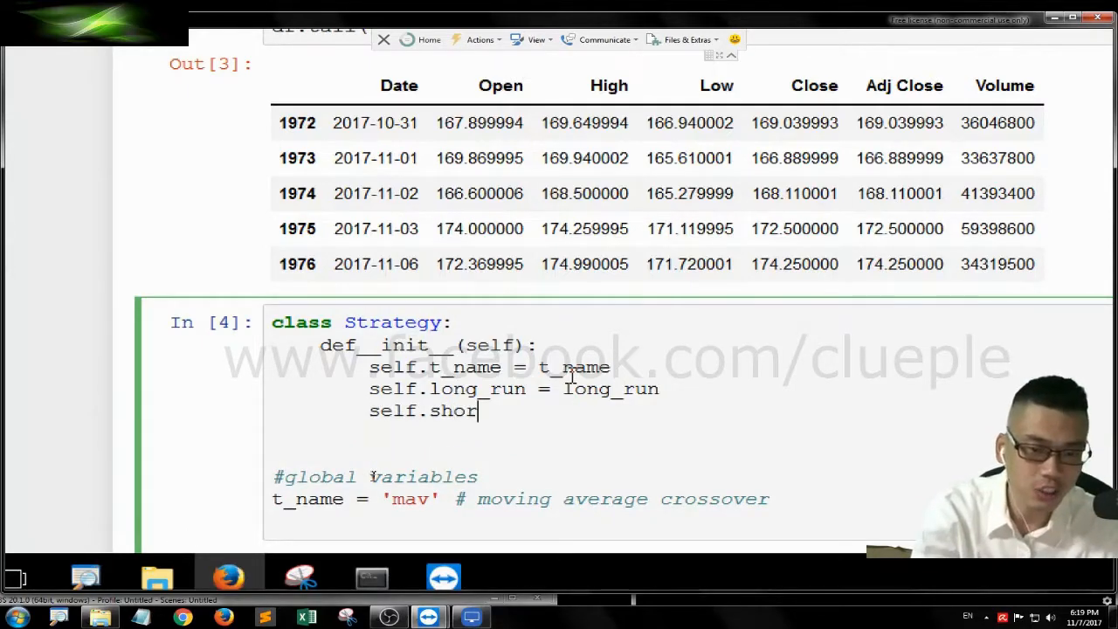
text(t_run = short_run)
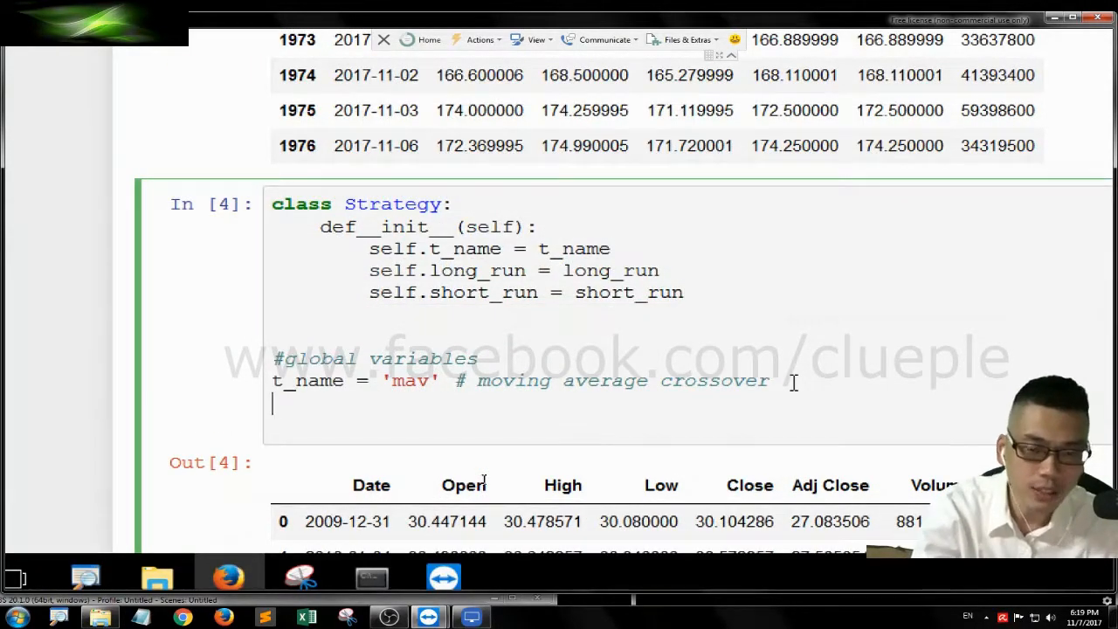
text(long_run = 20)
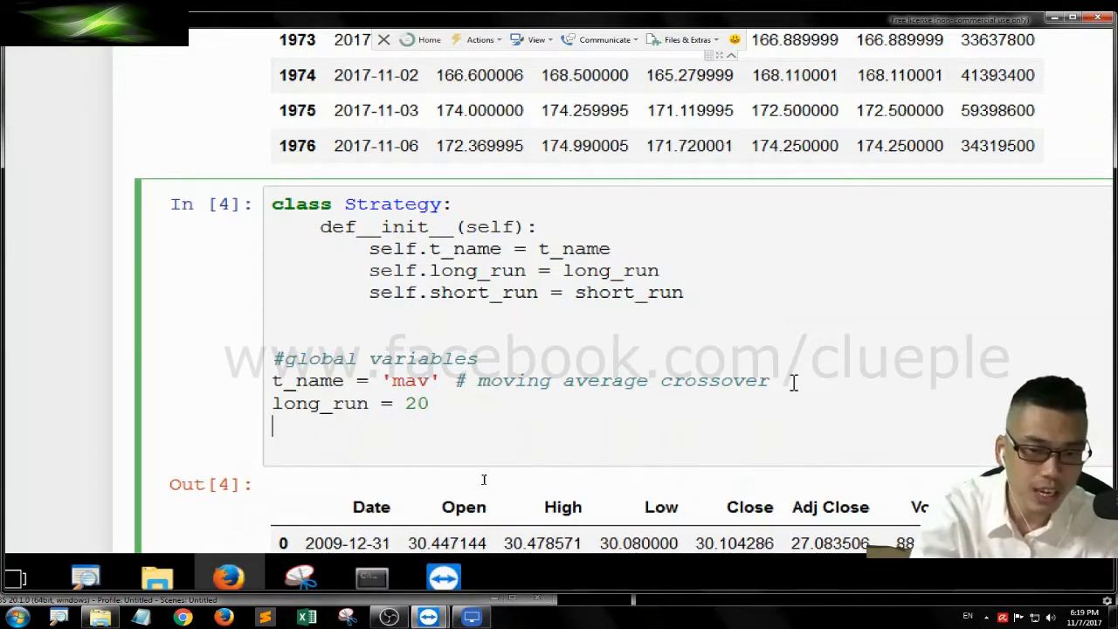
text(short_run)
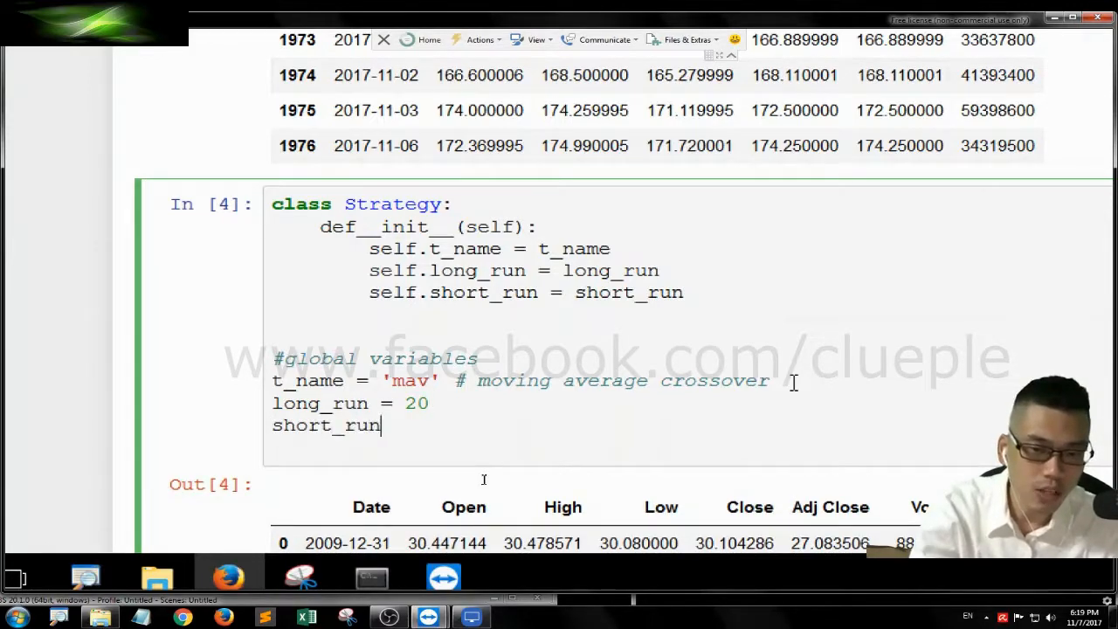
text(= 5)
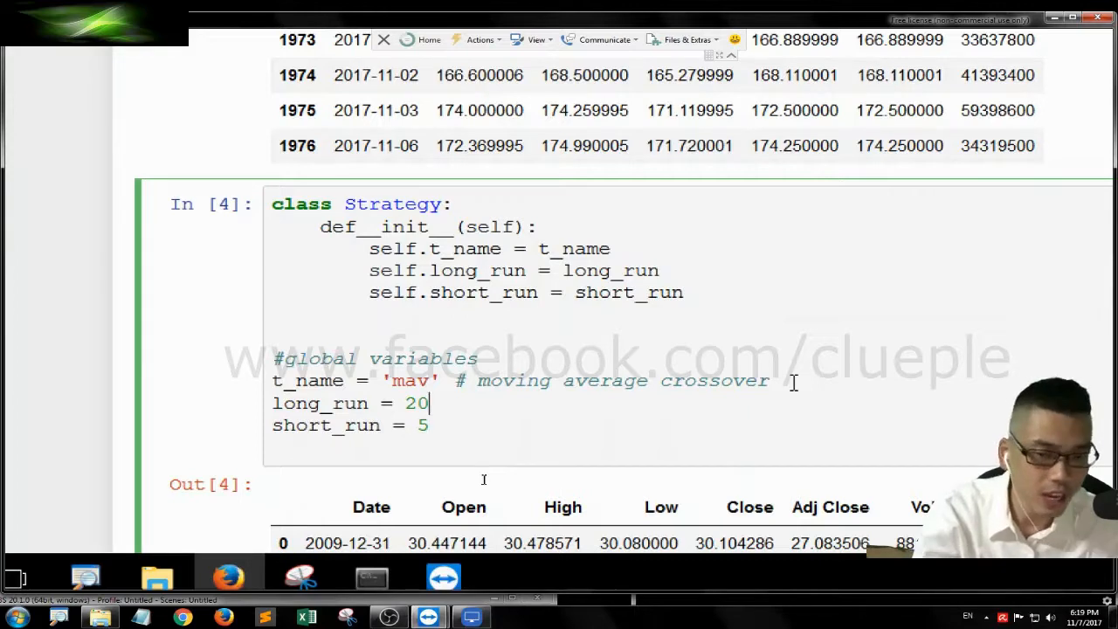
text(0)
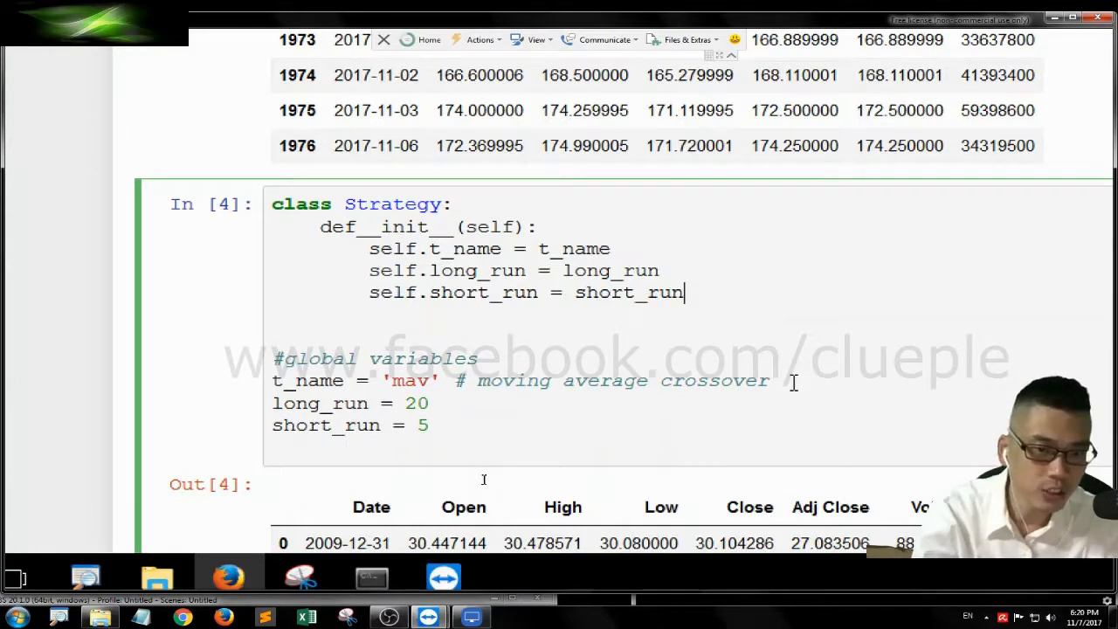
- Add self.cond = df.index > self.long_win at the end of __init__
text(self.co)
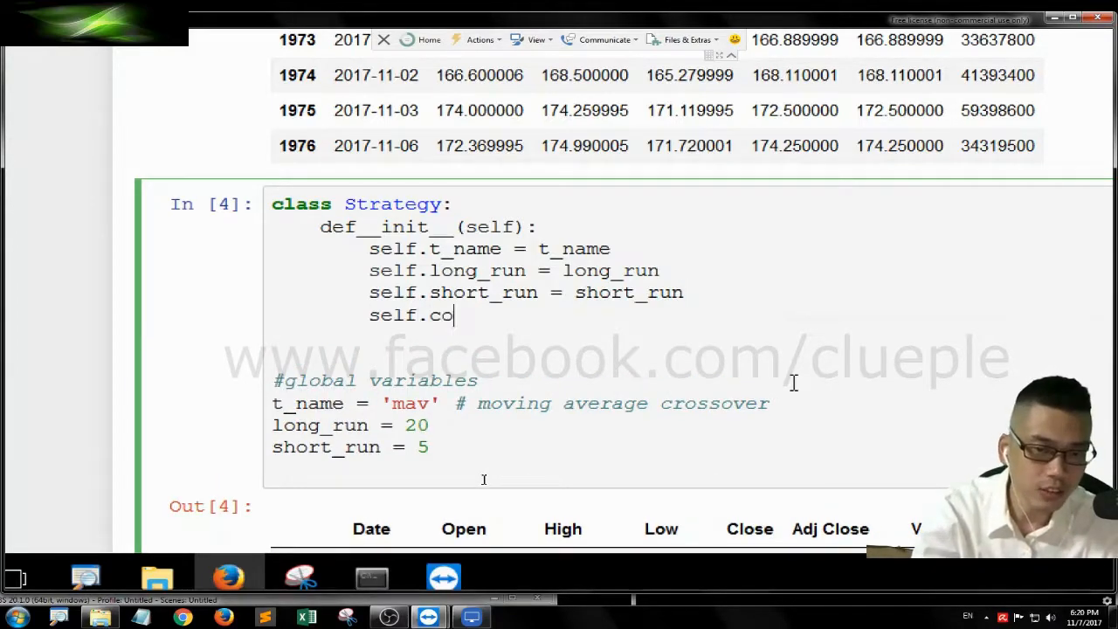
text(nd =)
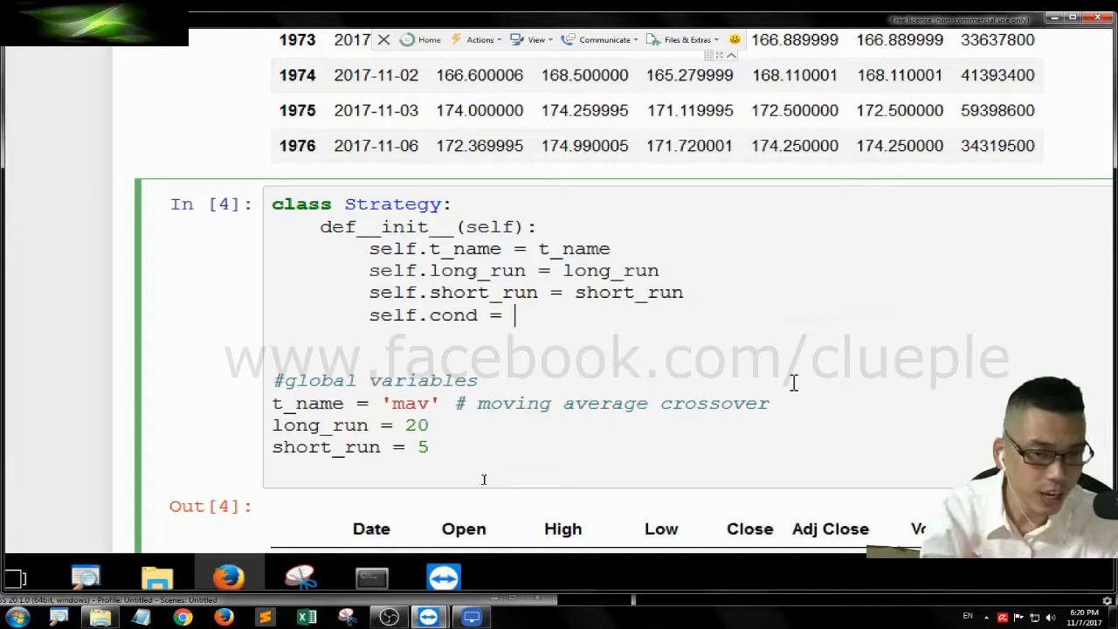
text(df.)
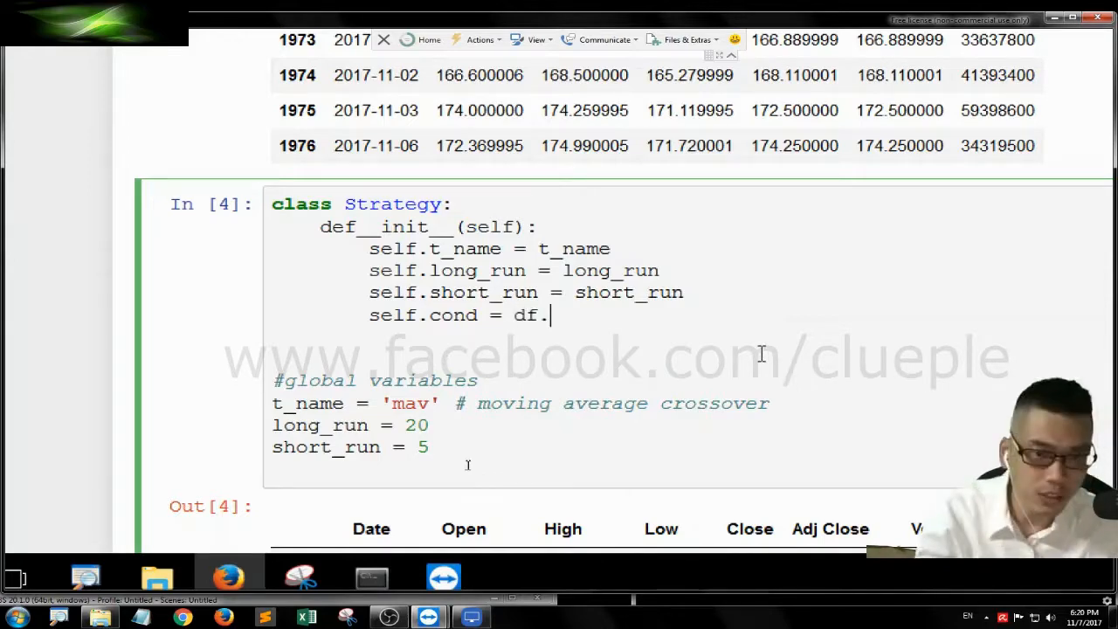
text(index)
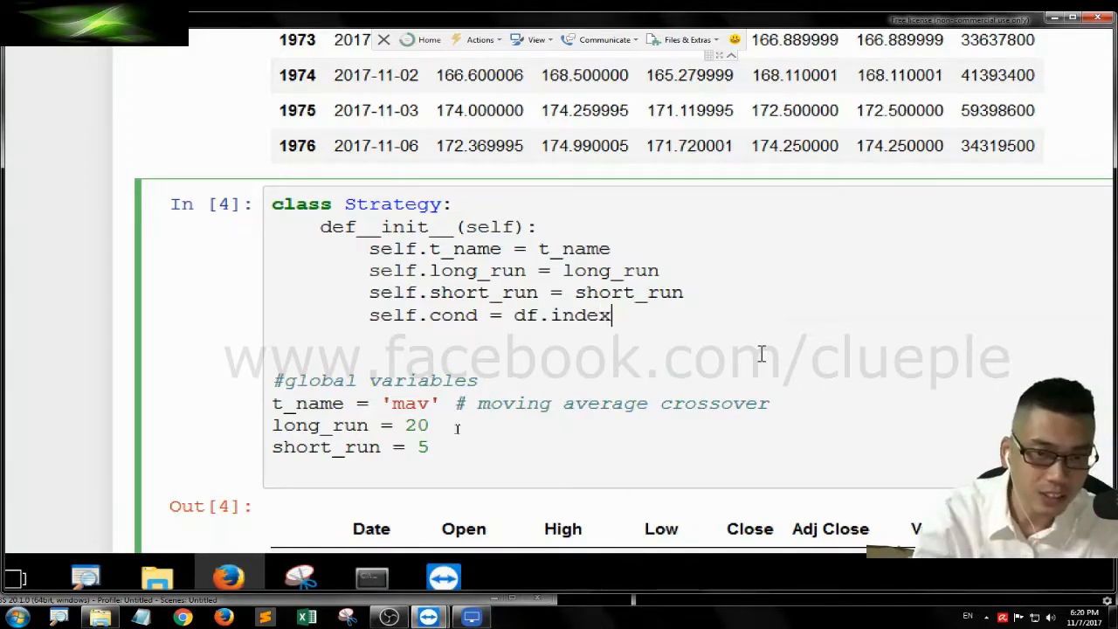
scroll(up, 3)
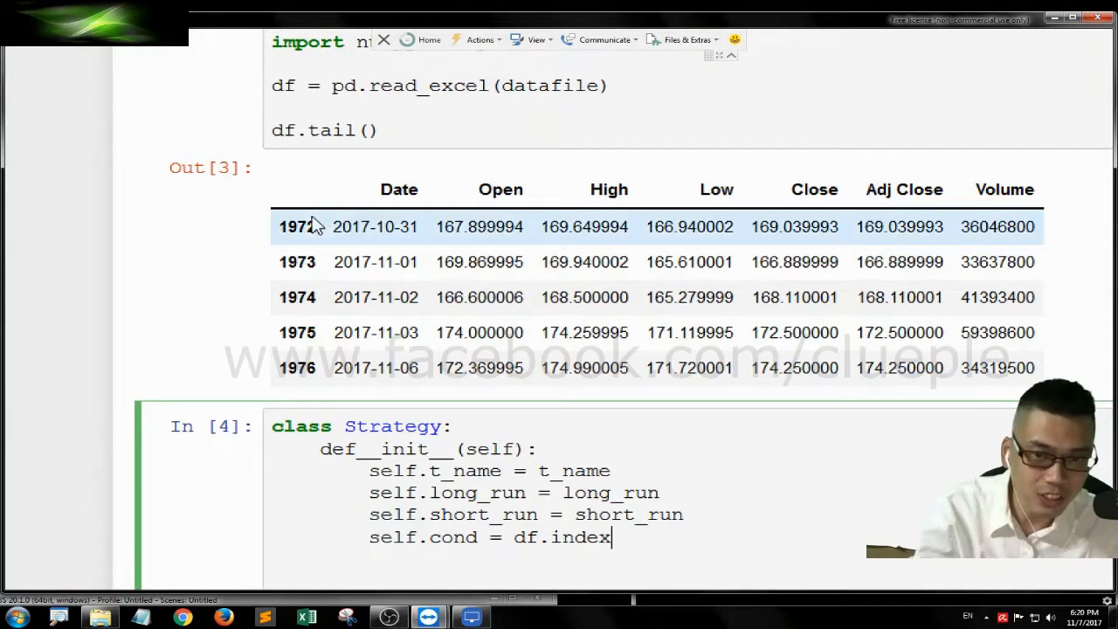
mouse_move(301, 279)
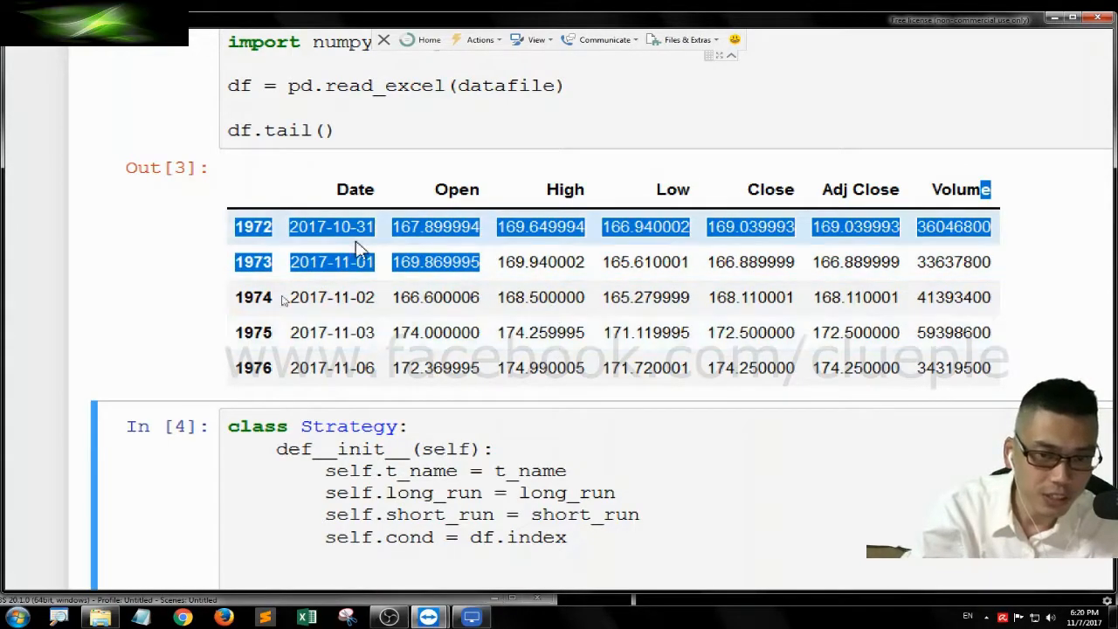
scroll(down, 3)
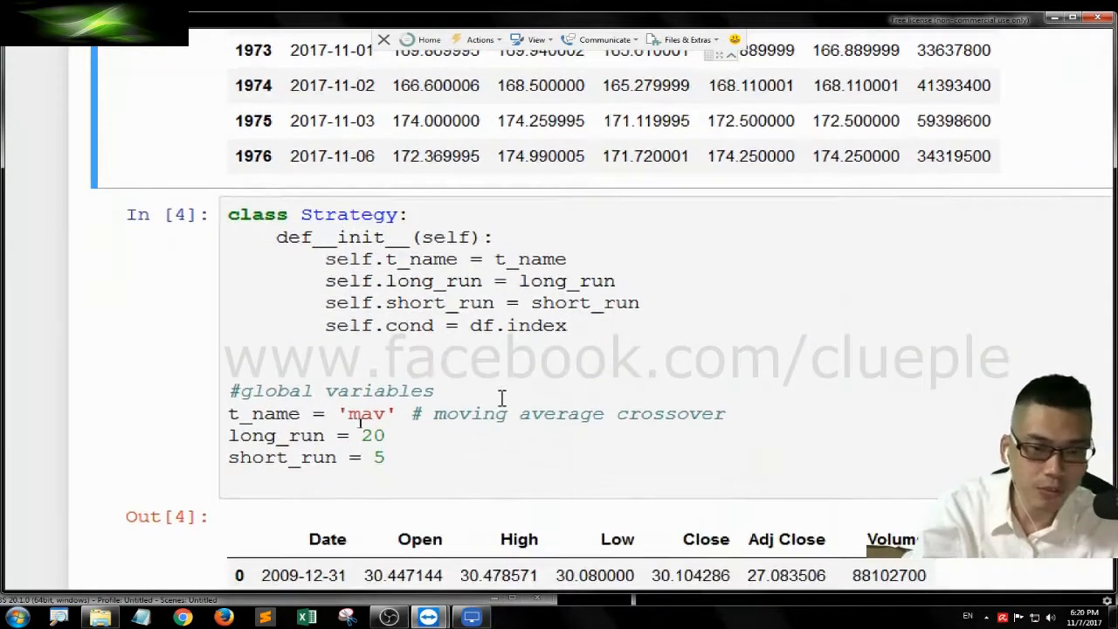
scroll(up, 3)
text( > self.long_win)
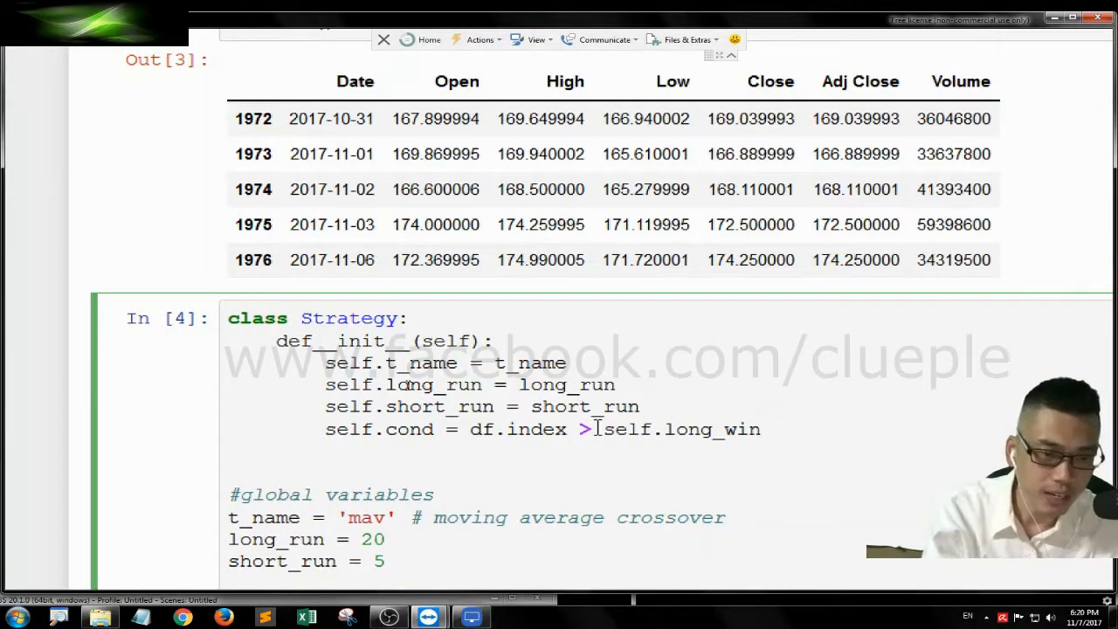
scroll(up, 3)
text(df.head)
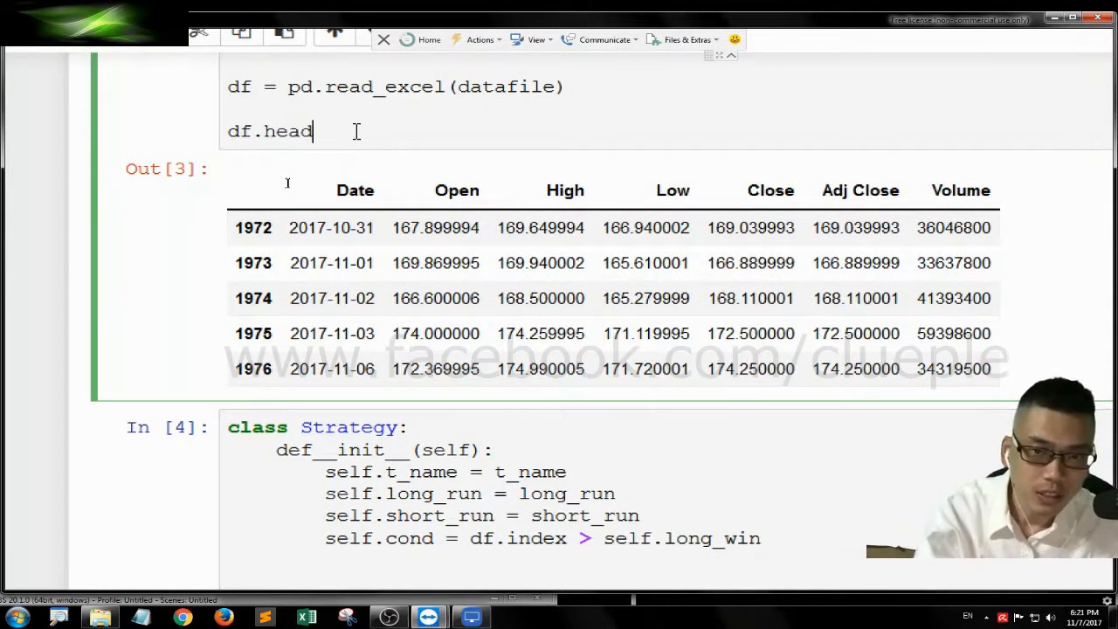
- Replace df.tail() with df[18:30] and run it to display AAPL rows 18–29
text((:))
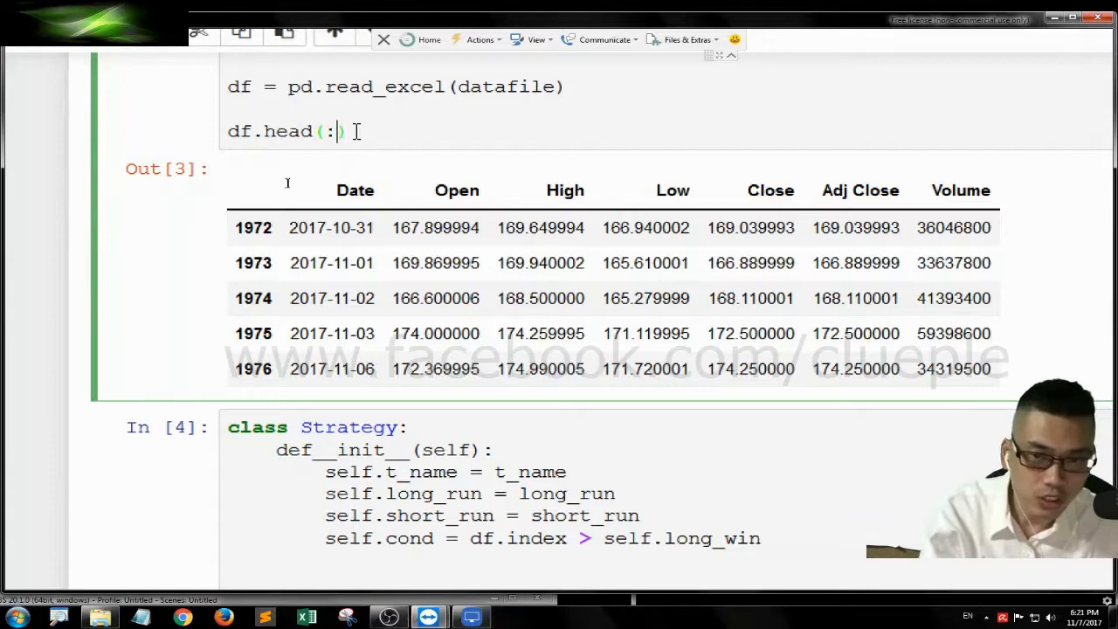
text(18)
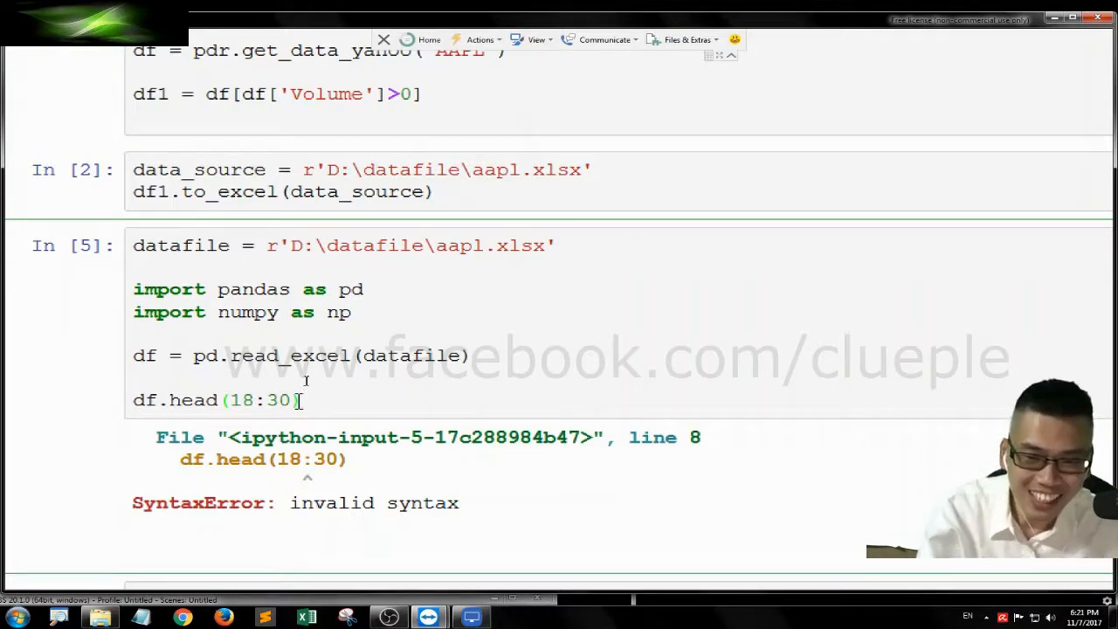
scroll(down, 3)
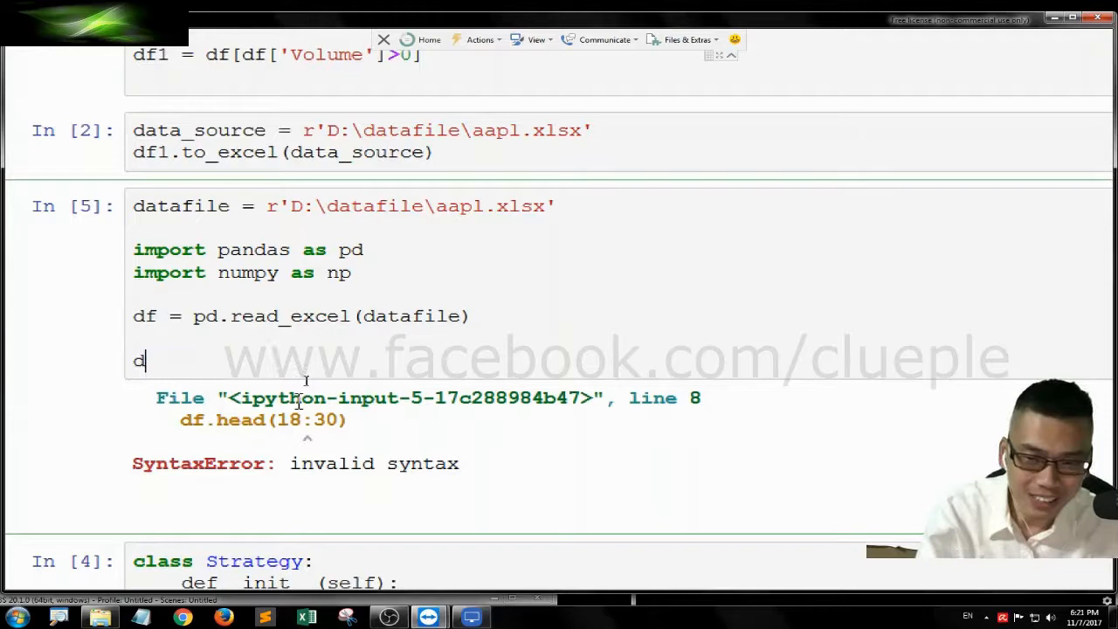
text(f[38:])
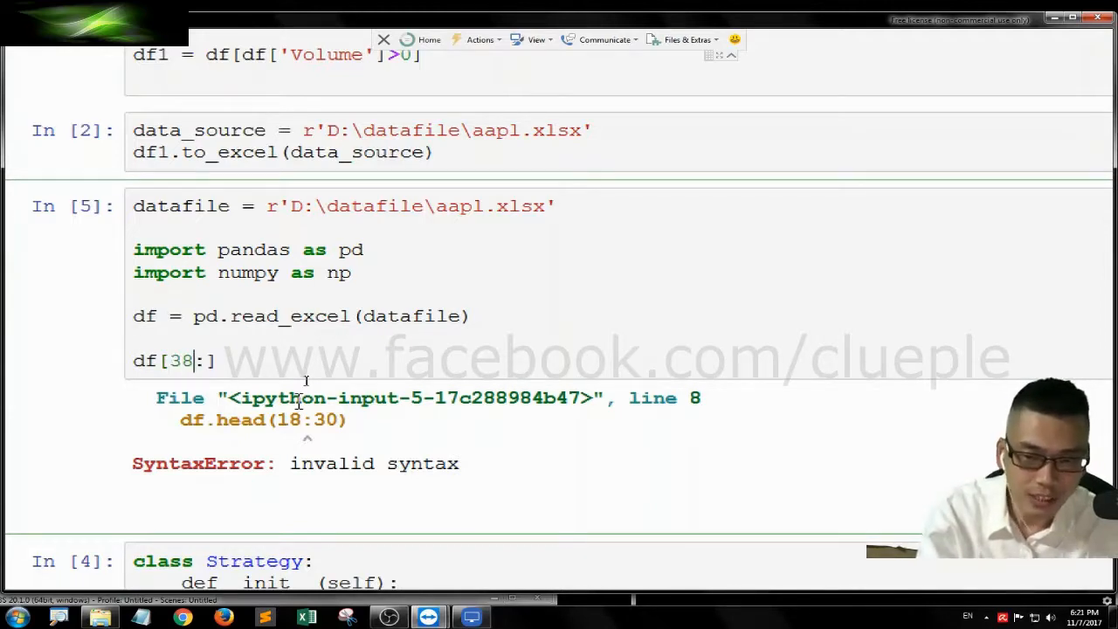
text(18)
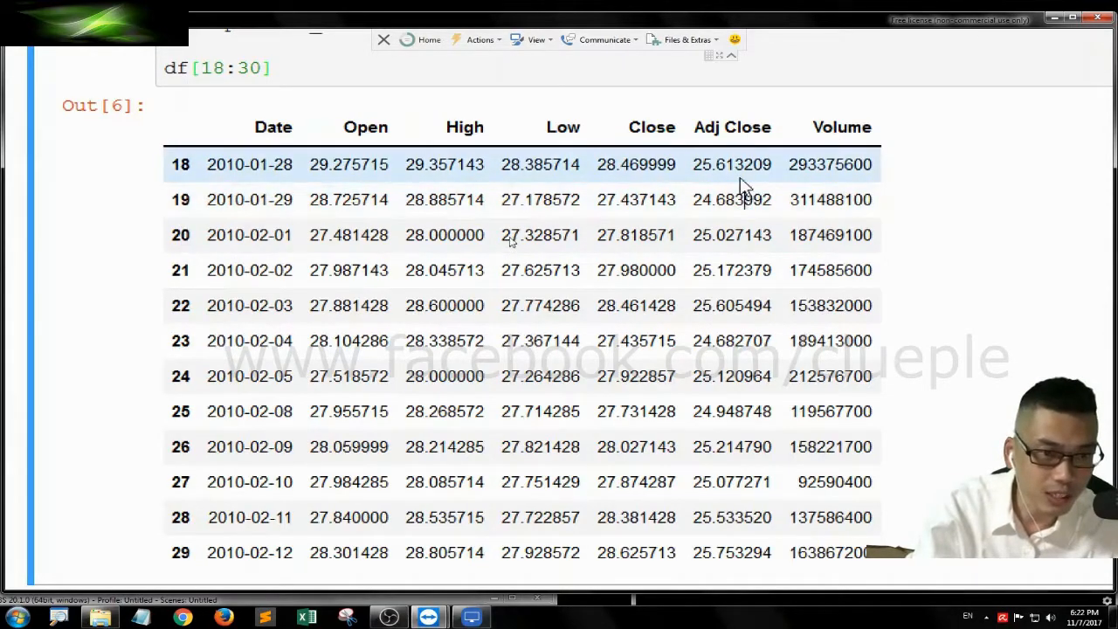
mouse_move(738, 173)
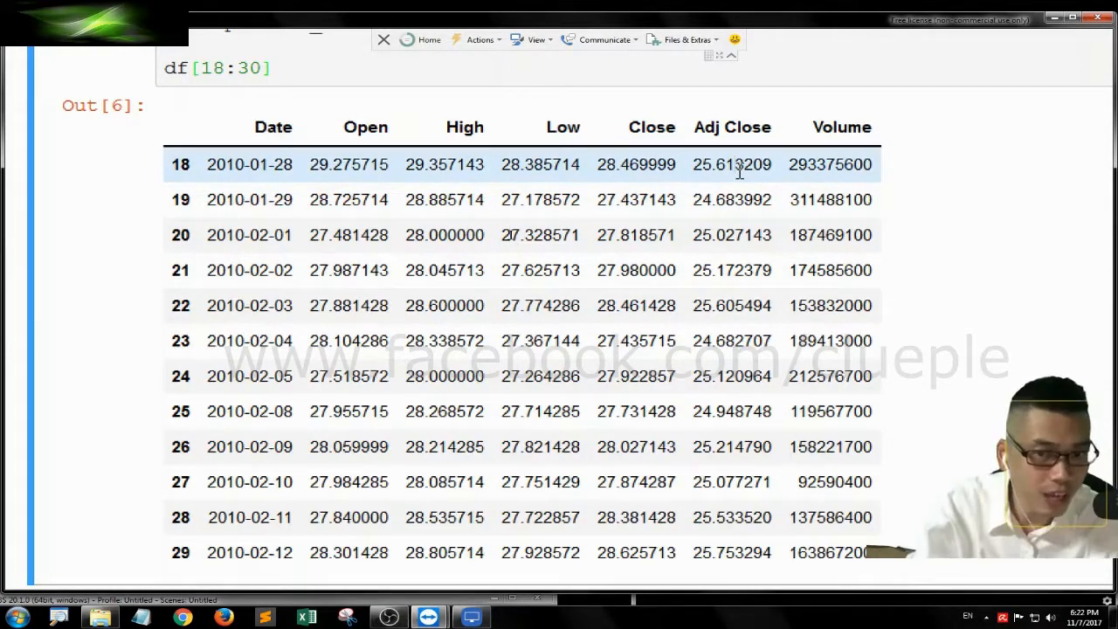
mouse_move(428, 125)
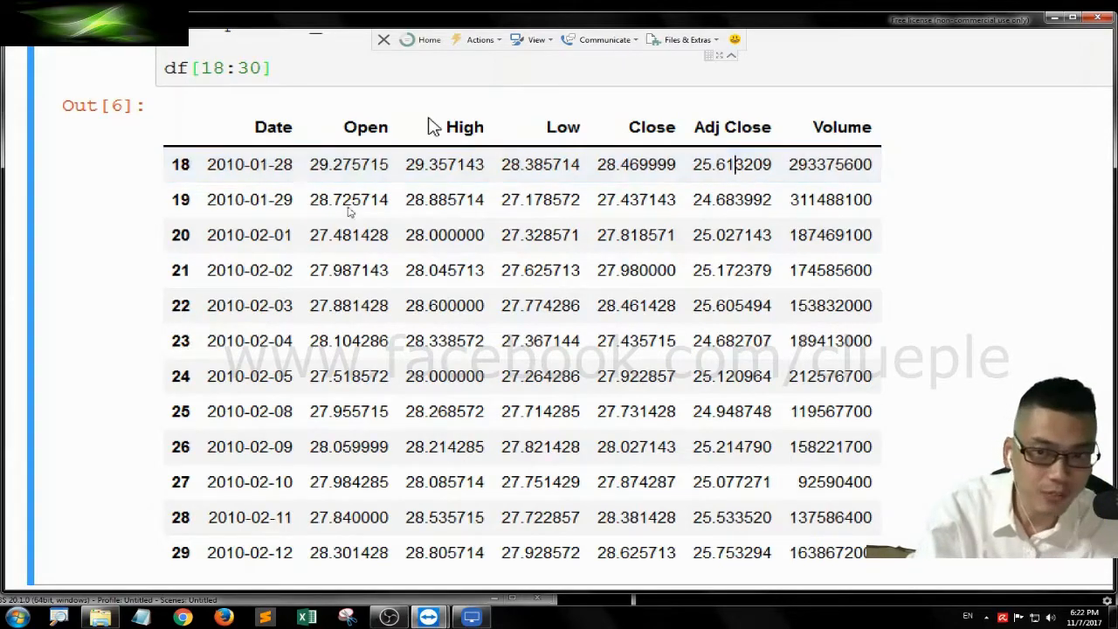
scroll(up, 3)
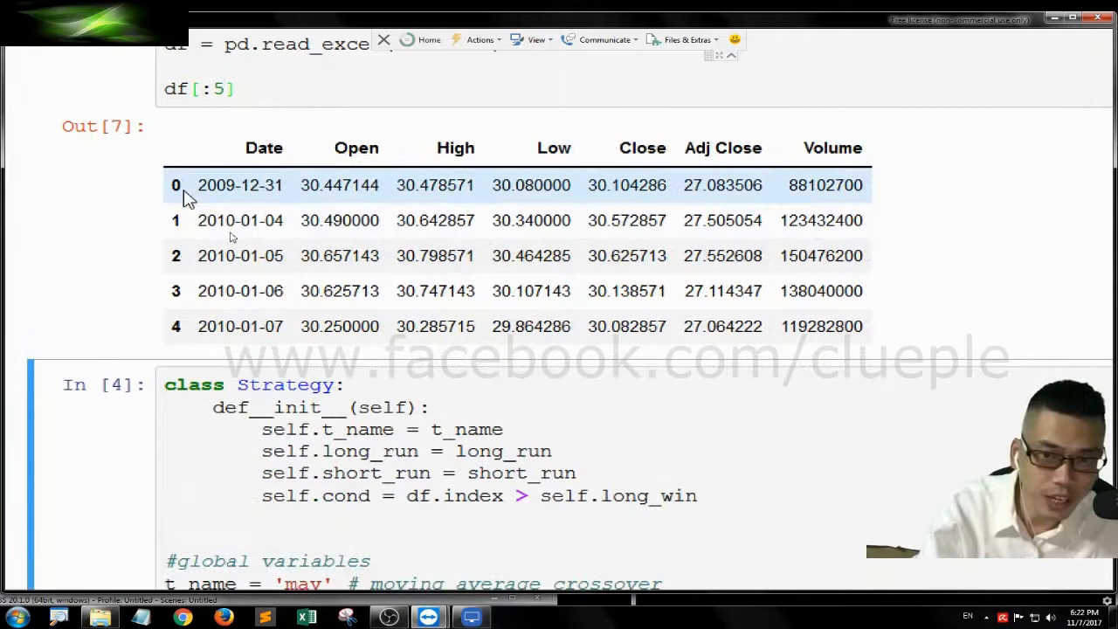
scroll(up, 3)
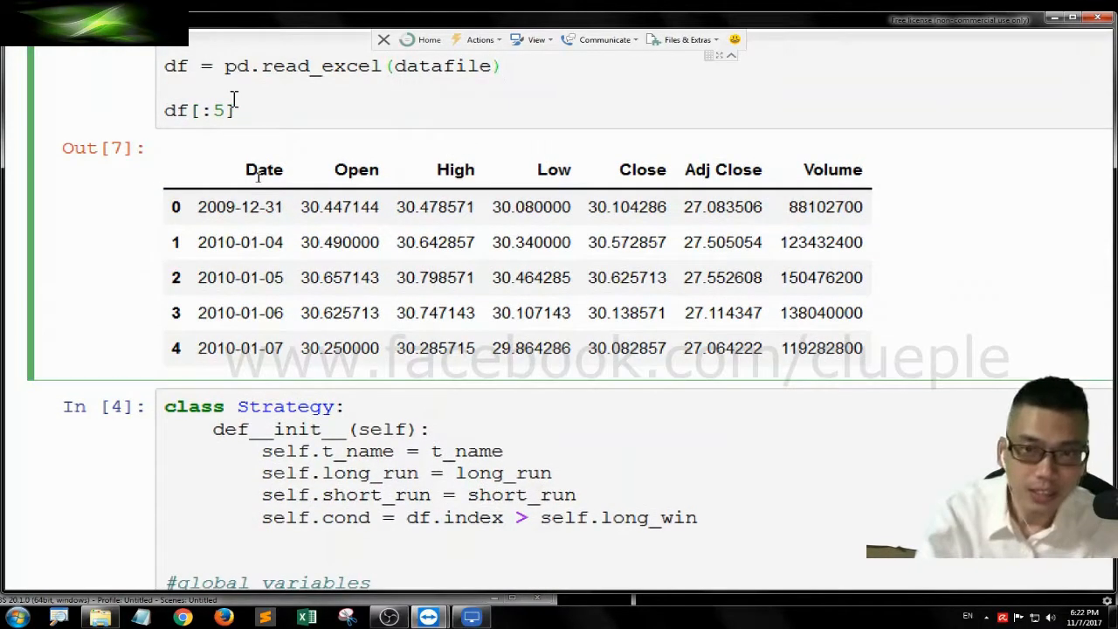
key(Backspace)
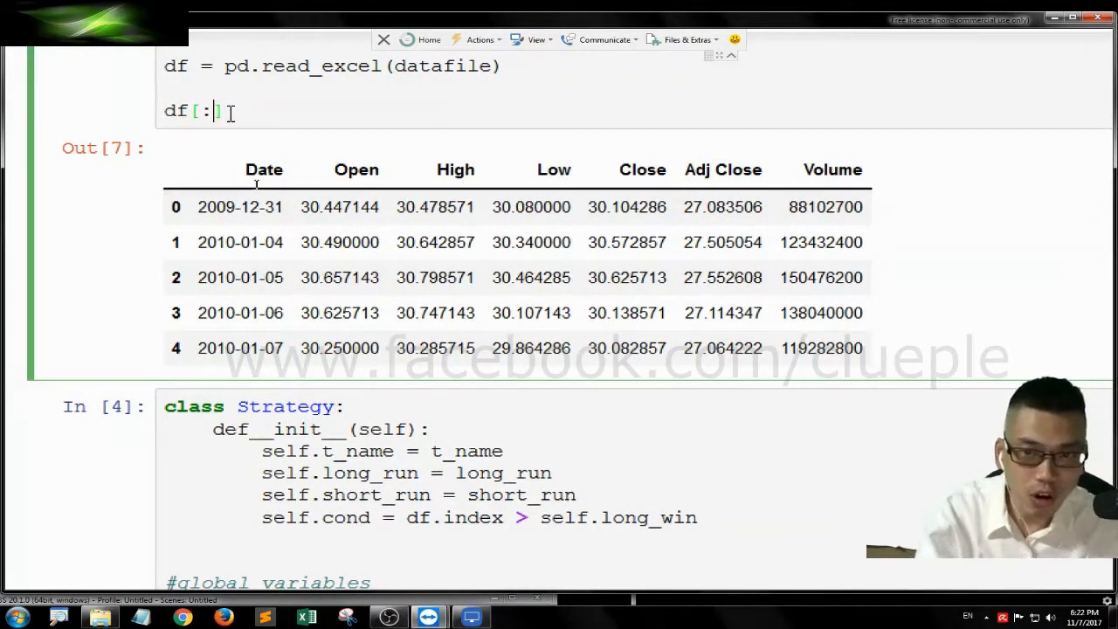
text(18:30)
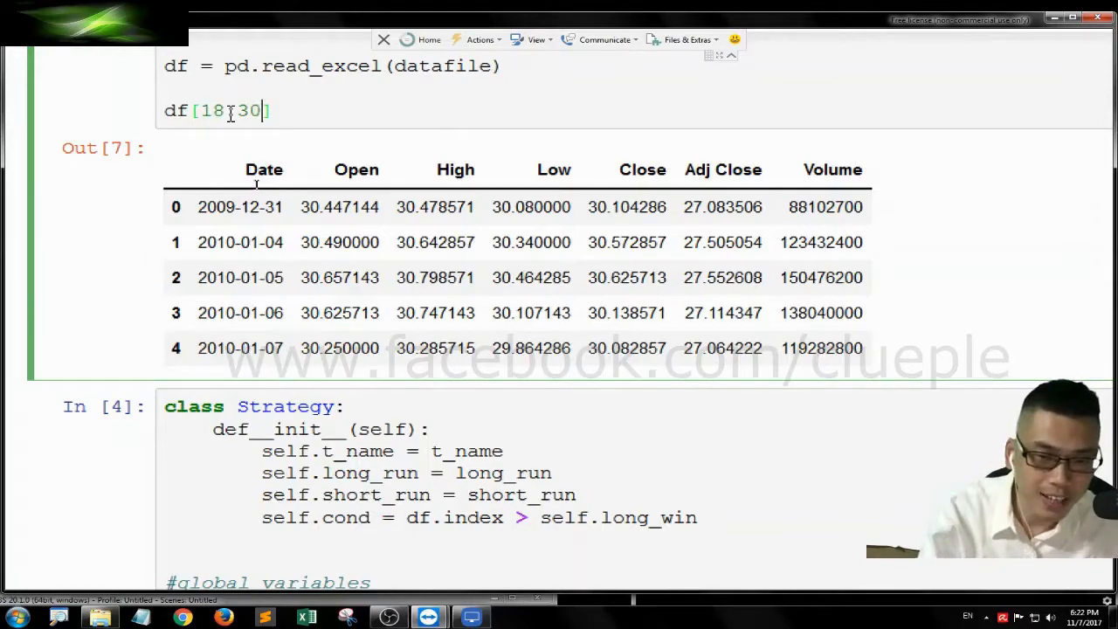
scroll(down, 3)
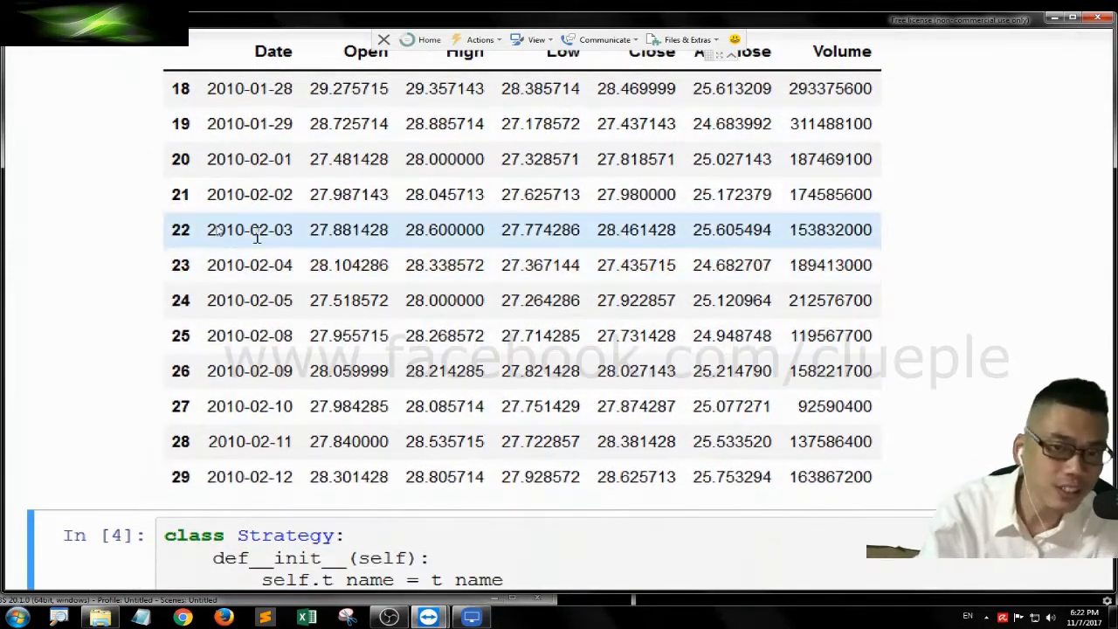
scroll(down, 3)
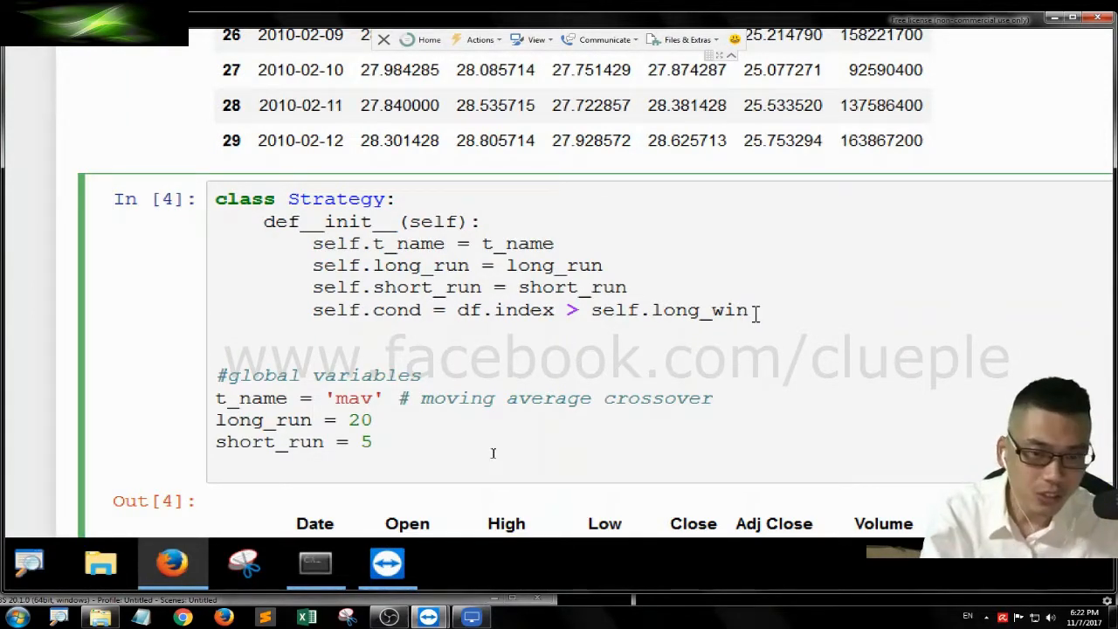
- Comment out the 'class Strategy:' header and re-run the df[18:30] data cell
double_click(366, 310)
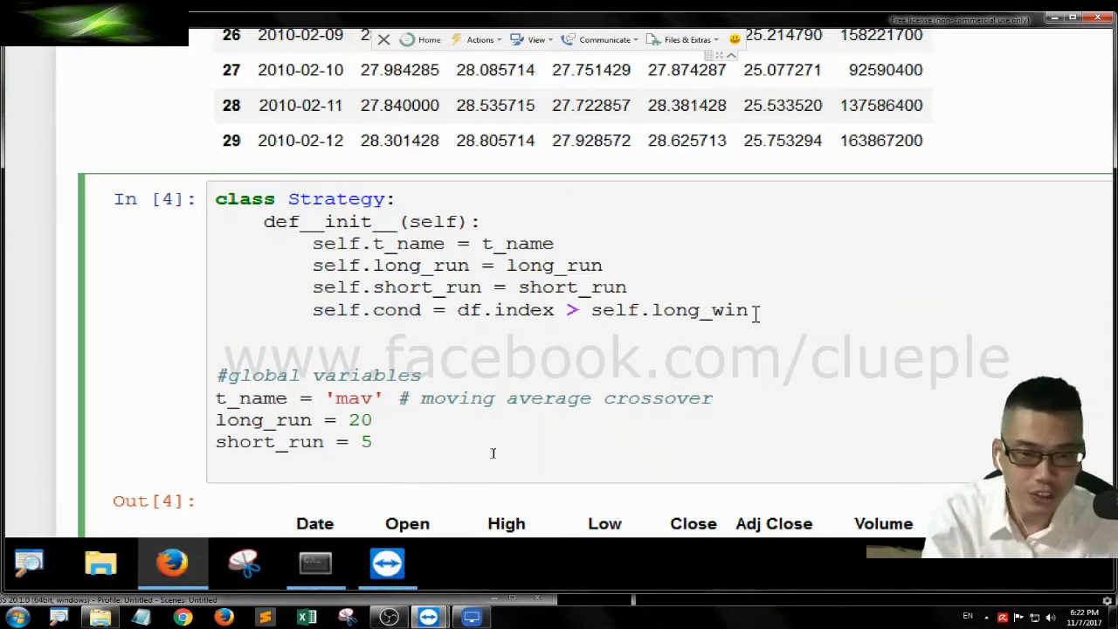
scroll(up, 3)
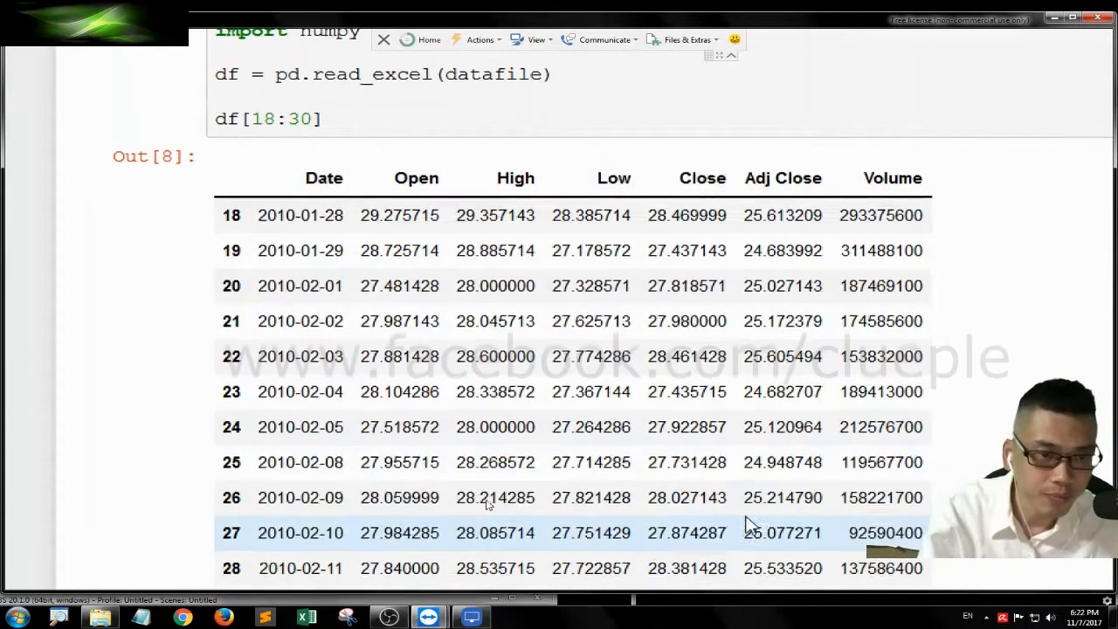
scroll(down, 3)
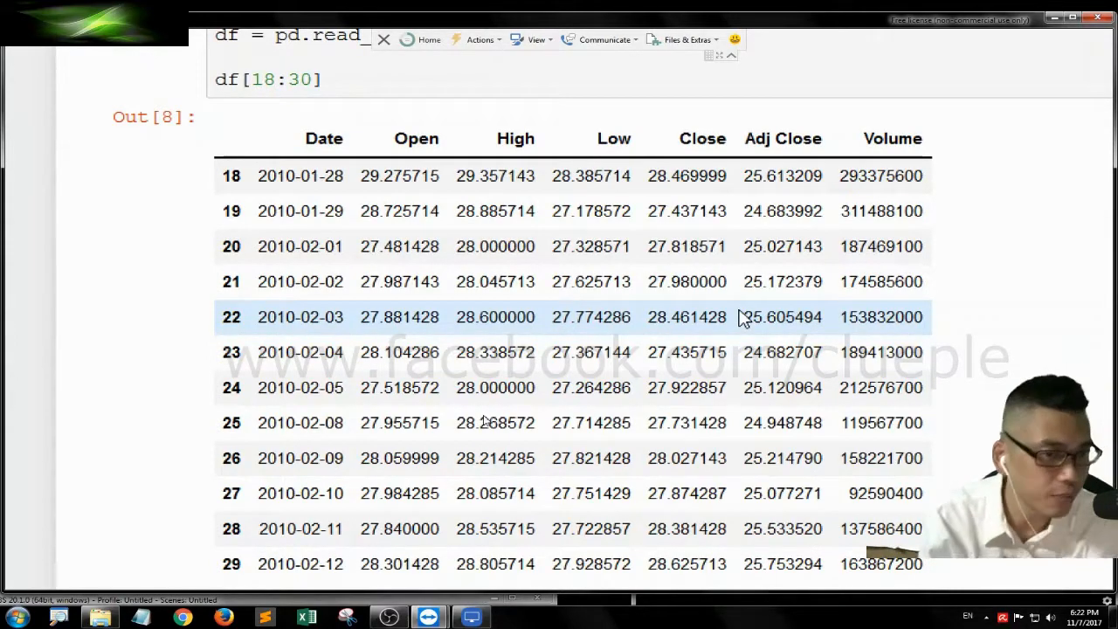
scroll(up, 3)
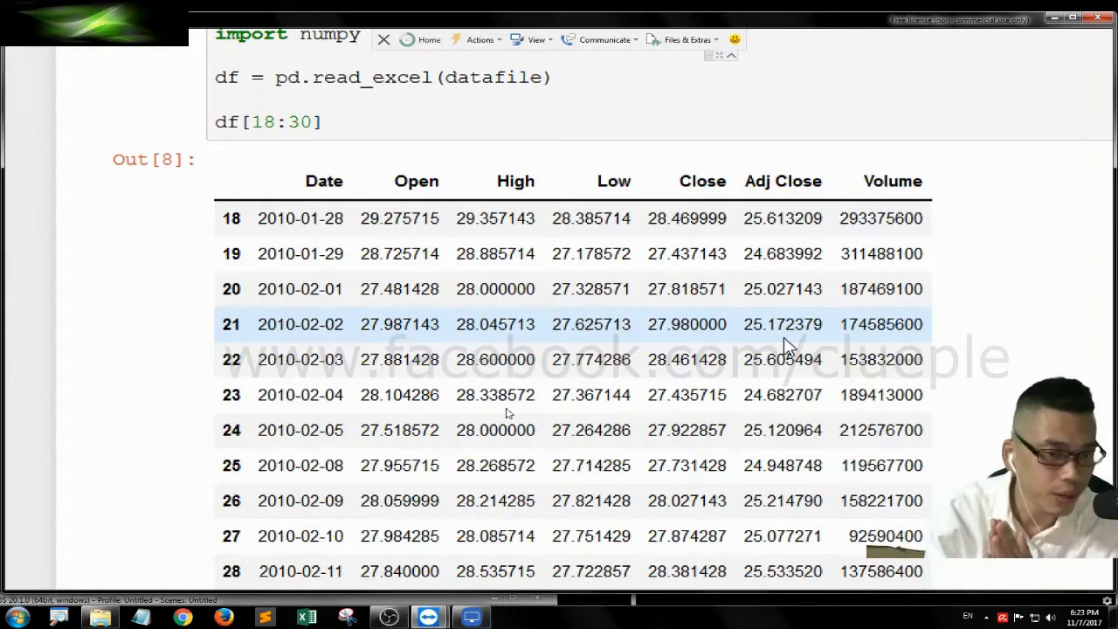
scroll(down, 3)
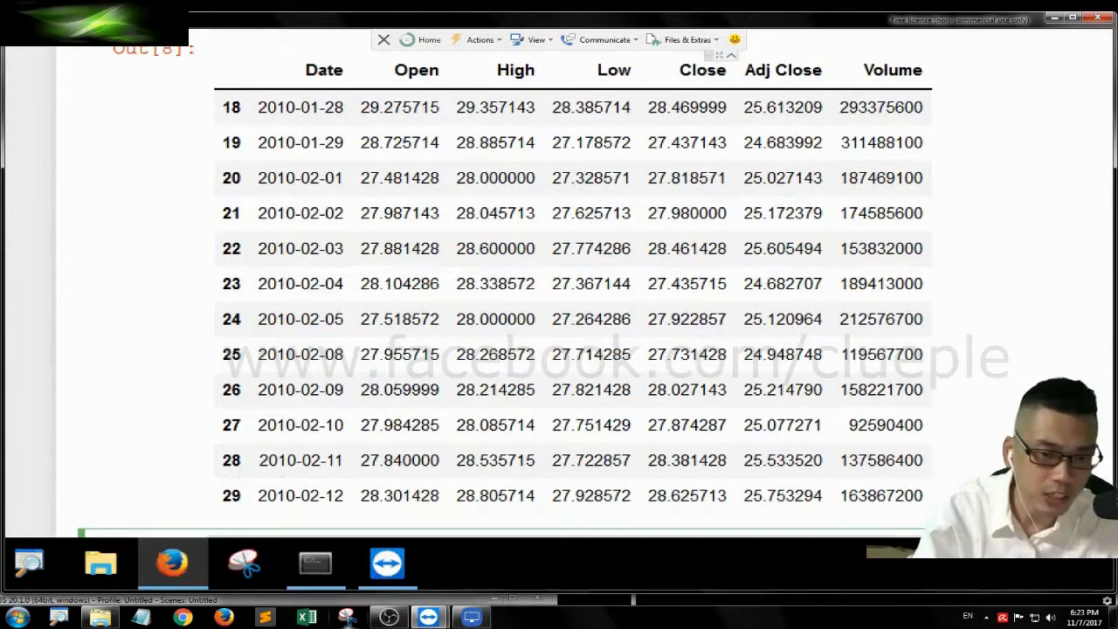
scroll(up, 3)
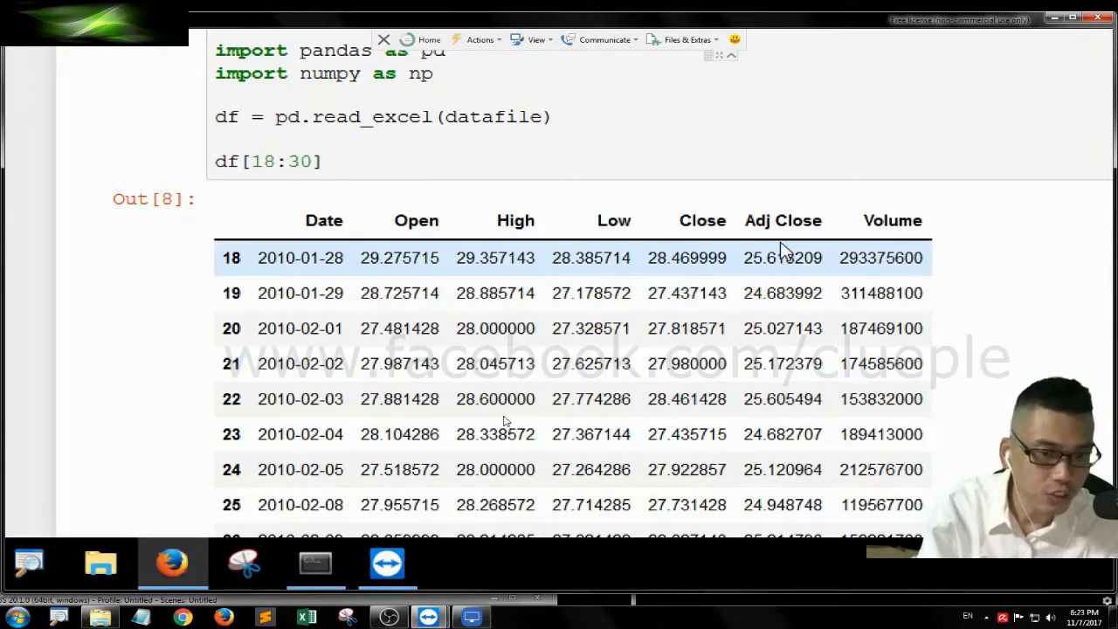
mouse_move(773, 253)
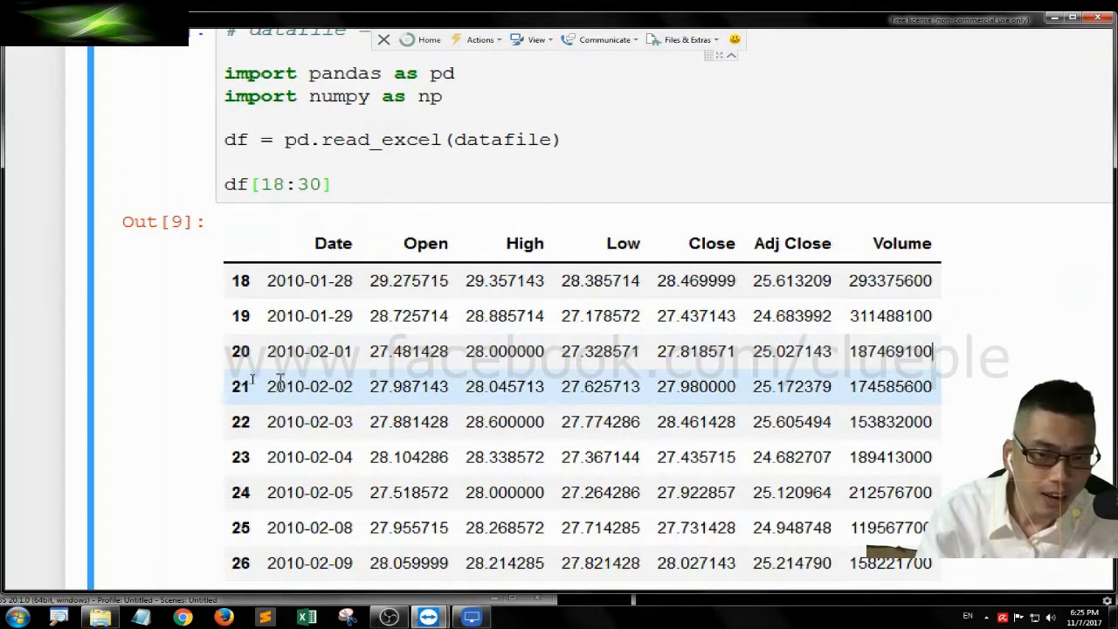
mouse_move(434, 394)
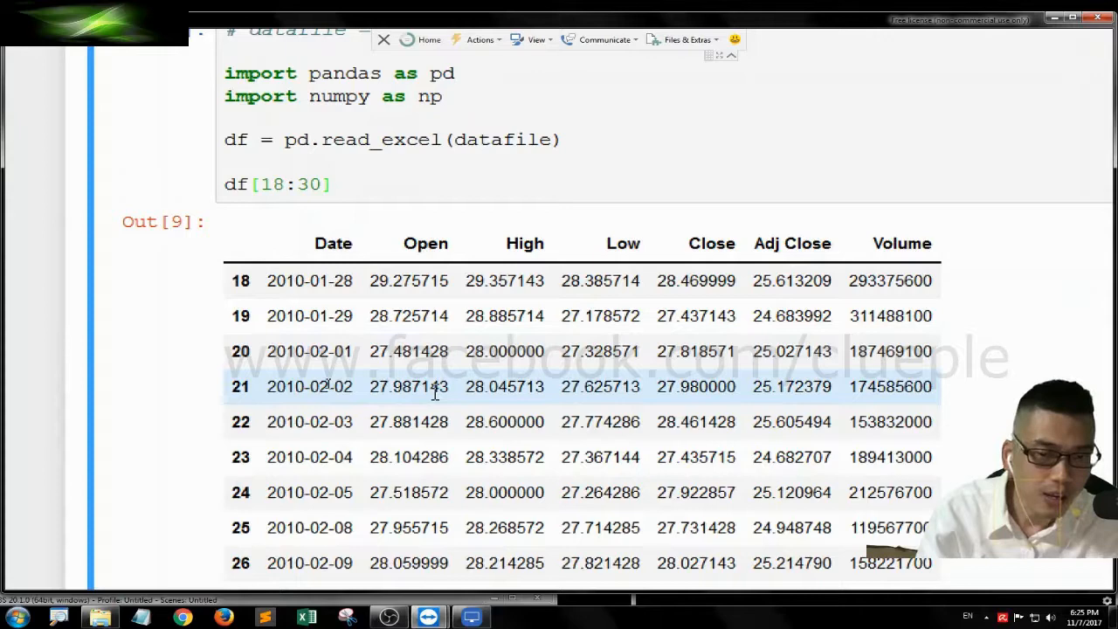
mouse_move(439, 405)
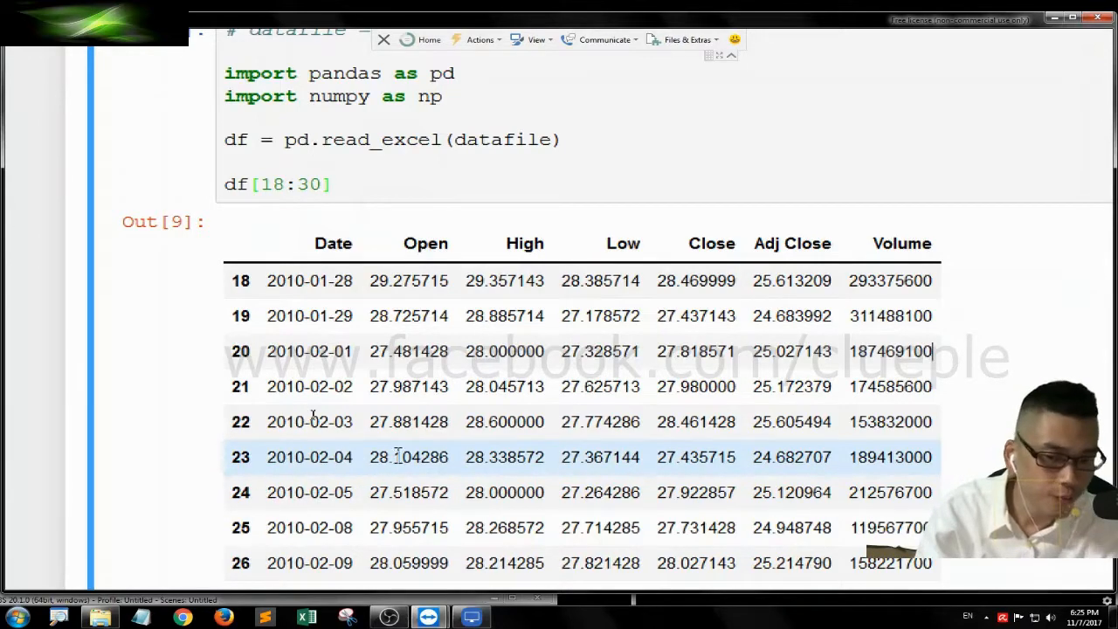
scroll(down, 3)
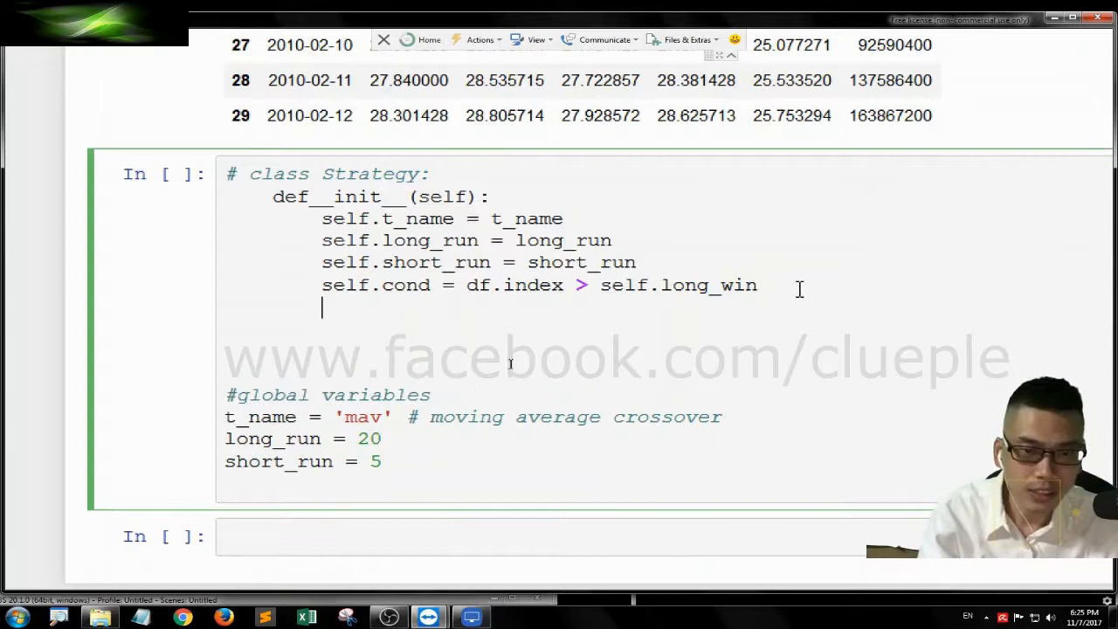
- Add self.trade_price = df['Open'] to the Strategy constructor
text(self.tra)
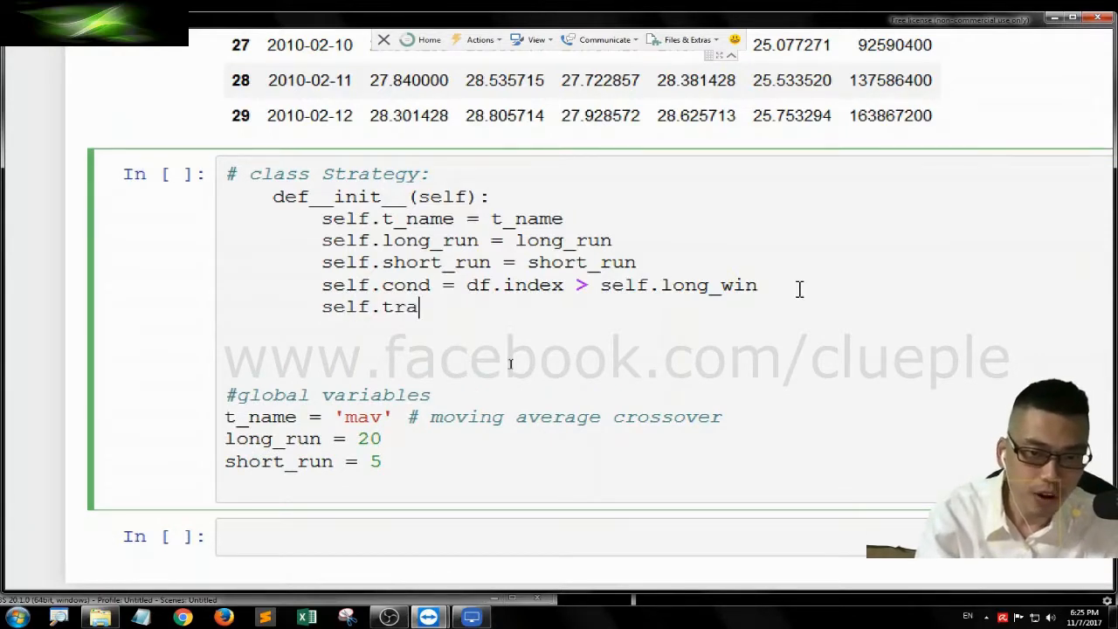
text(de_price = df[)
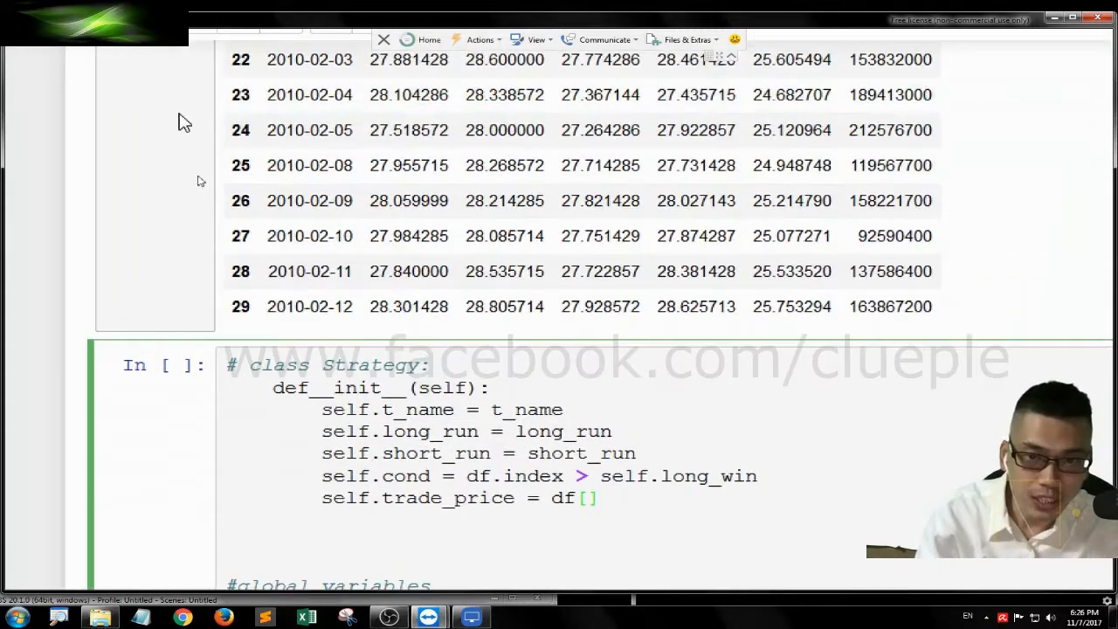
scroll(down, 3)
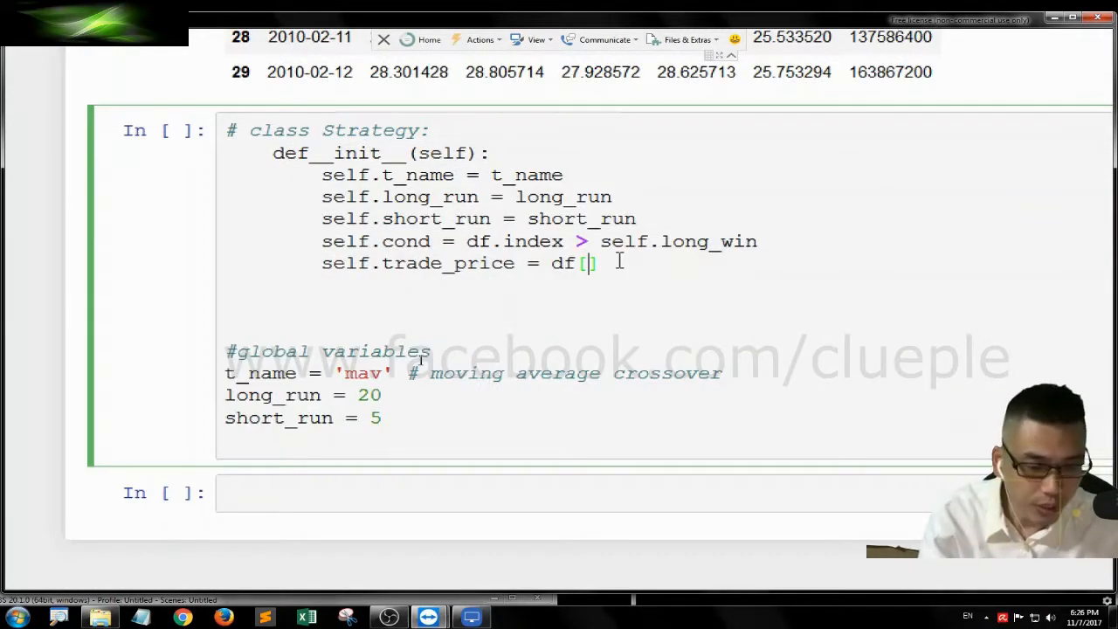
text('')
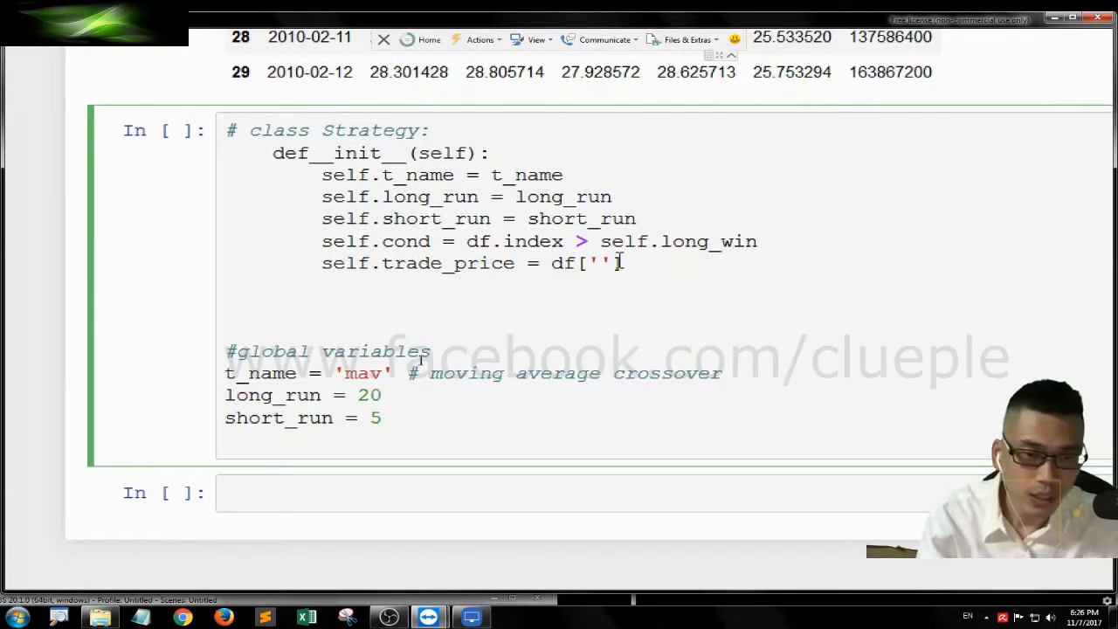
scroll(up, 3)
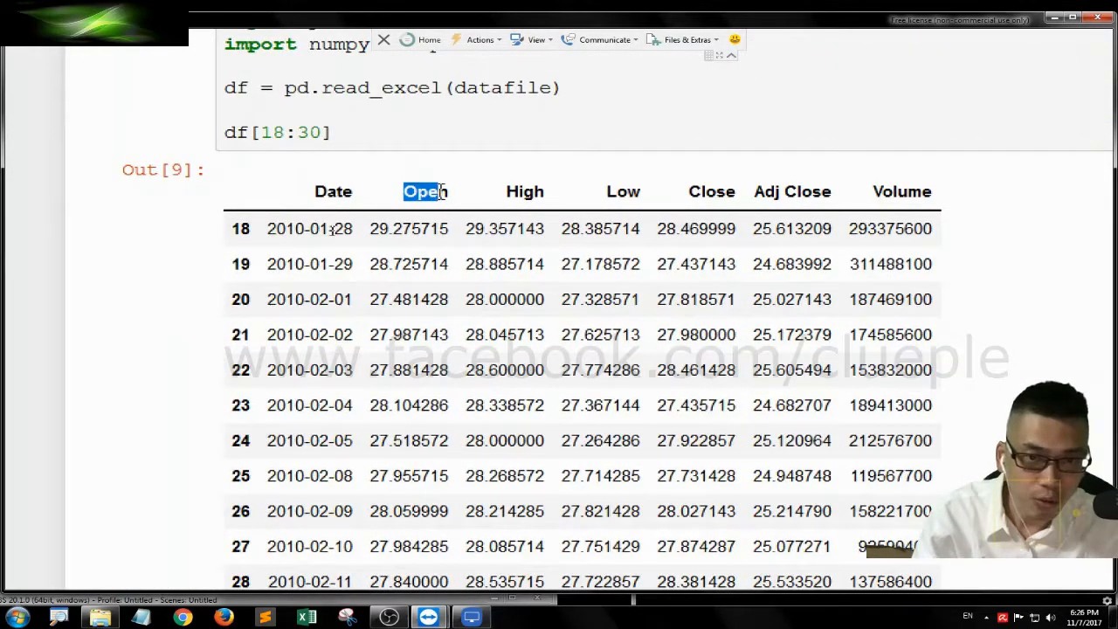
scroll(down, 3)
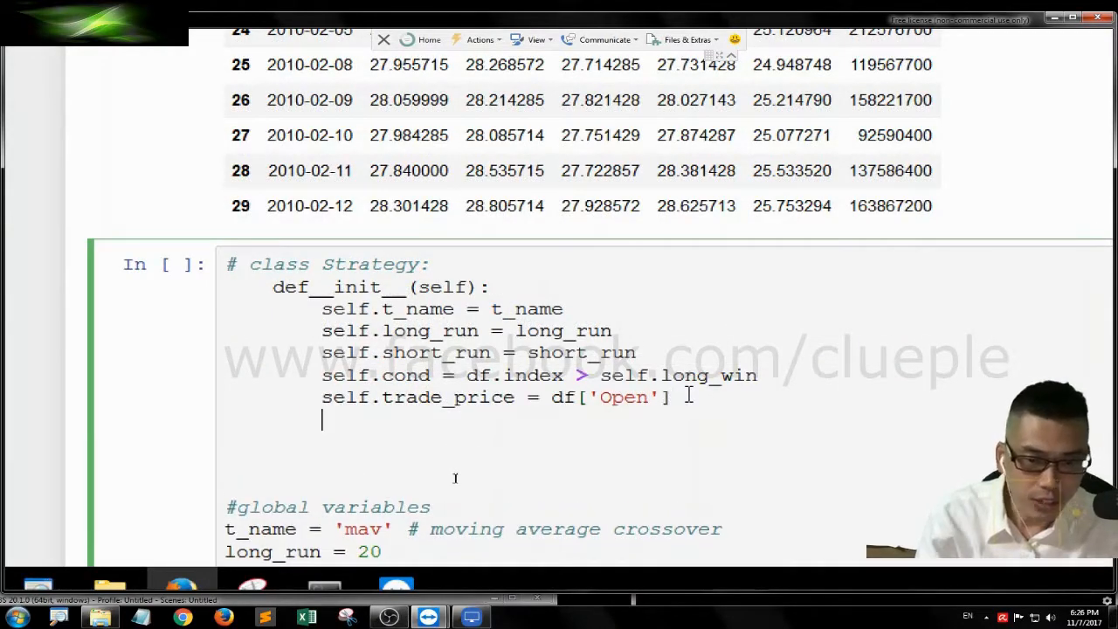
- Add self.close = df['Adj Close'], copying the column name from the output table
text(self.)
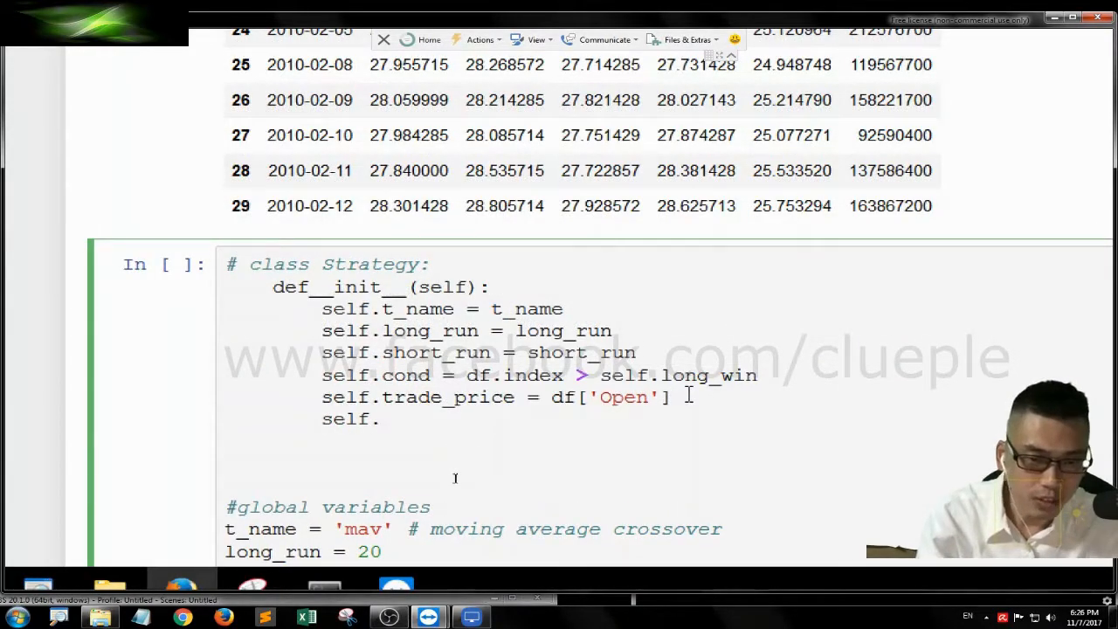
text(close =)
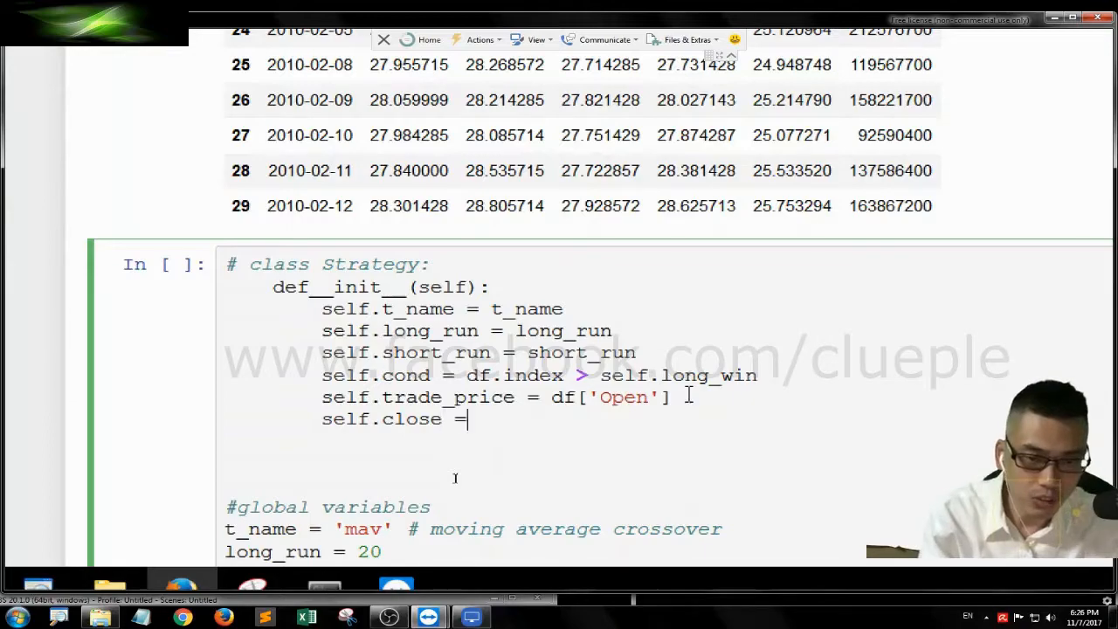
text(df[''])
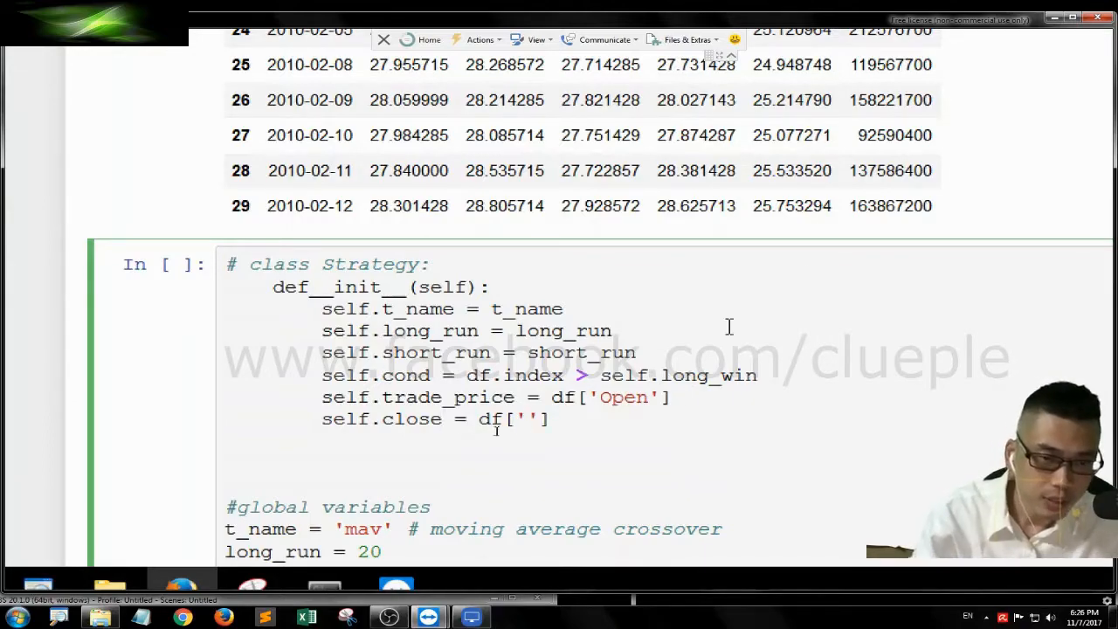
scroll(up, 3)
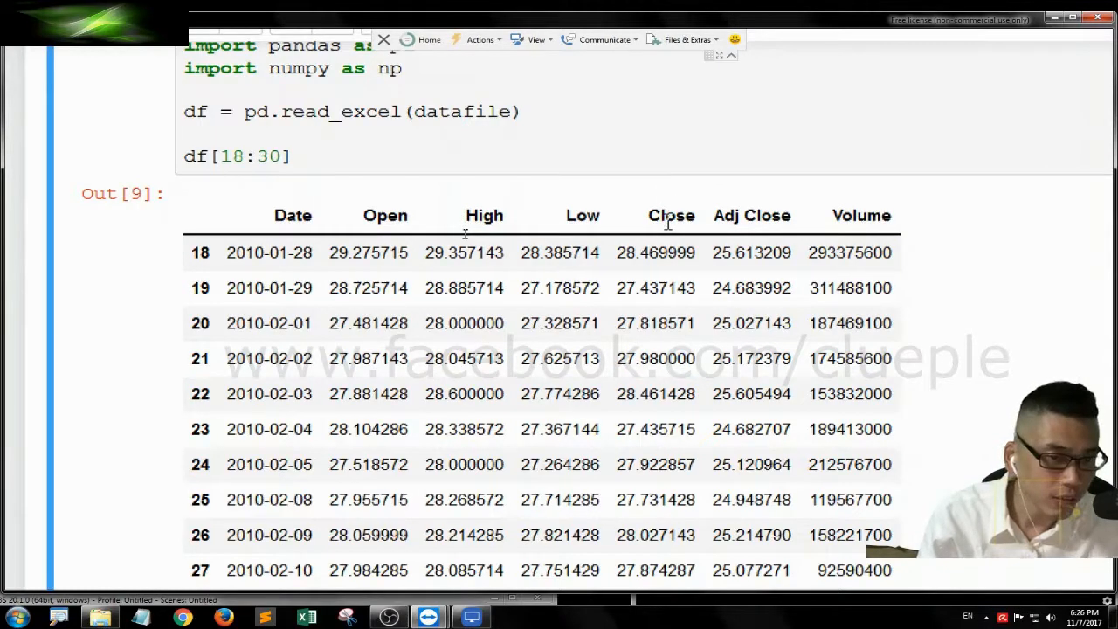
mouse_move(716, 220)
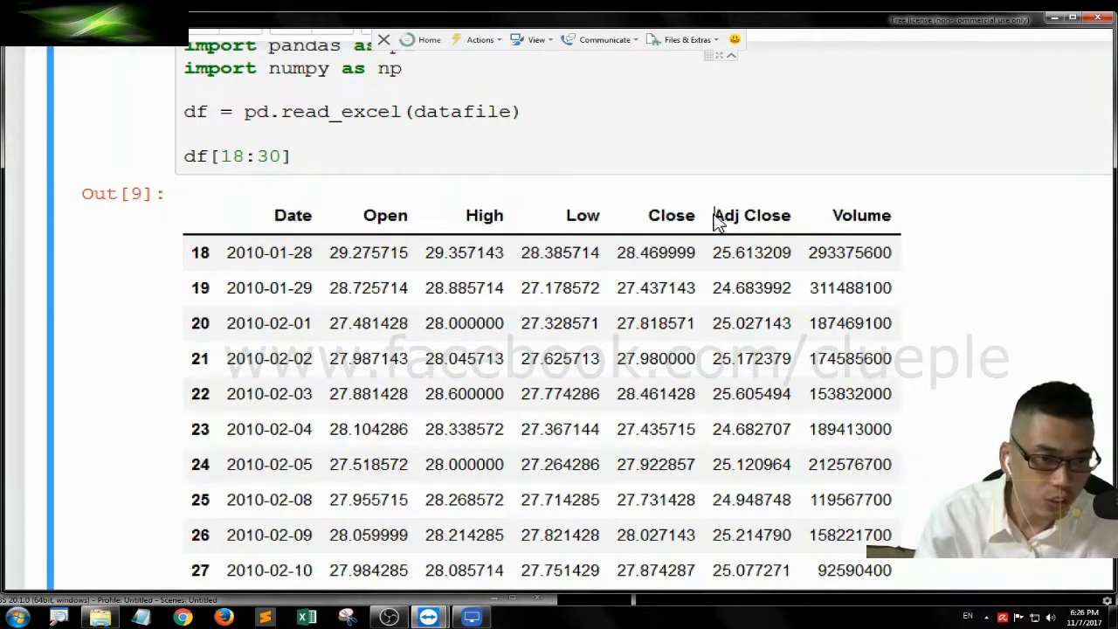
double_click(747, 215)
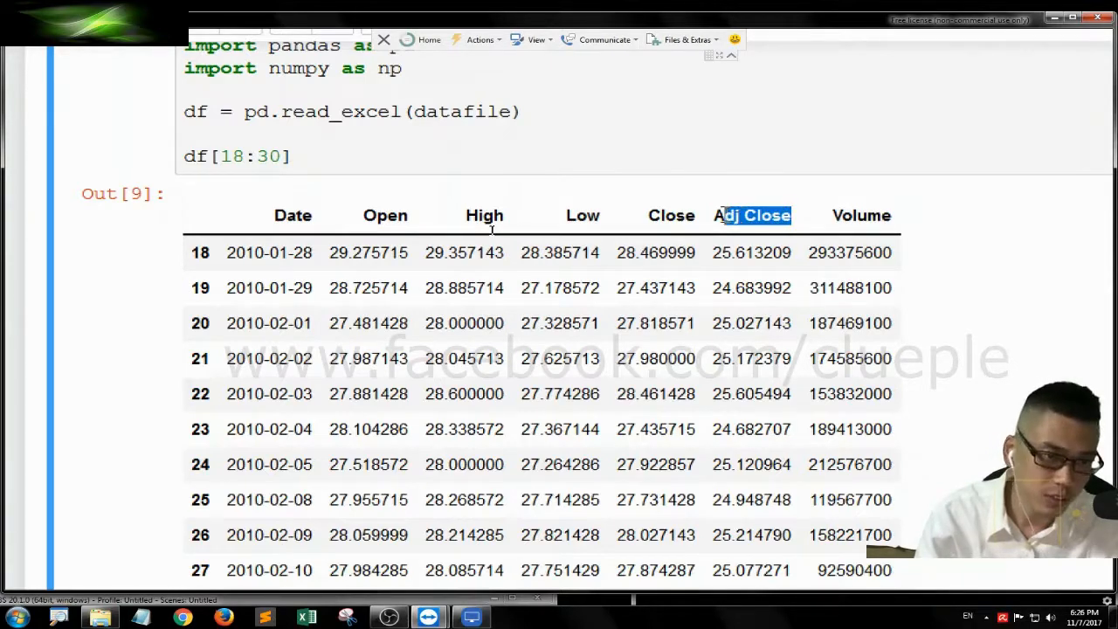
scroll(down, 3)
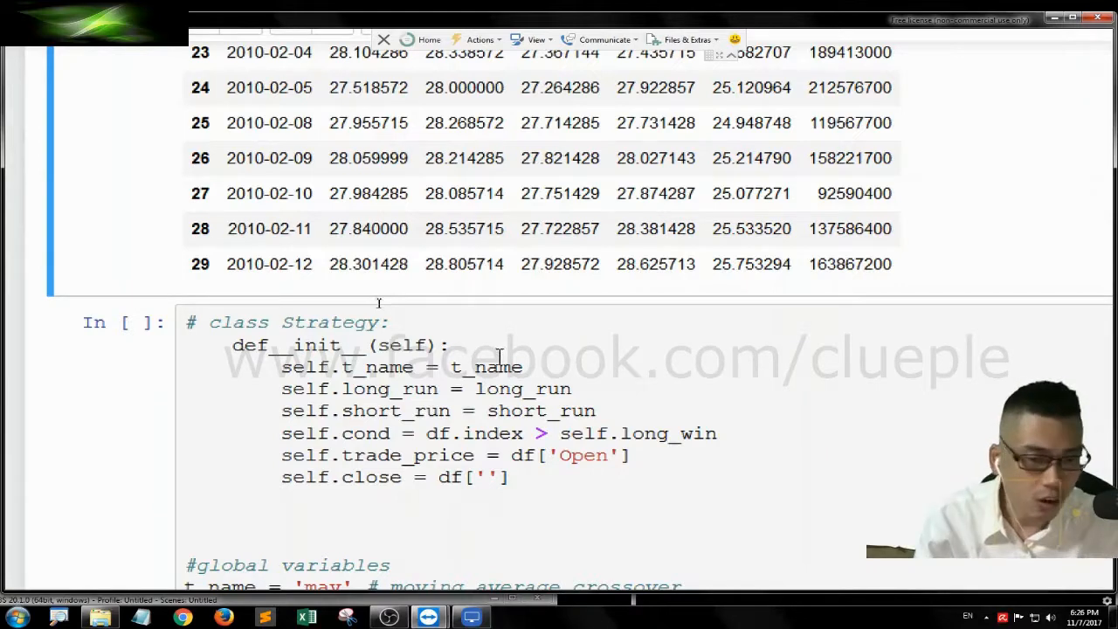
scroll(down, 3)
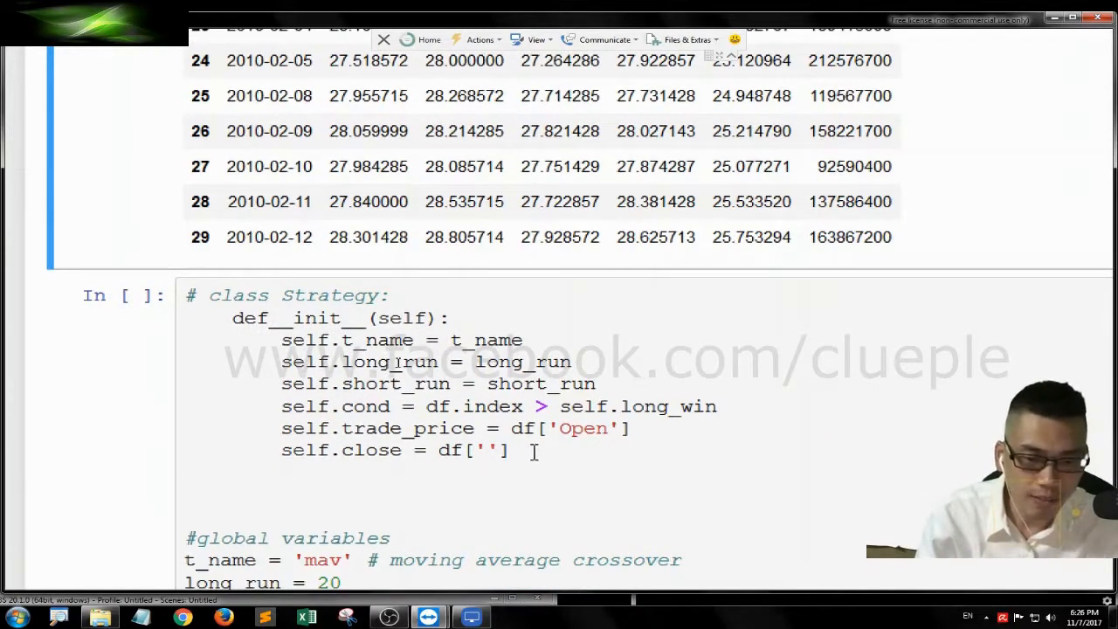
text(Adj Close)
text(def)
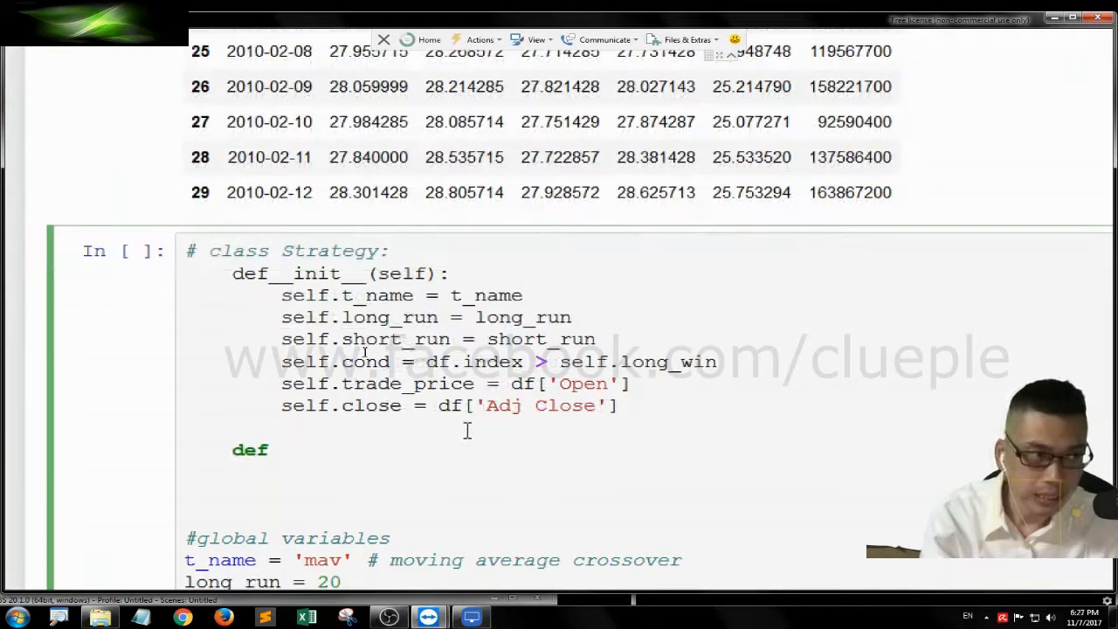
- Add a smav(self) method and start its body with self.smav =
text(smav)
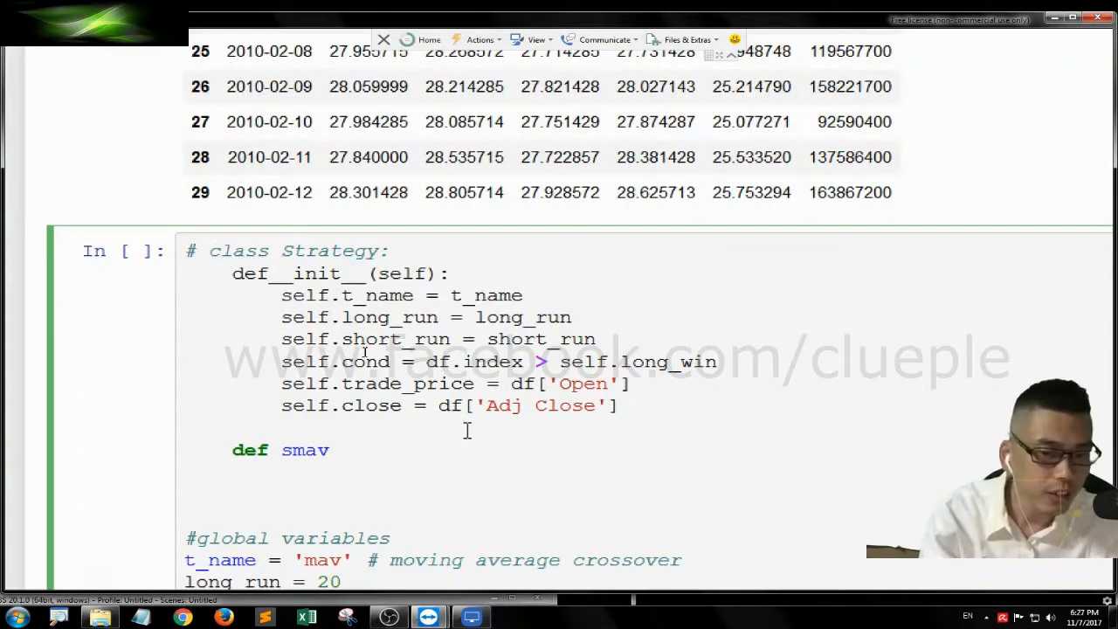
text((self):)
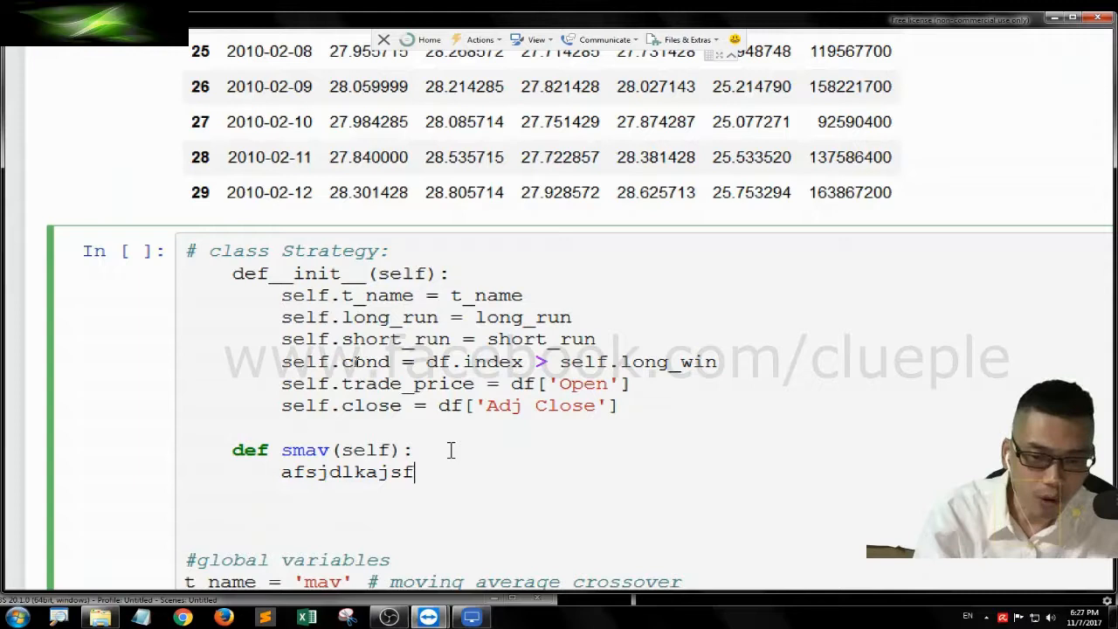
text(ff =)
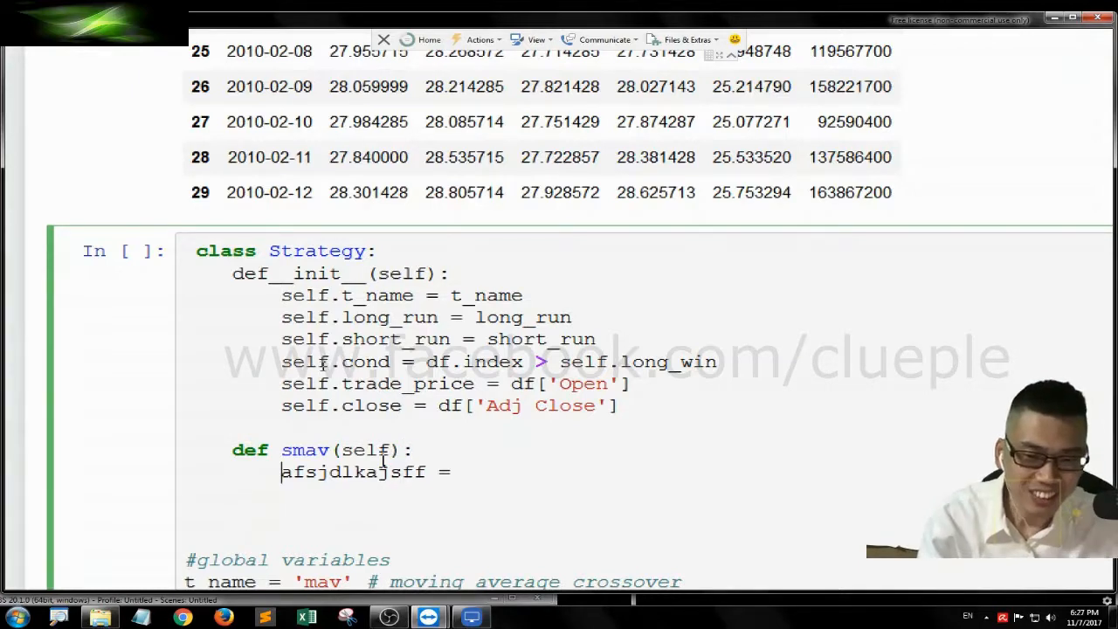
text(se)
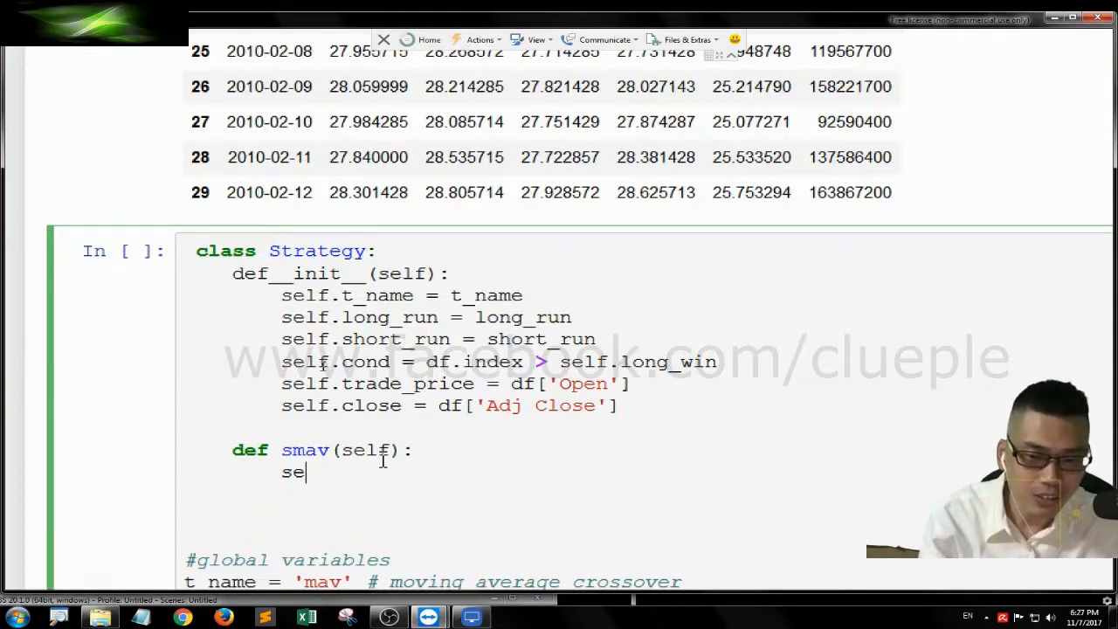
text(lf.smav)
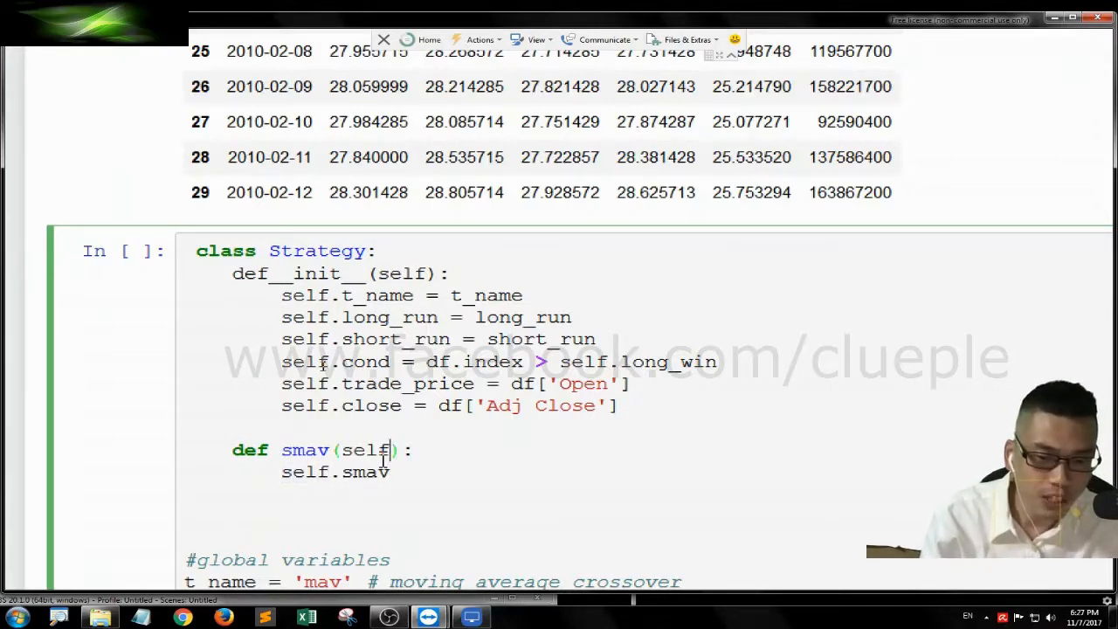
double_click(305, 450)
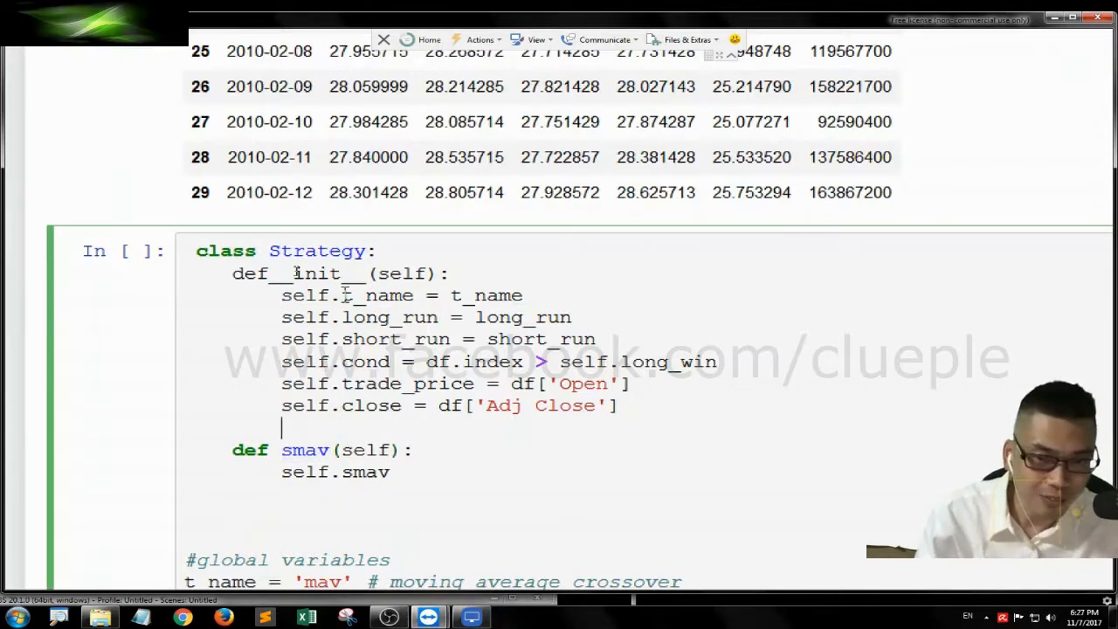
scroll(down, 3)
text( =)
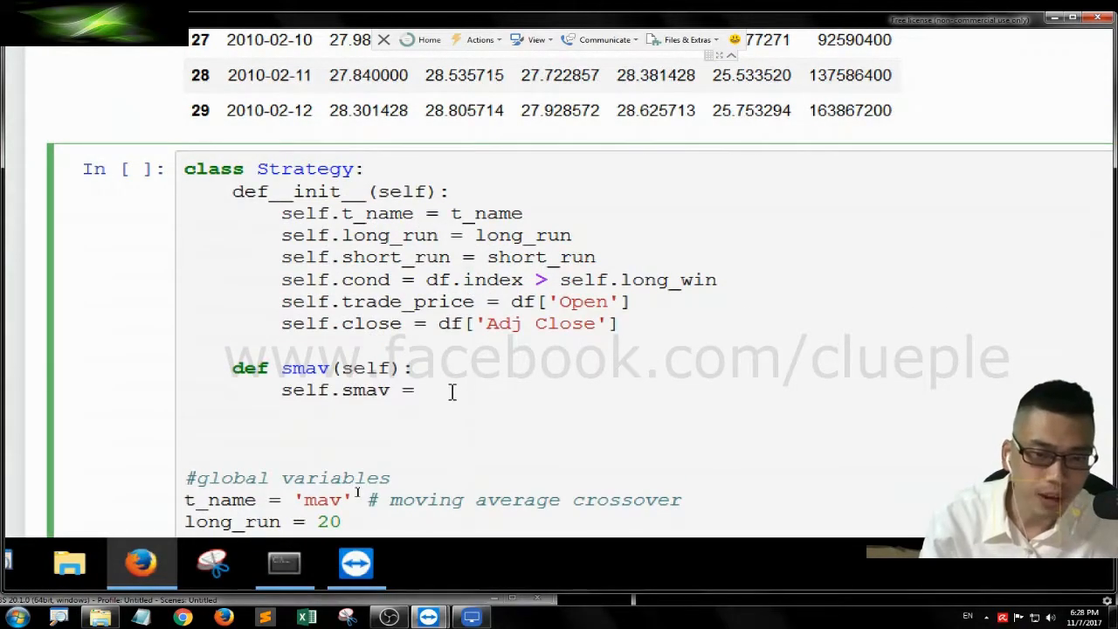
- Start self.smav as np.where(Strategy().cond, ...)
text(np.where(,,)
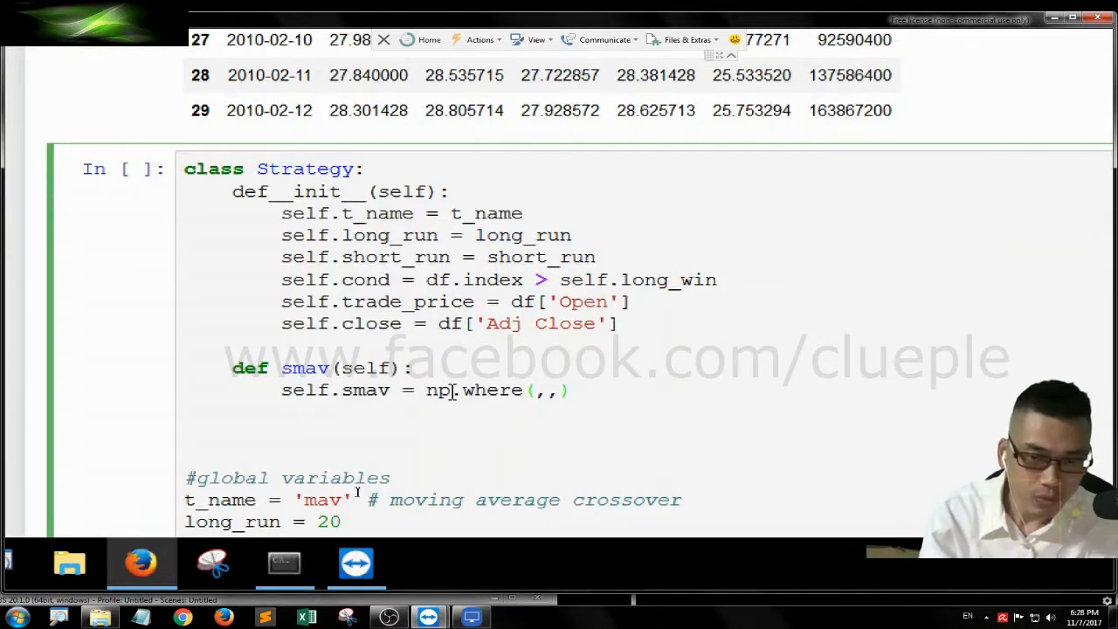
text(Strategy)
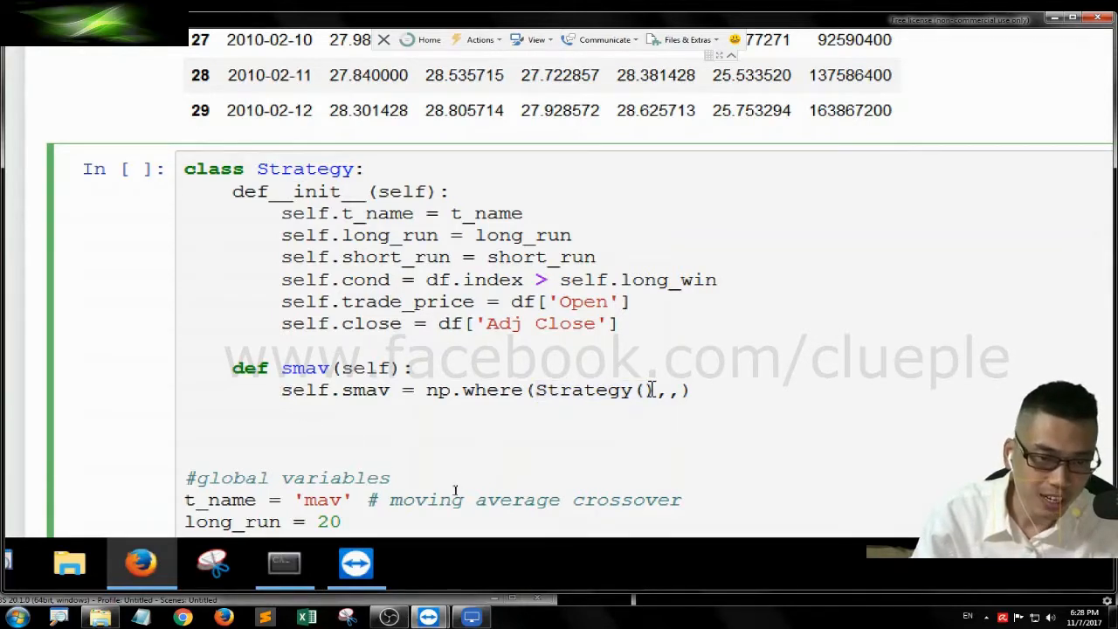
text(().)
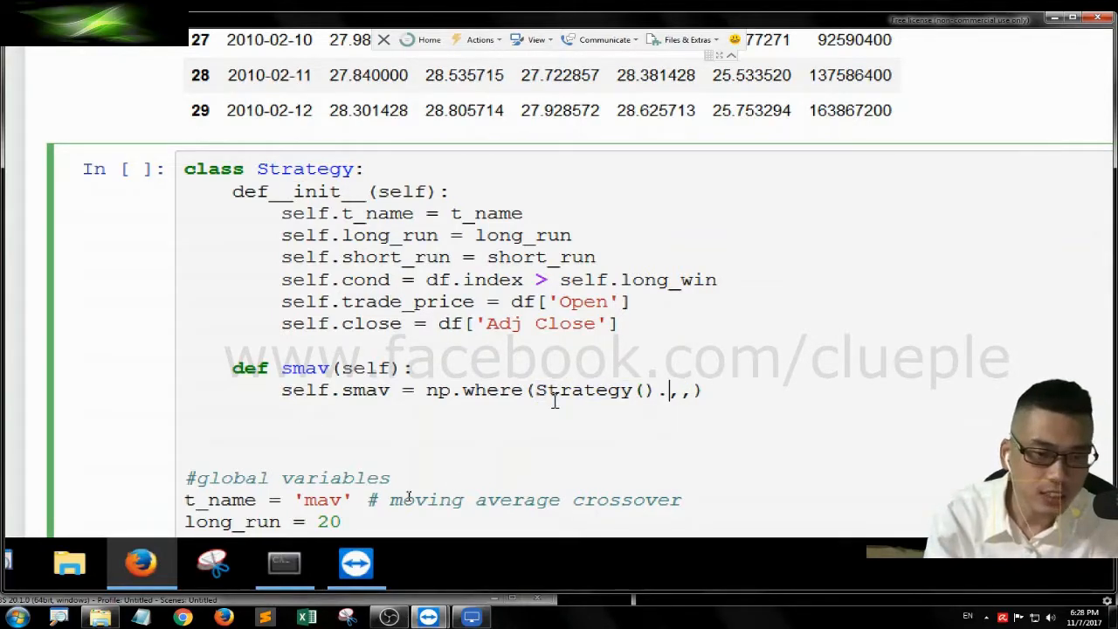
text(cond)
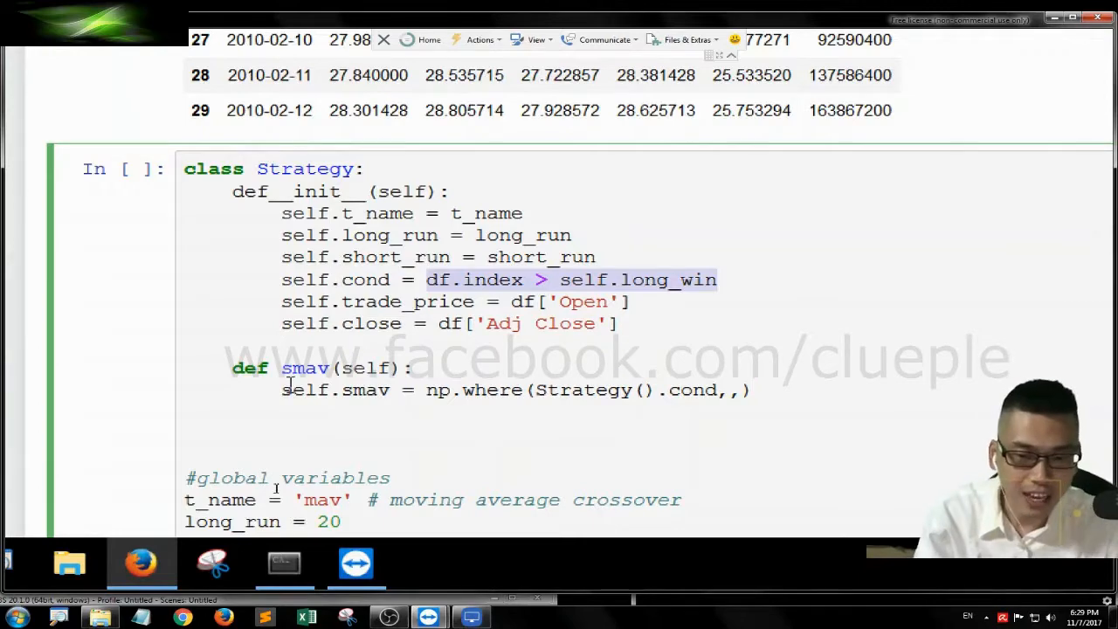
scroll(down, 3)
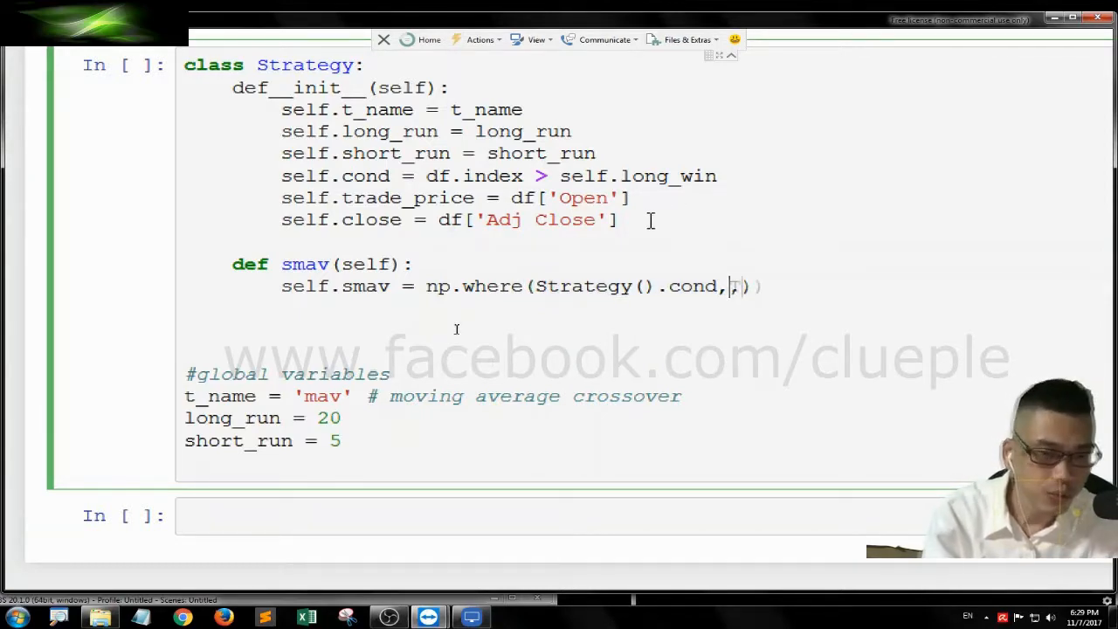
- Add Strategy().close.rolling(window=Strategy().short_win).mean() as the np.where value
text(Strategy().)
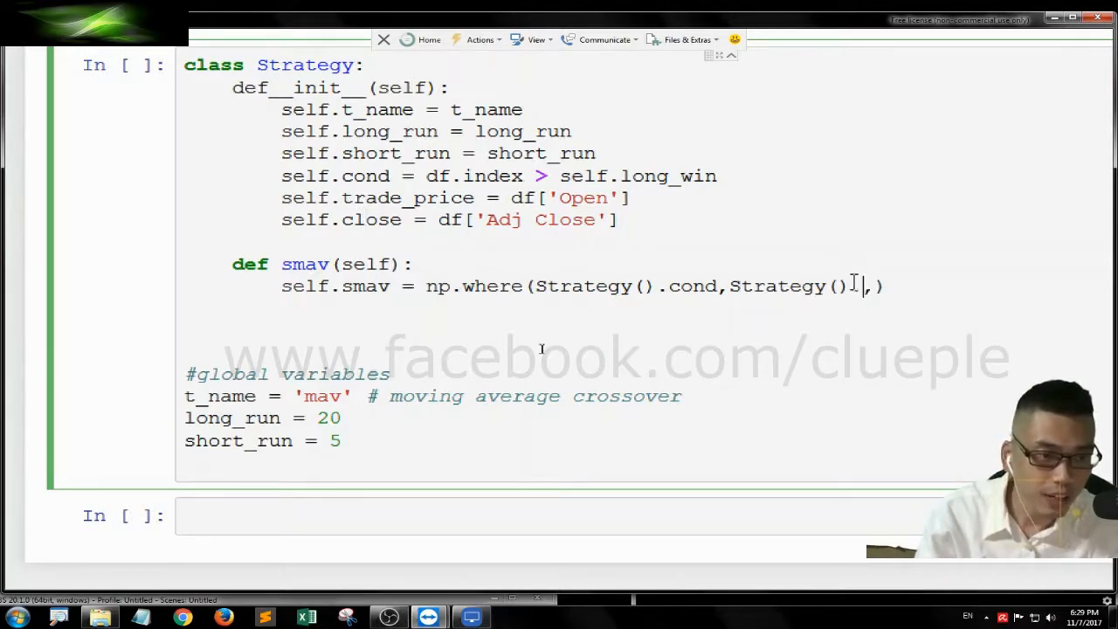
text(.close)
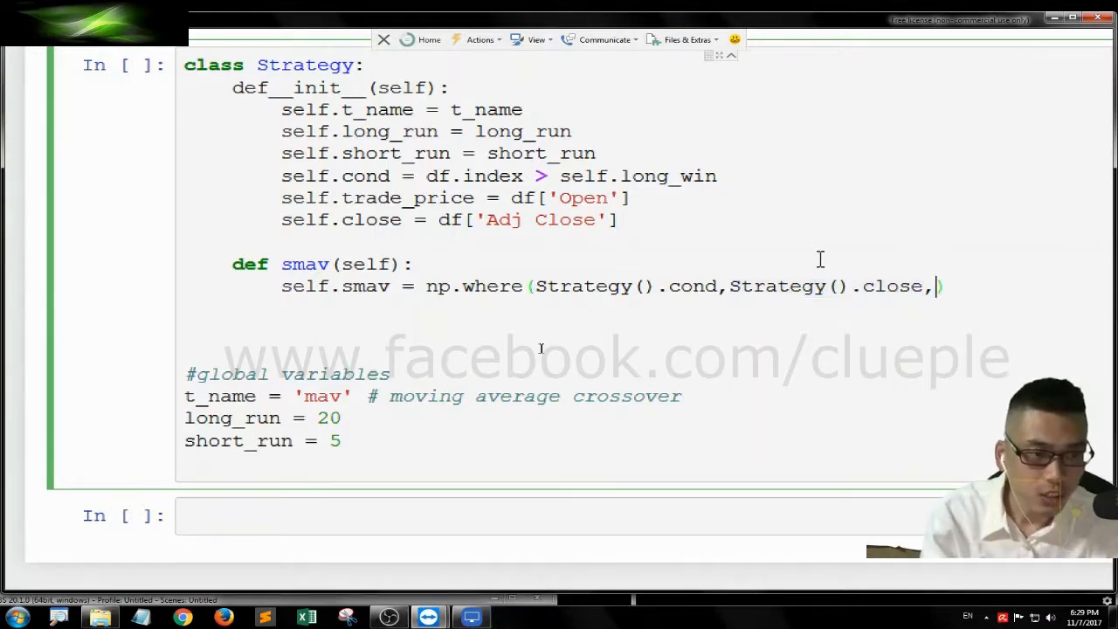
text(.rolling().mean()
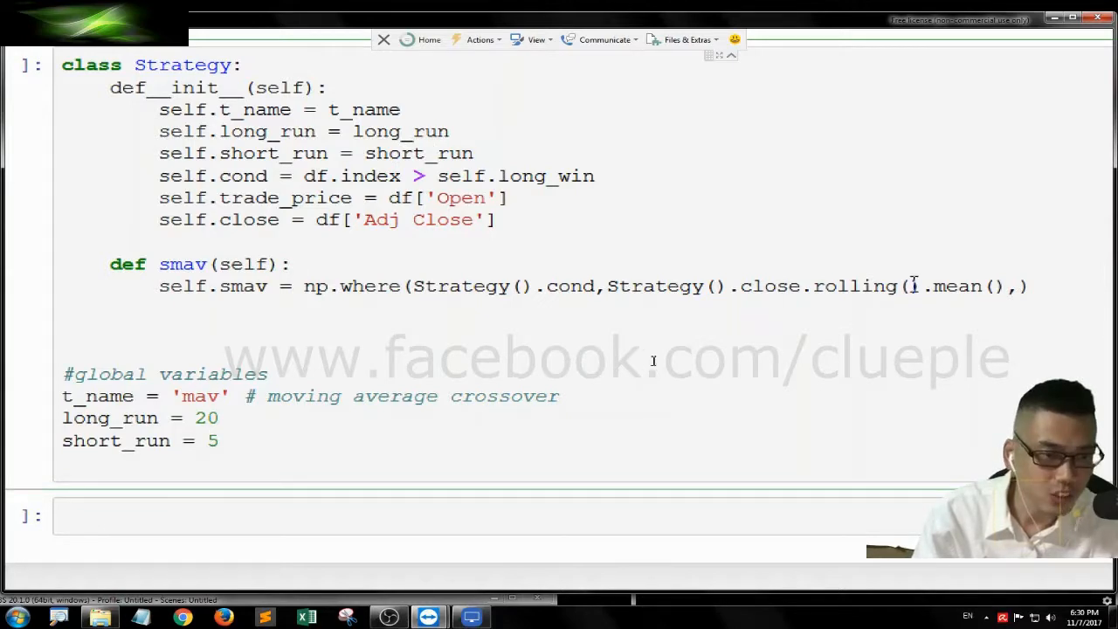
text(window = St)
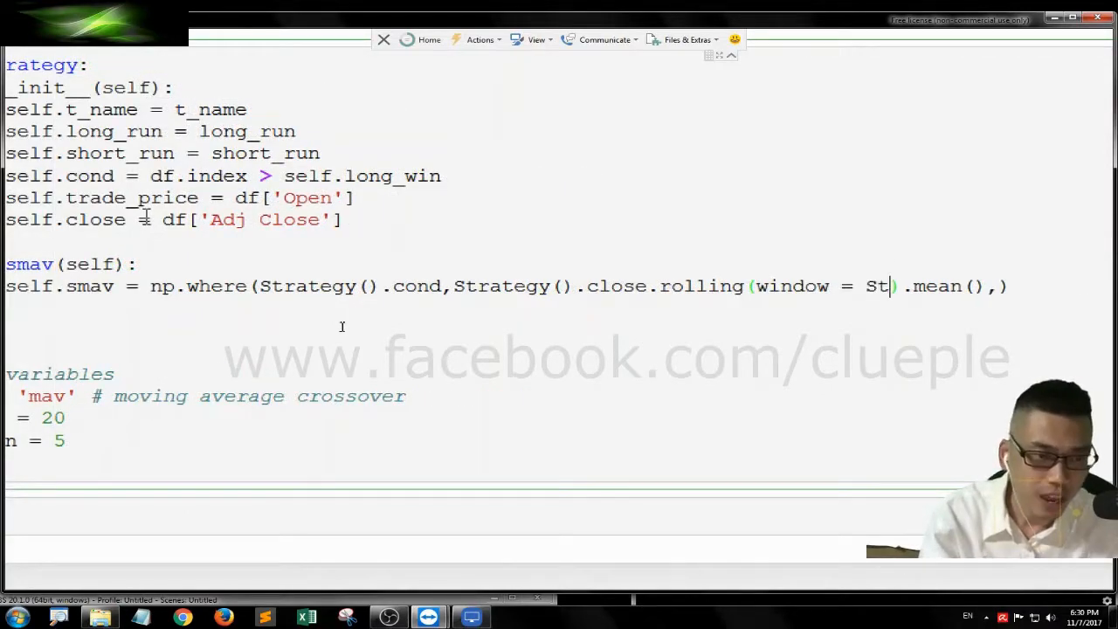
text(rategy().)
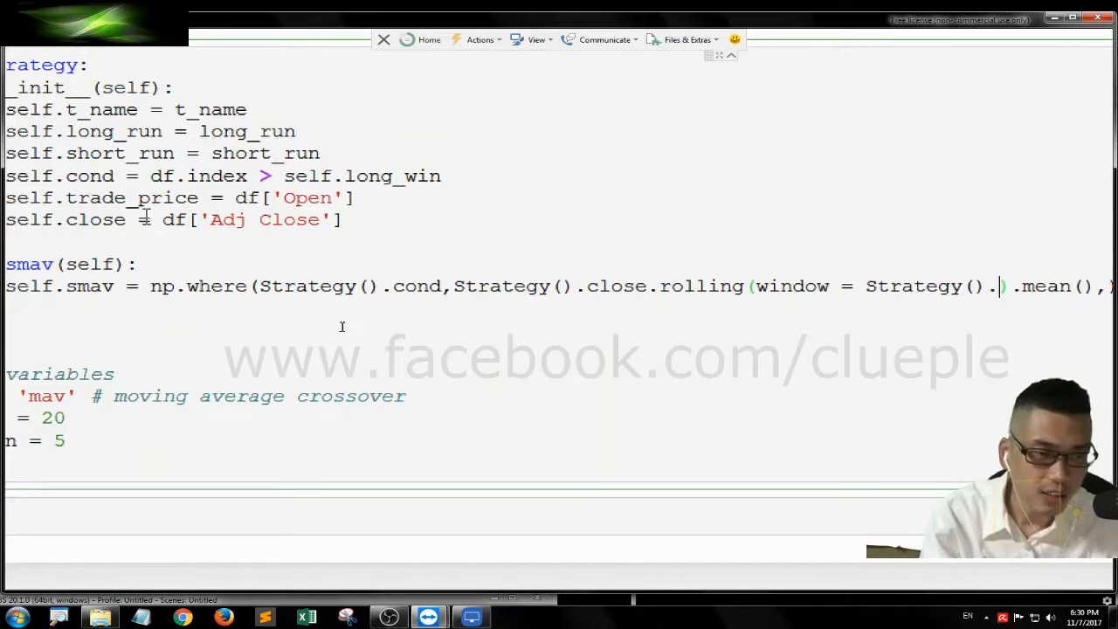
text(short_win)
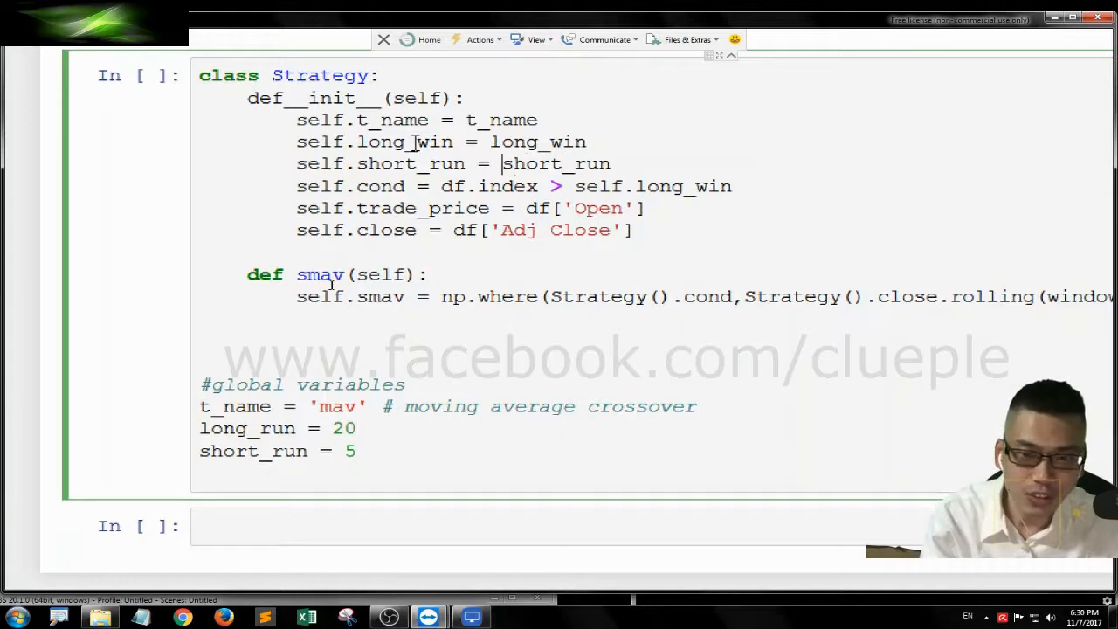
- Rename short_run to short_win in __init__ and the globals, and add np.where's final argument 0
key(BackSpace)
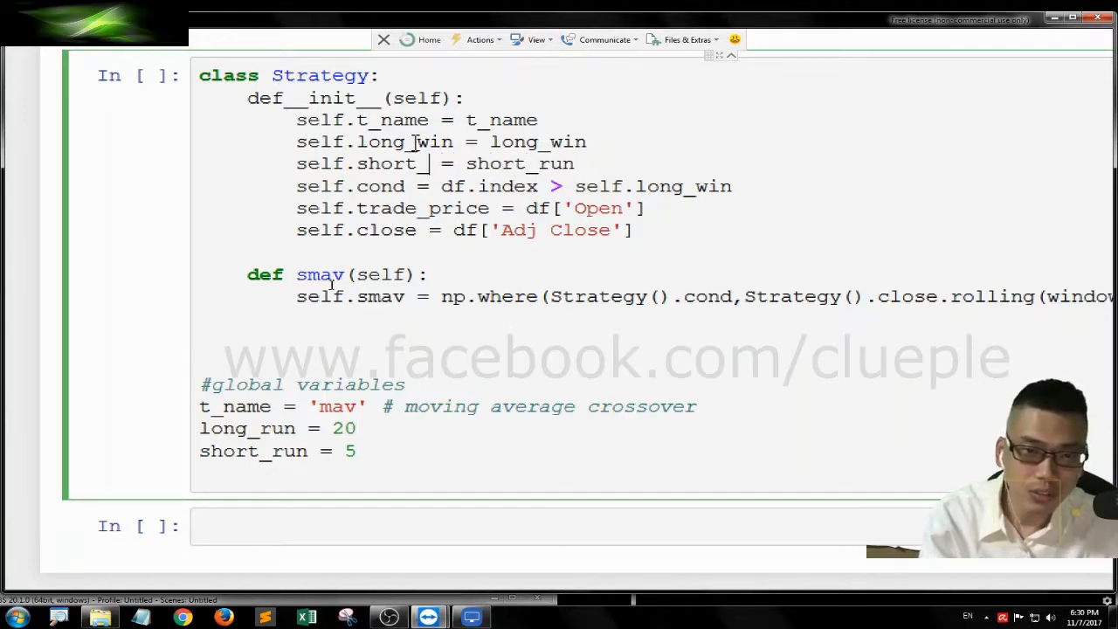
text(win)
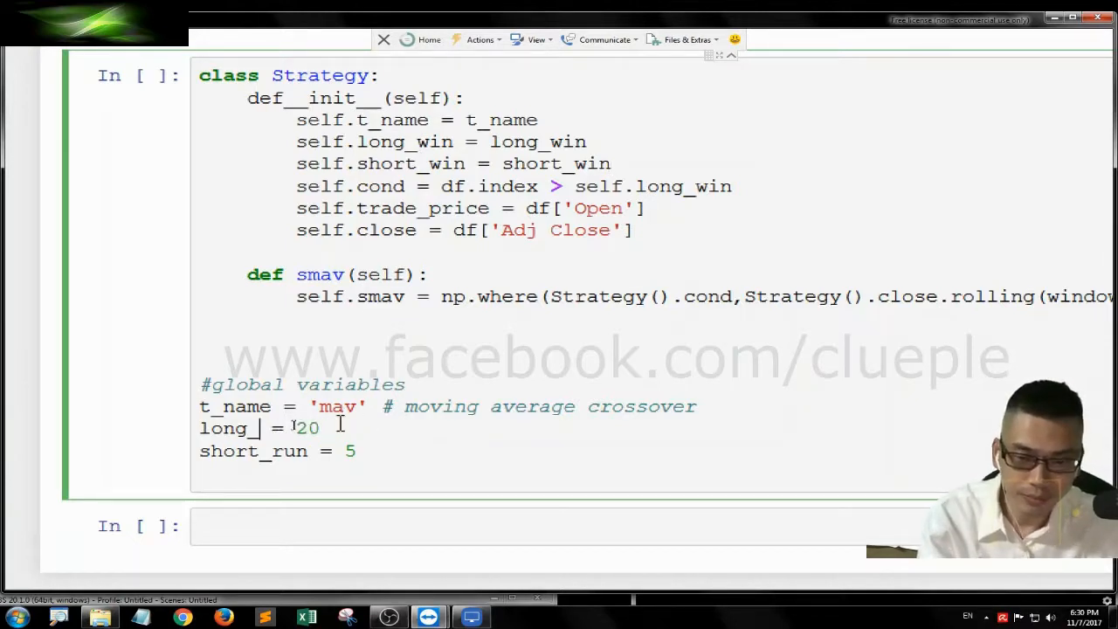
text(win)
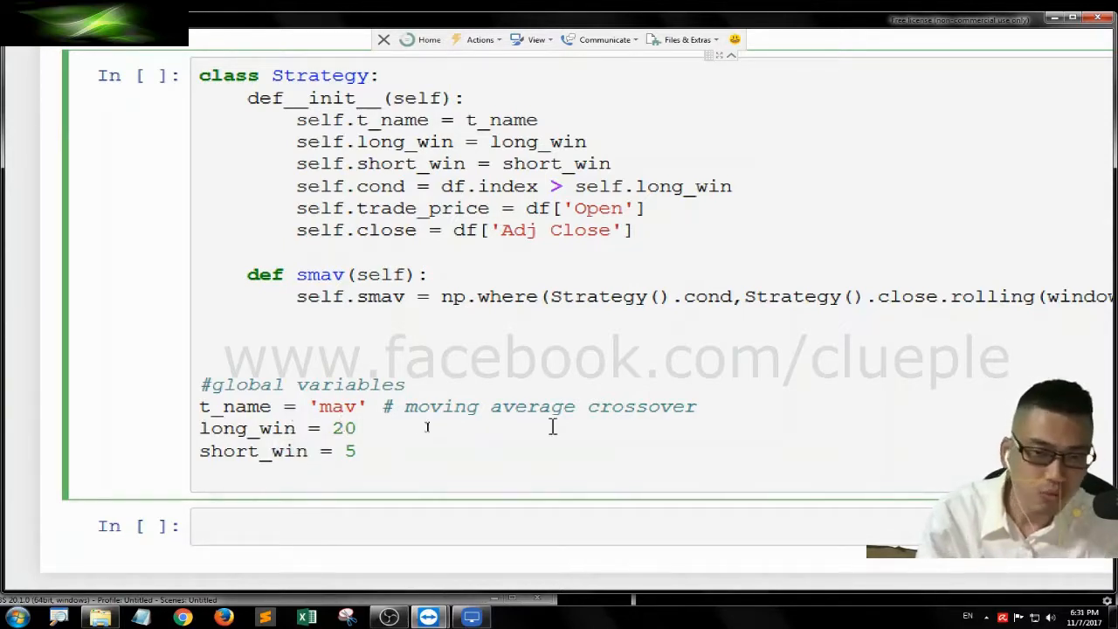
scroll(right, 3)
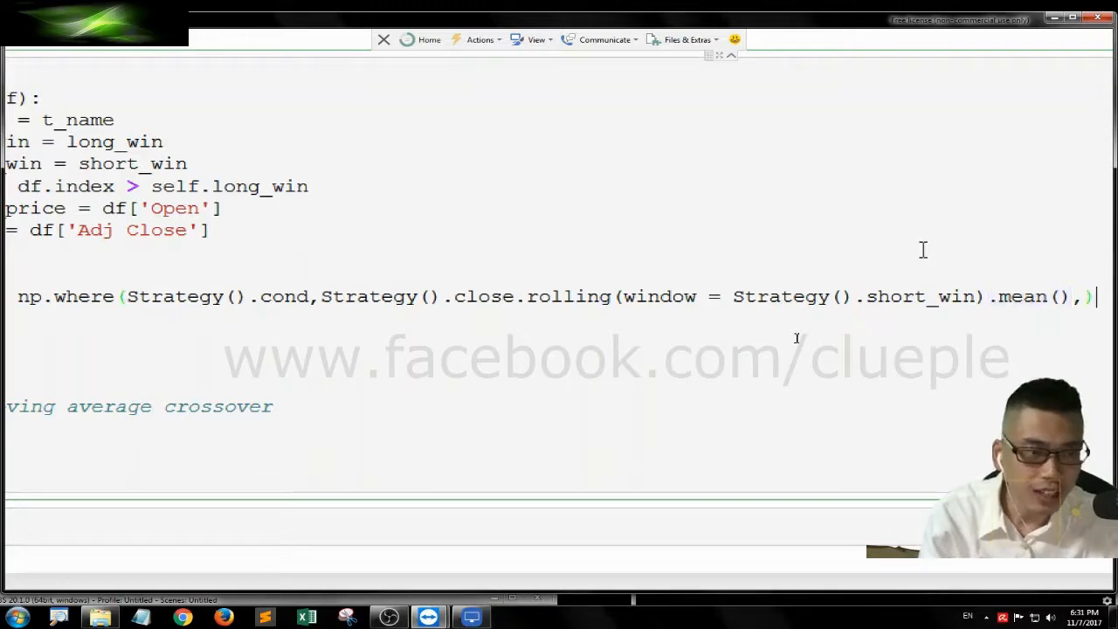
text(0)
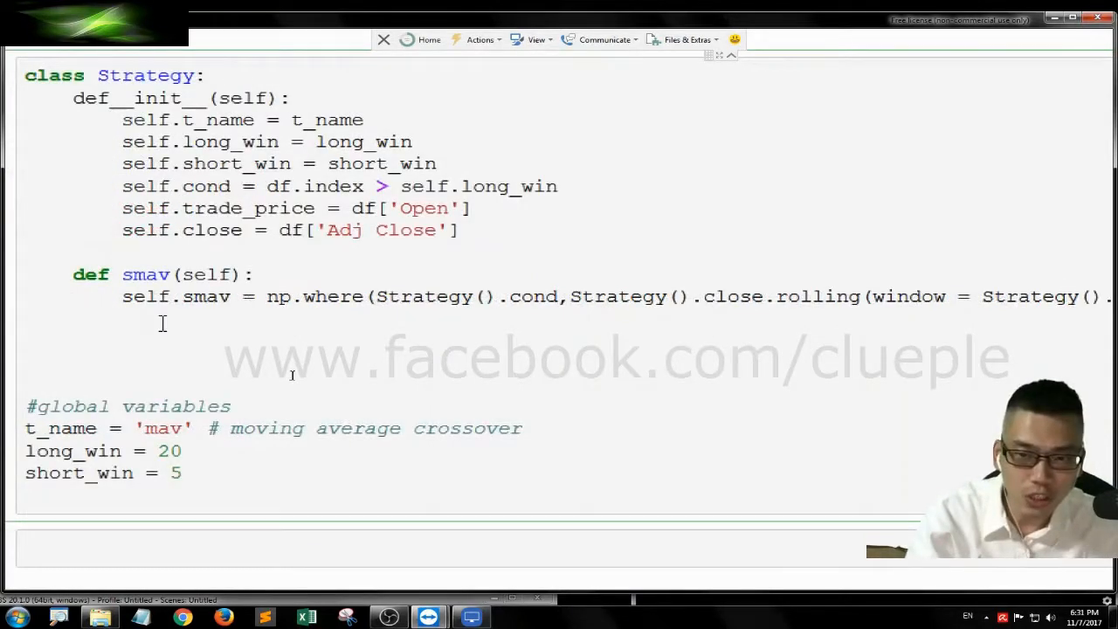
- Make the smav method return self.smav
text(return se)
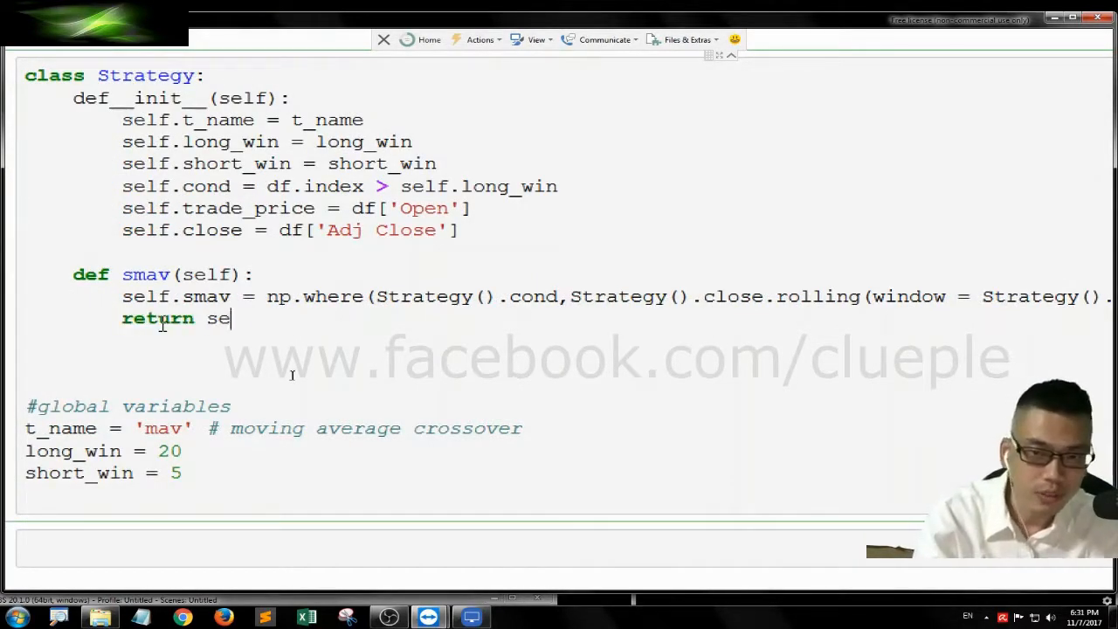
text(lf.smav)
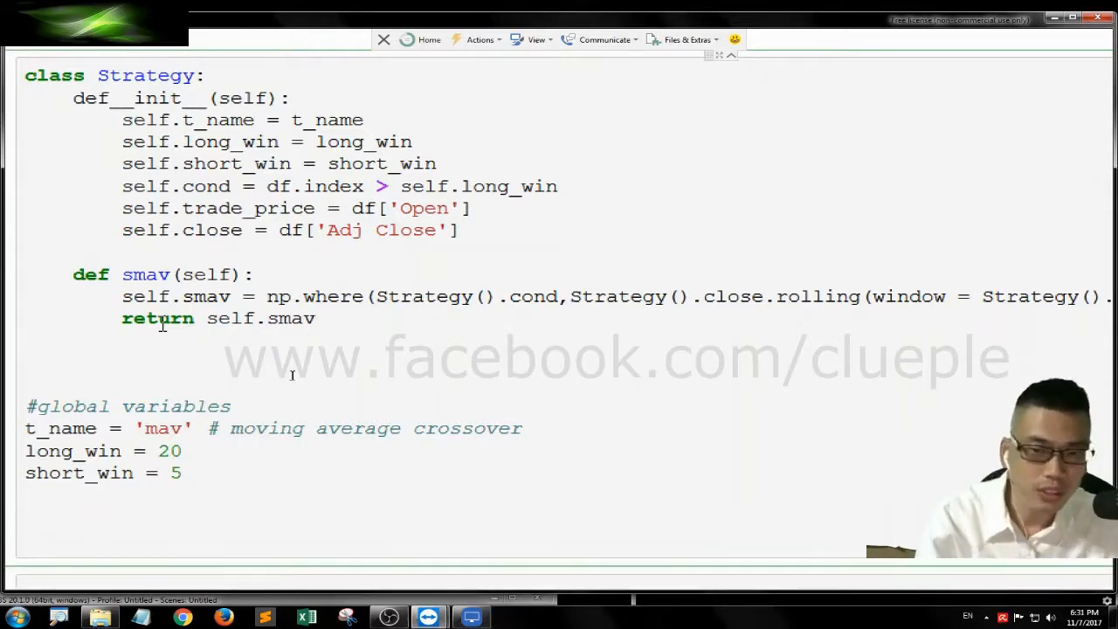
scroll(down, 3)
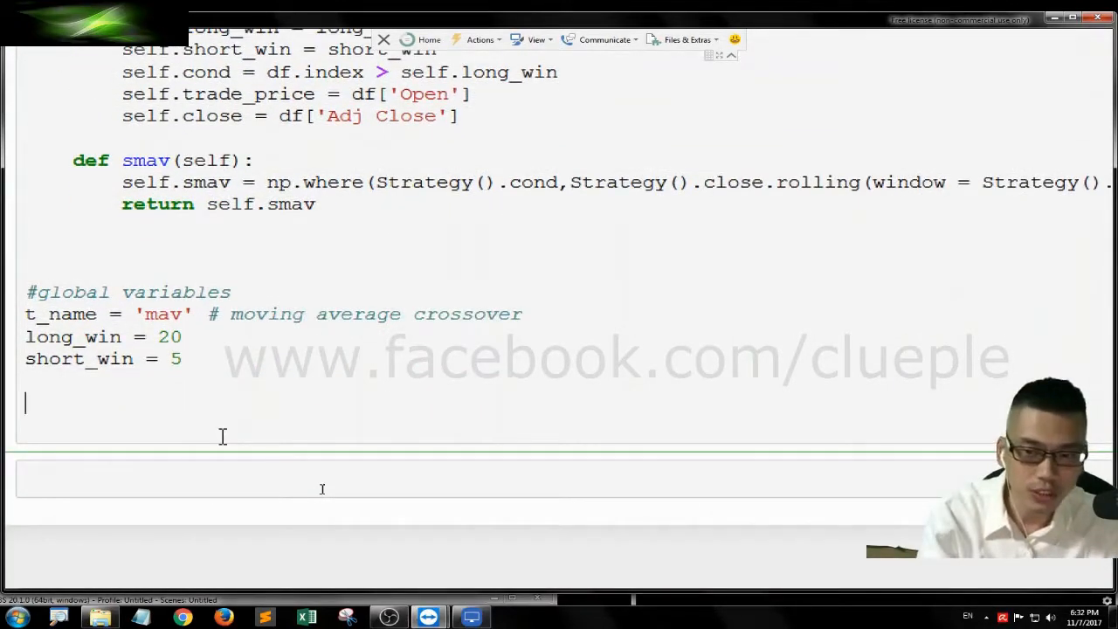
- Create s = Strategy() and assign df['smav'] = s.smav()
text(df[''])
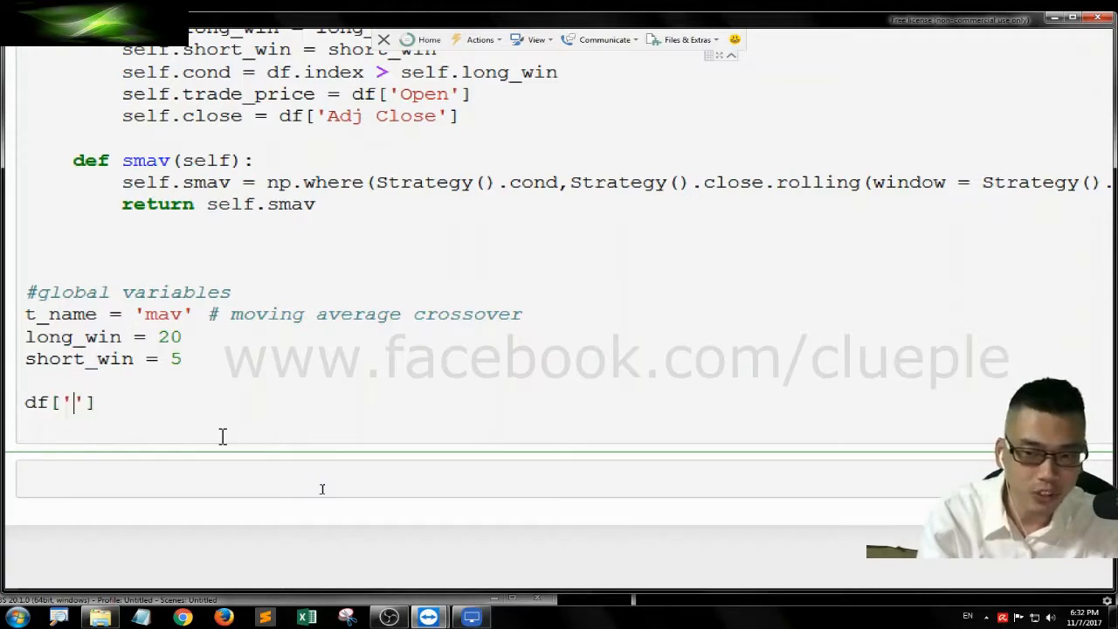
text(sm)
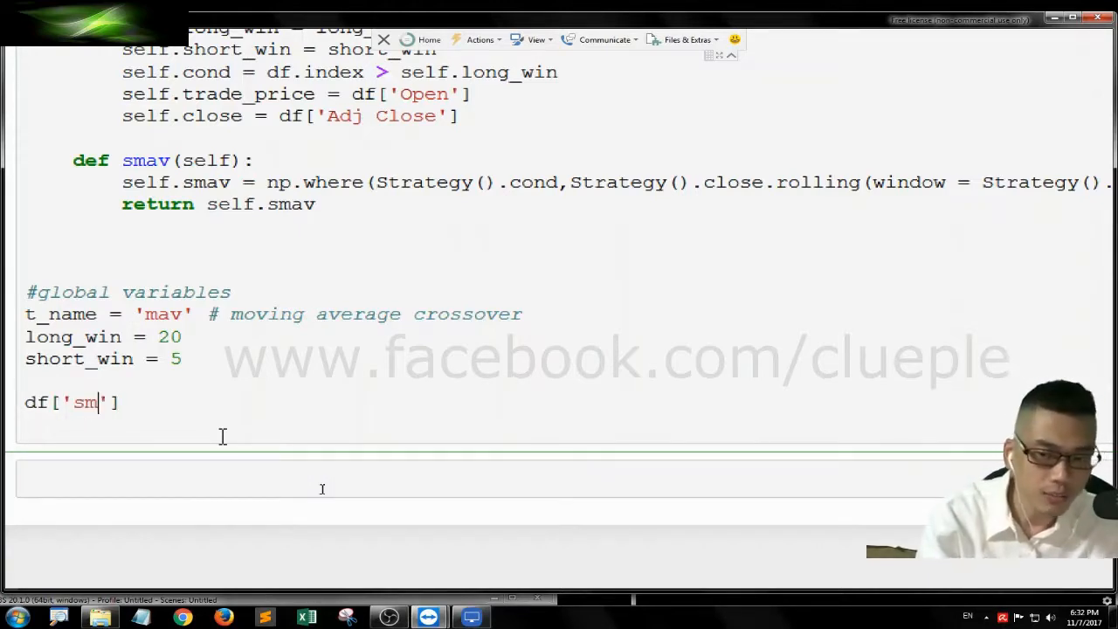
text(av'] =)
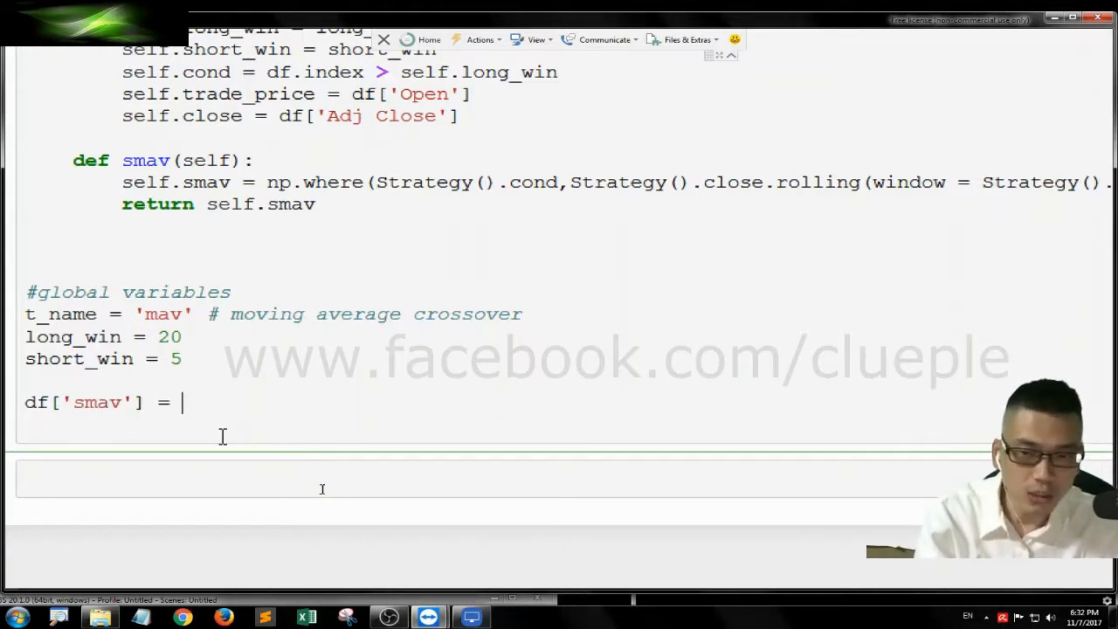
scroll(up, 3)
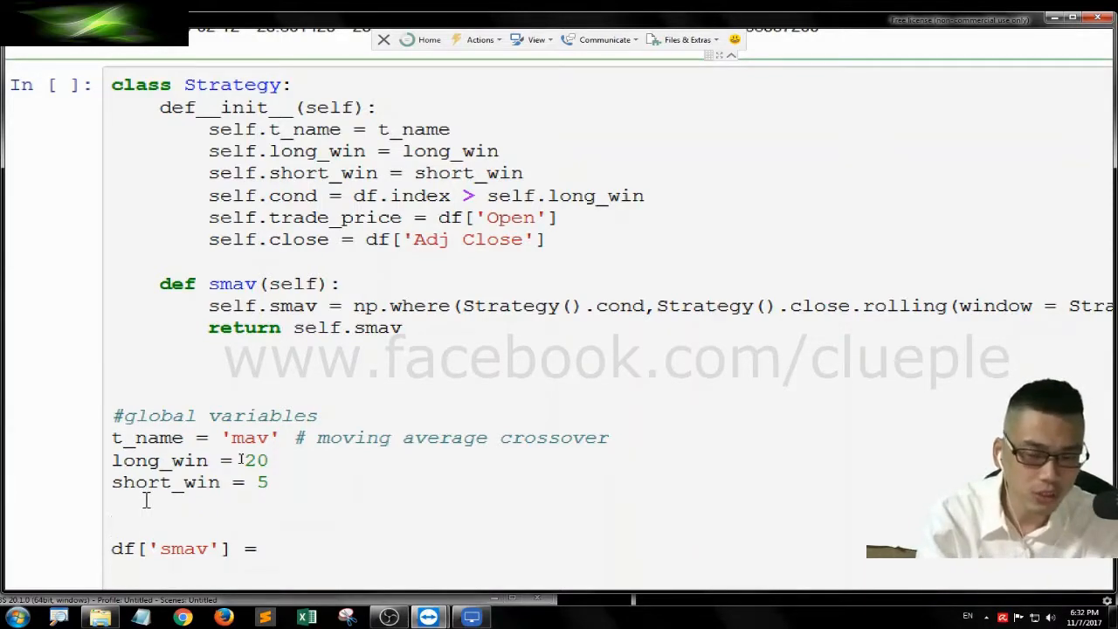
text(s =)
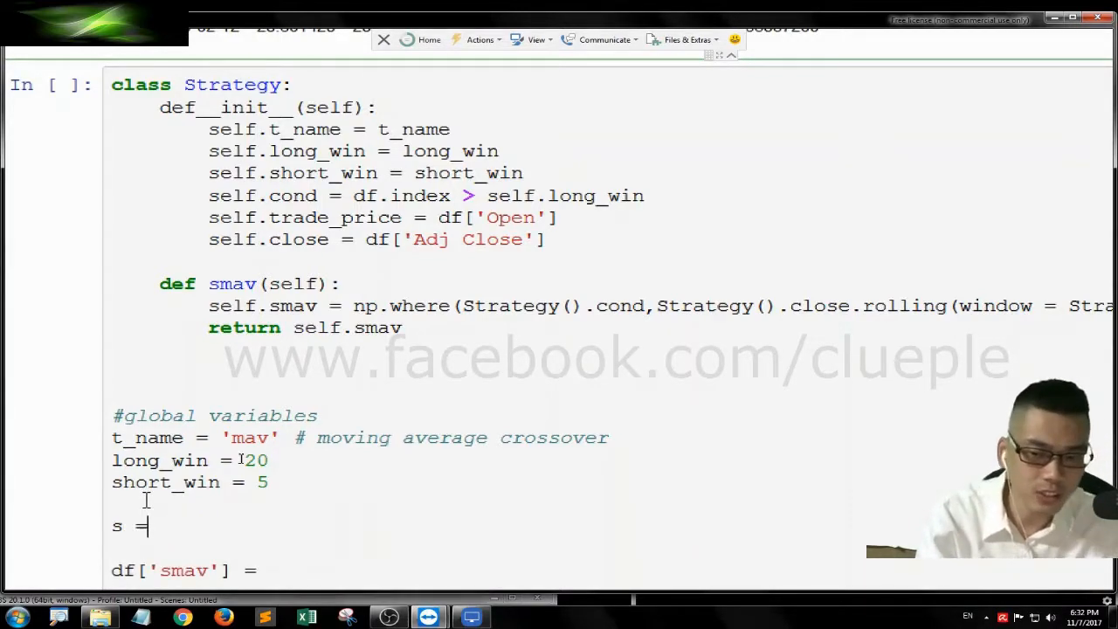
text(St)
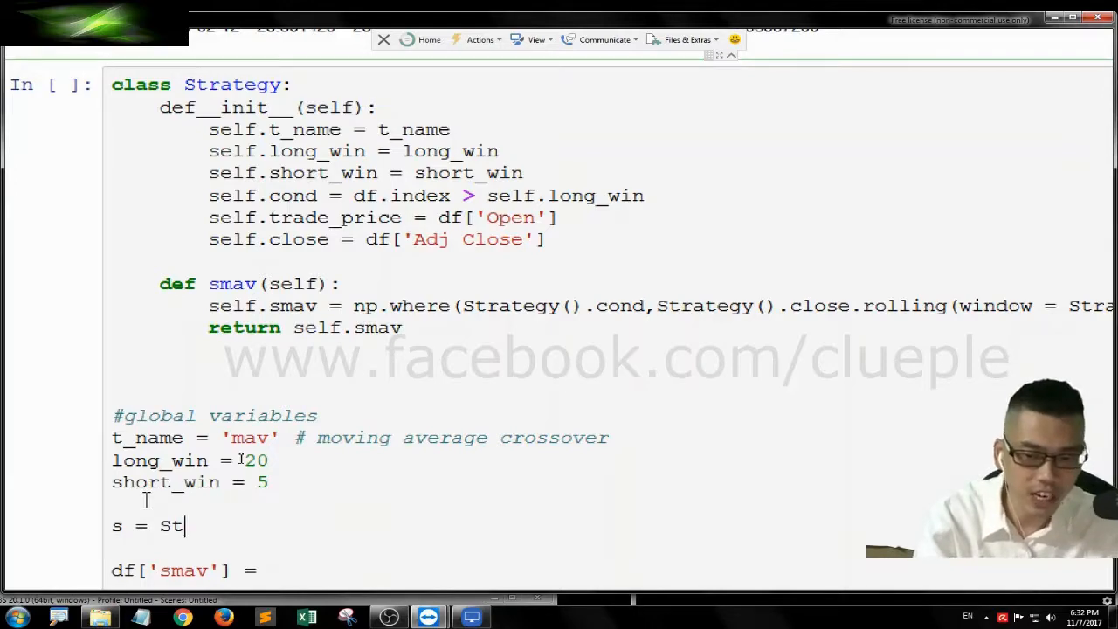
text(rategy())
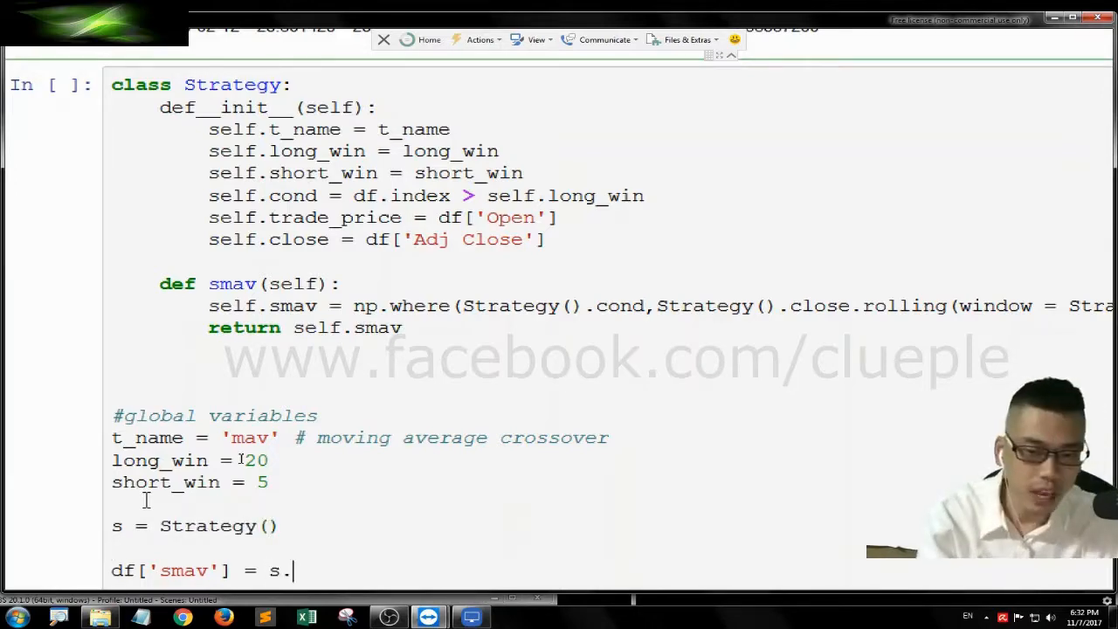
scroll(down, 3)
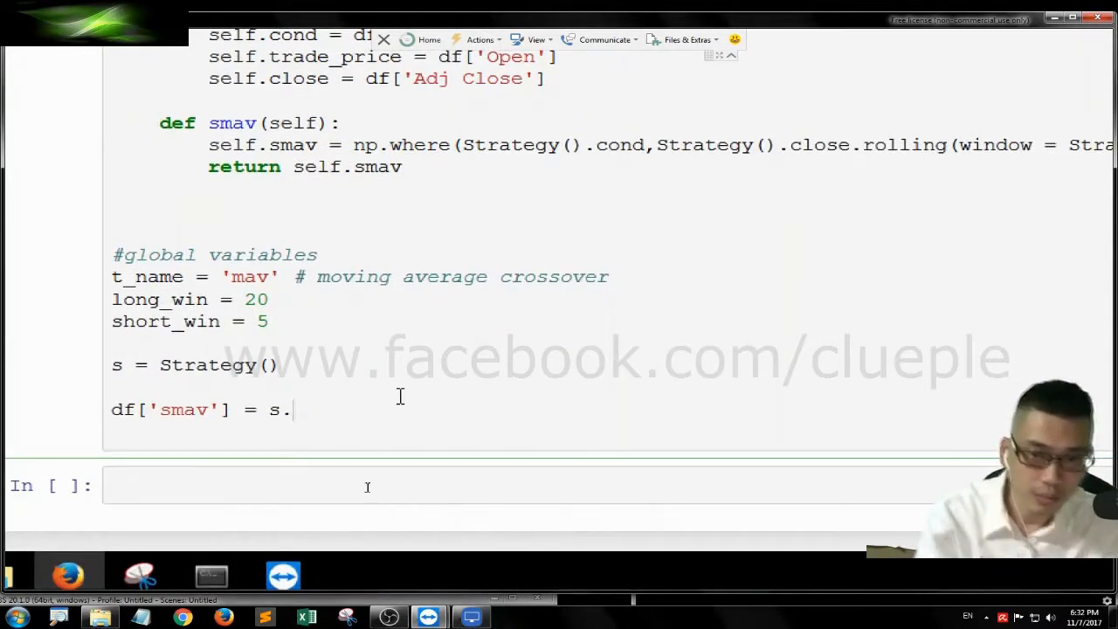
text(smav())
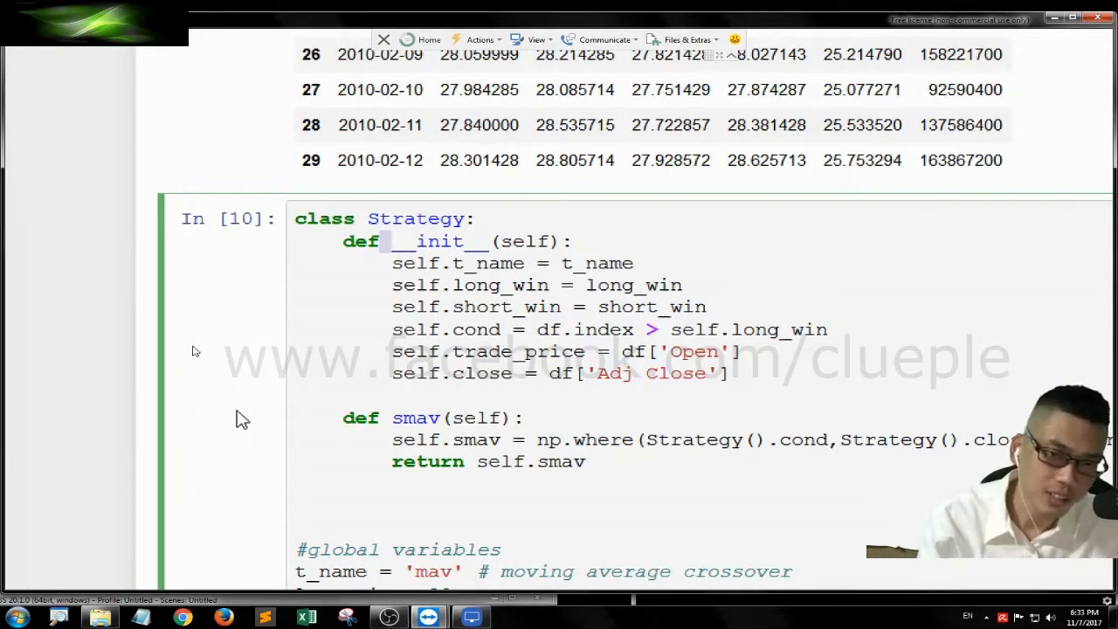
- Add df.tail() as the Strategy cell's final line
scroll(down, 3)
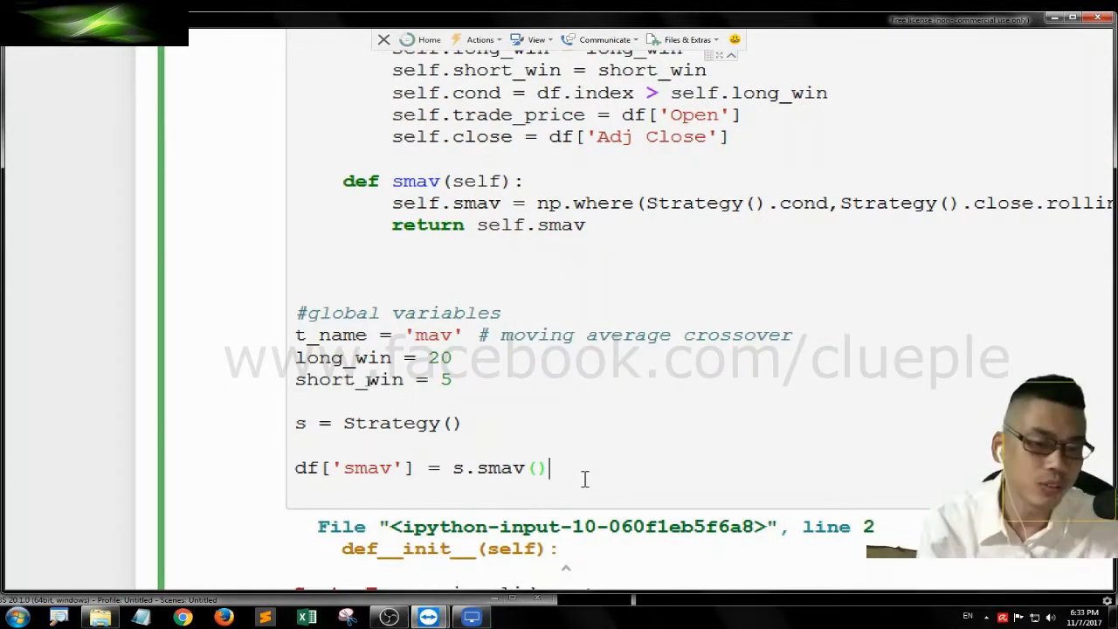
scroll(up, 3)
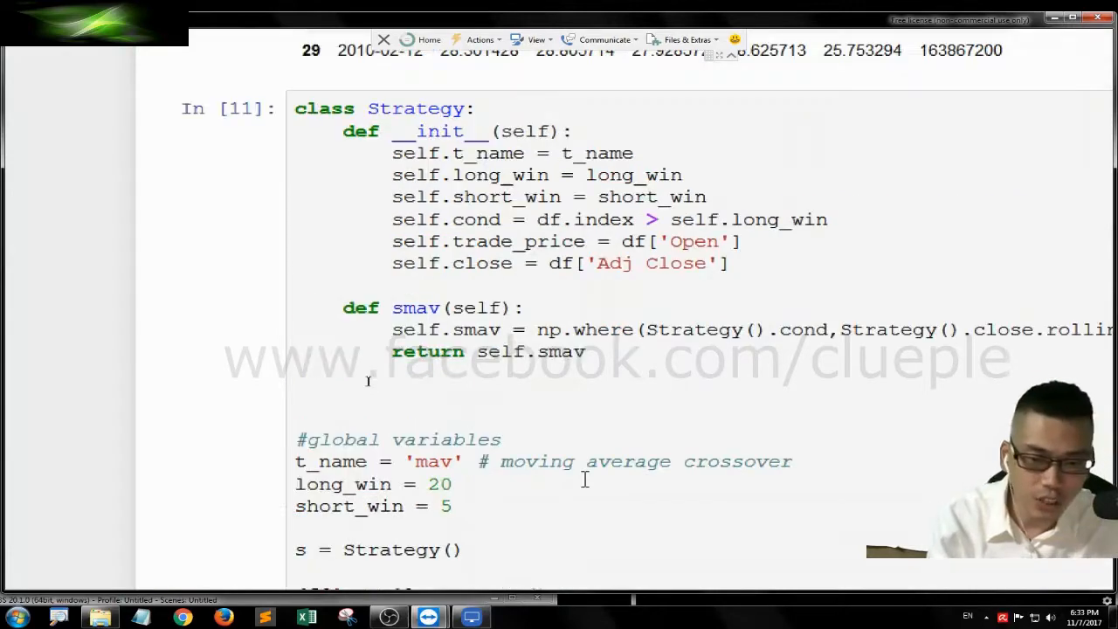
scroll(down, 3)
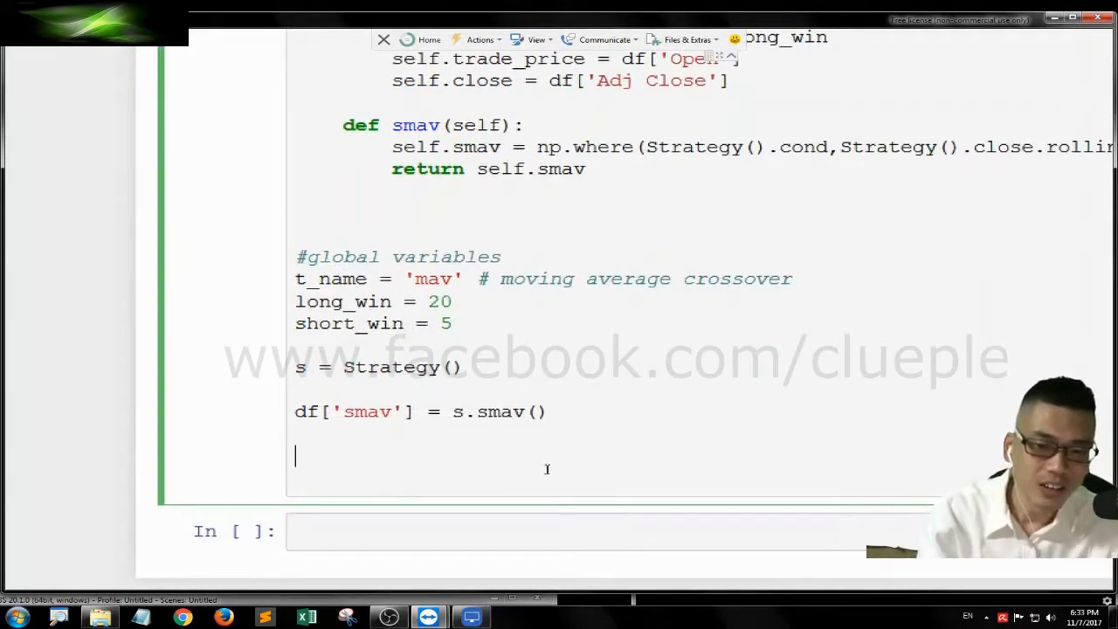
text(df)
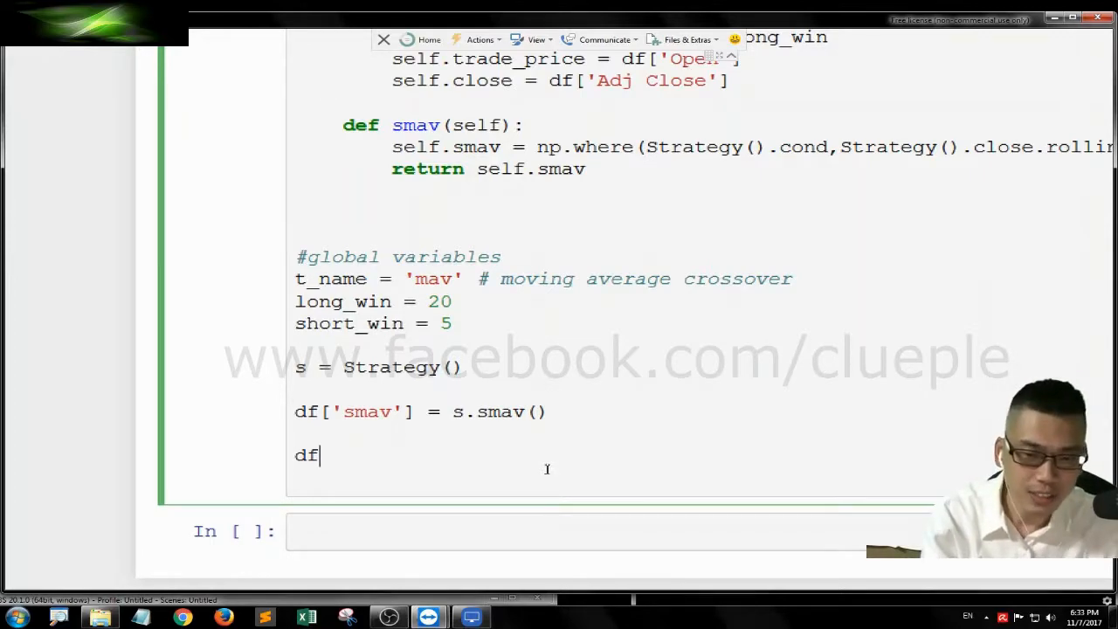
text(.tail())
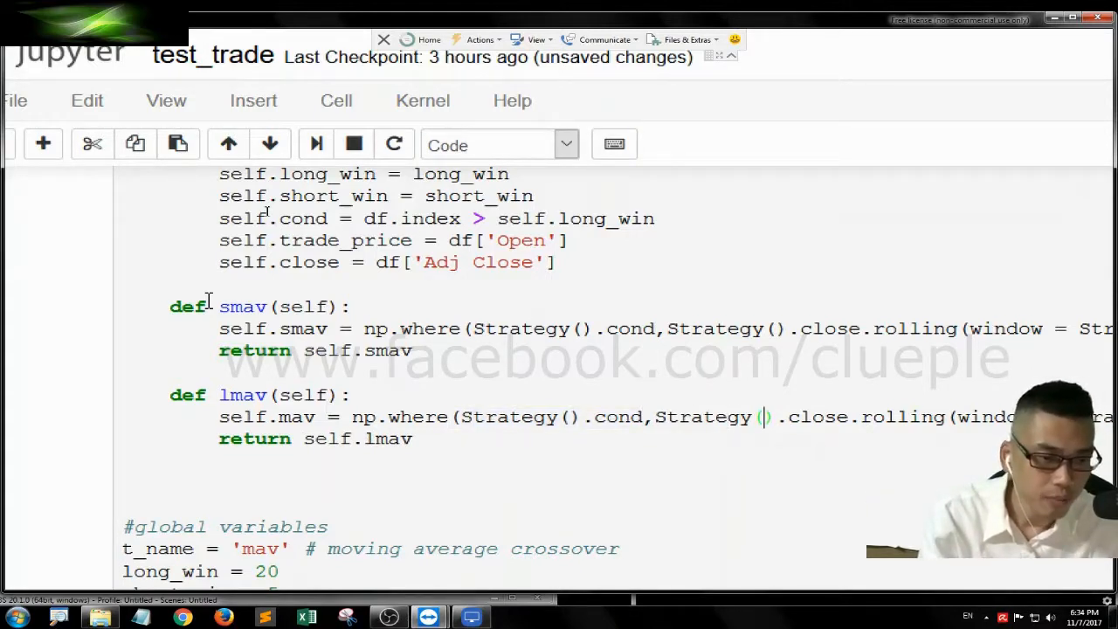
- Scroll through the Strategy cell and its df.tail() output to inspect the smav column
scroll(right, 3)
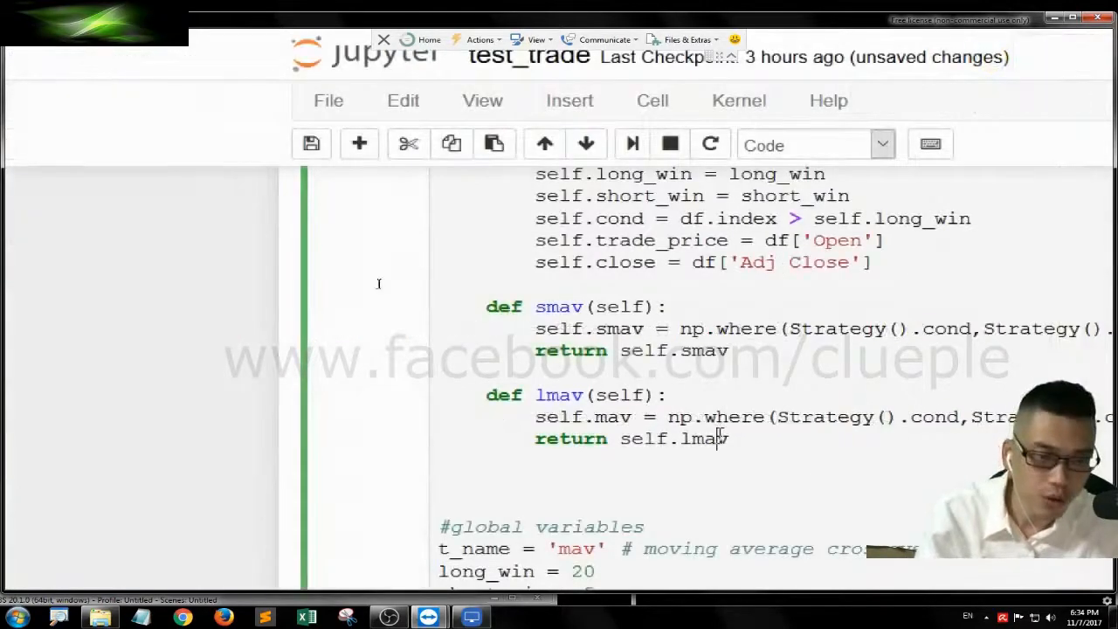
scroll(down, 3)
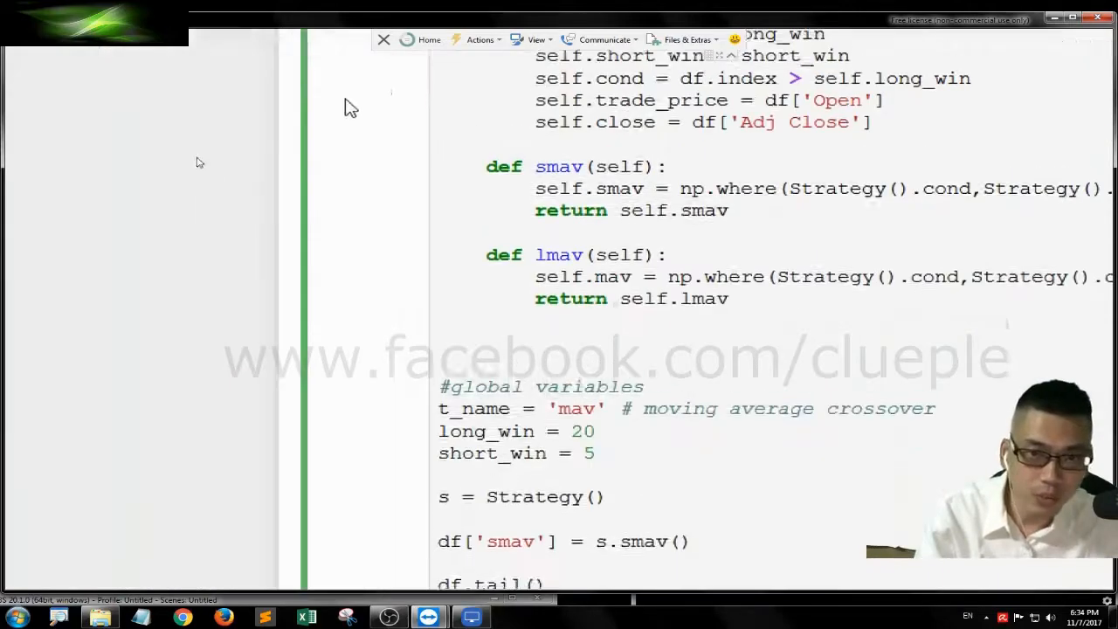
scroll(up, 3)
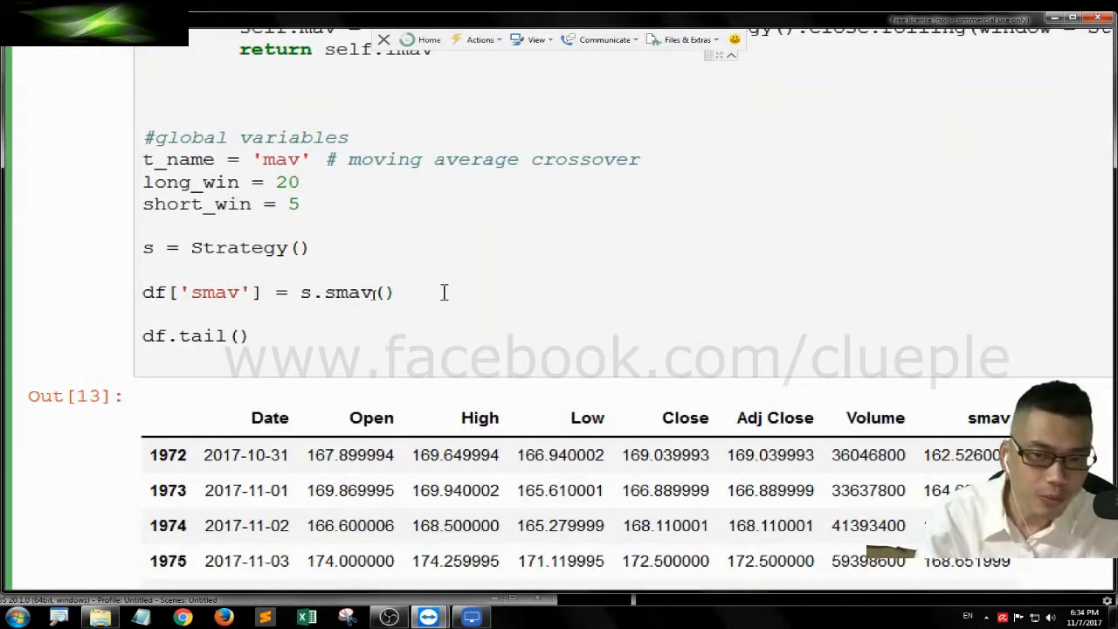
- Add df['lmav'] = s.lmav() below the smav assignment
text(df[''])
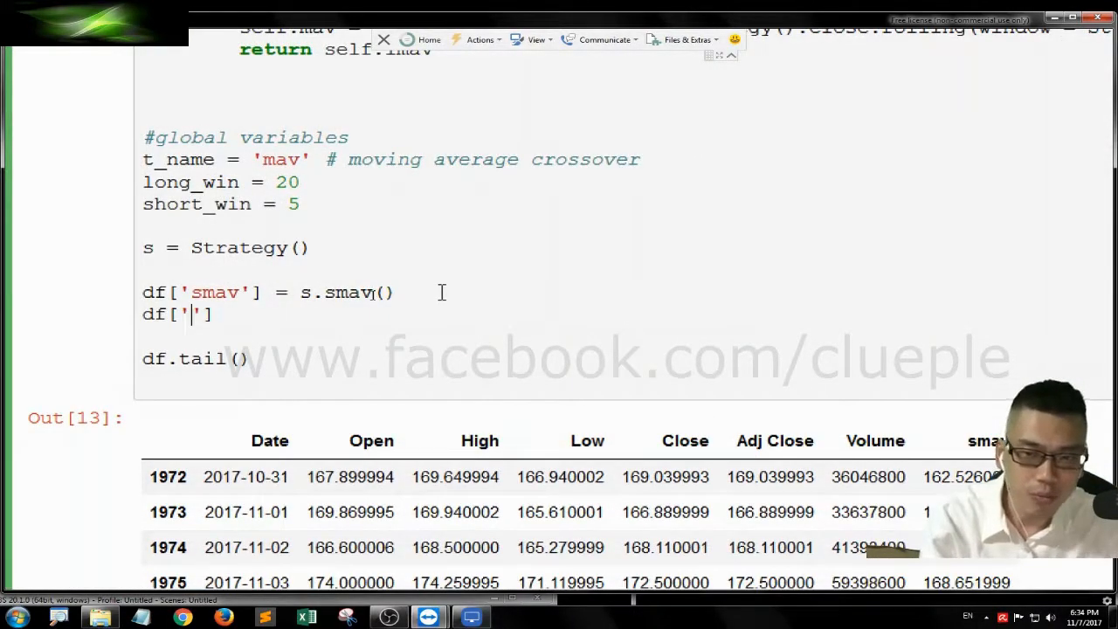
text(lmav)
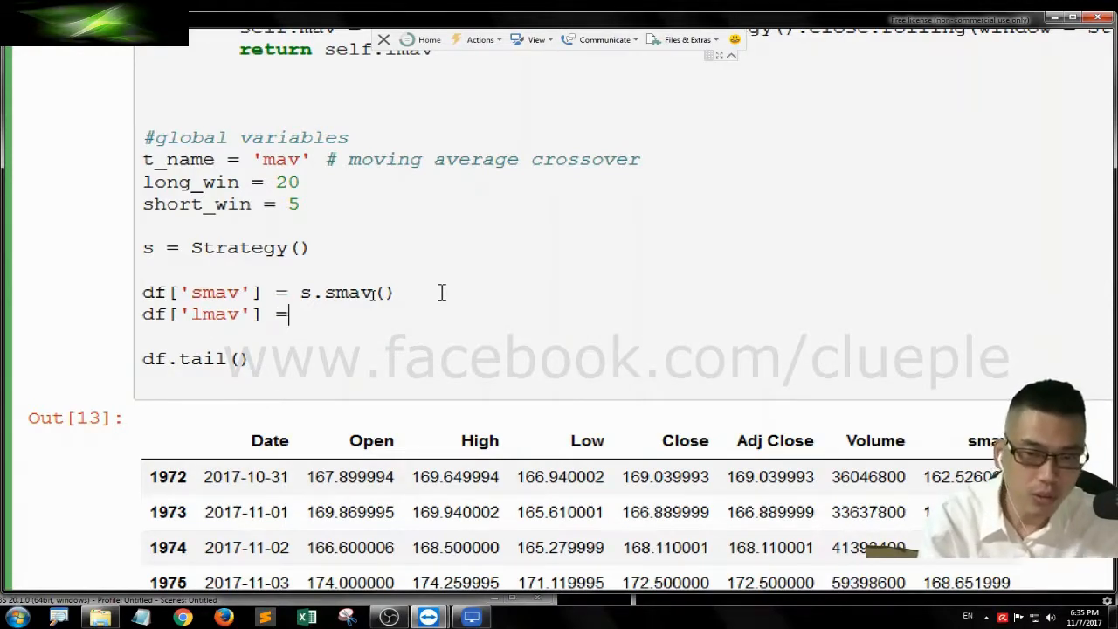
text(s.l)
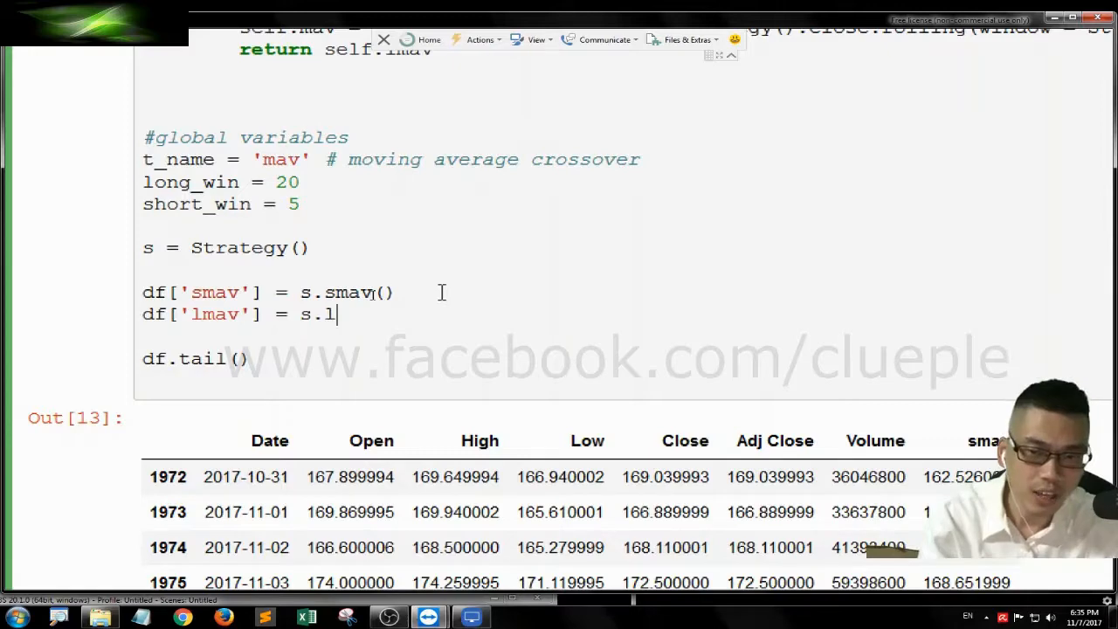
text(mav())
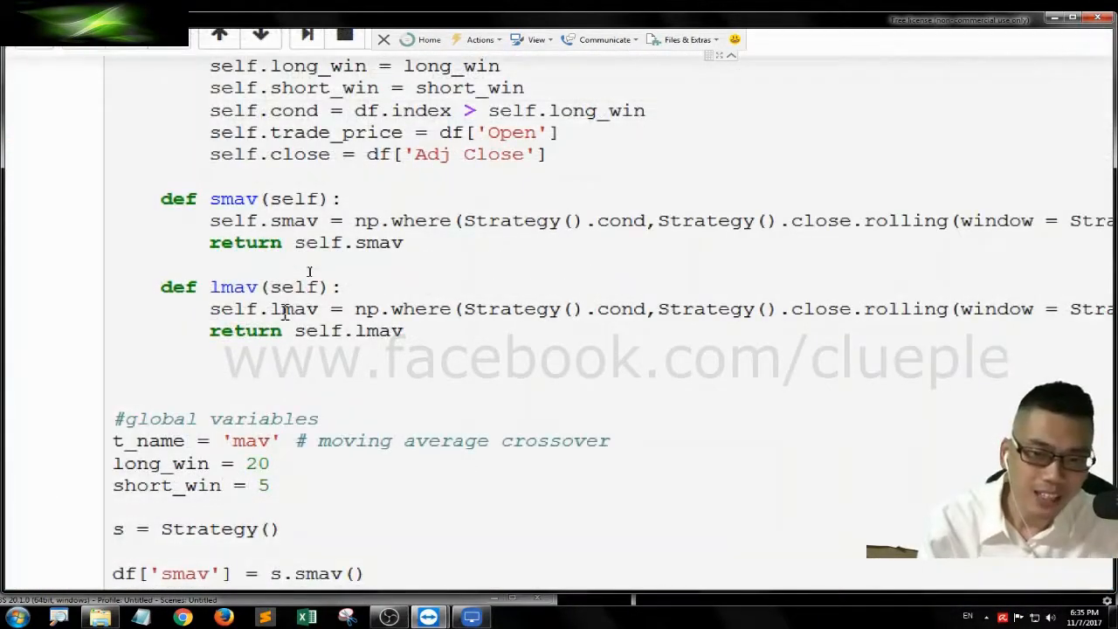
scroll(down, 3)
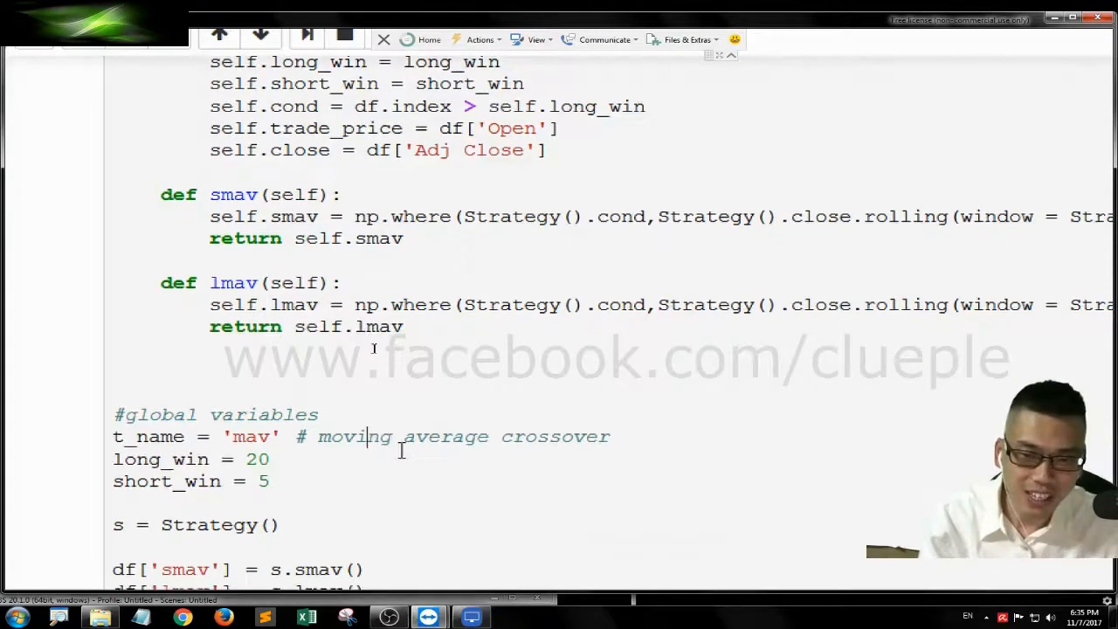
scroll(down, 3)
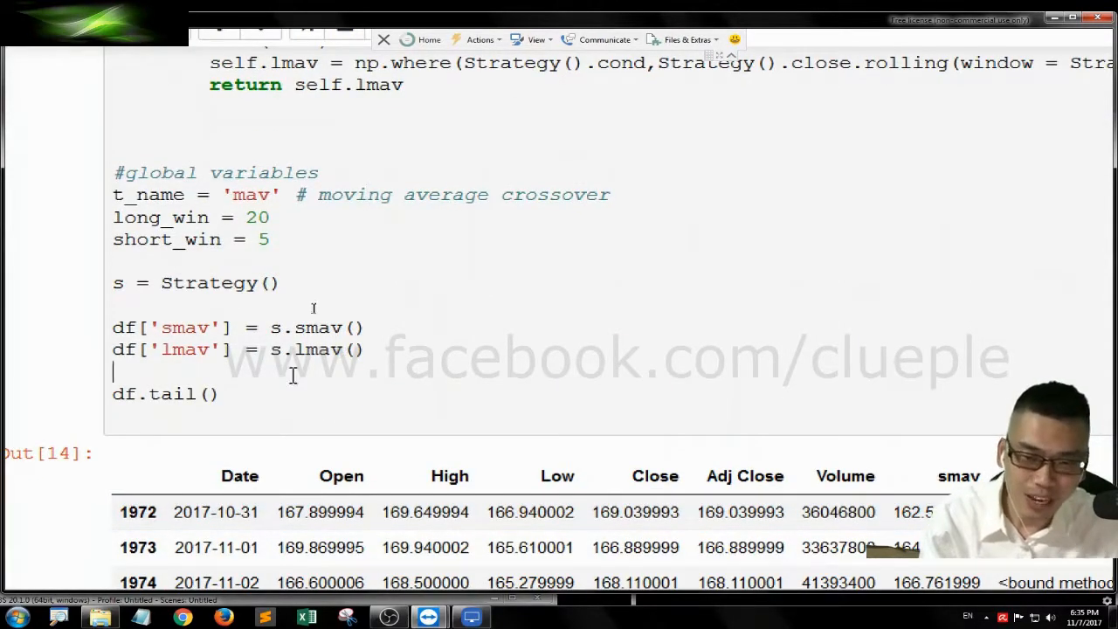
- Scroll right in the df.tail() output to check the filled smav and lmav columns
scroll(right, 3)
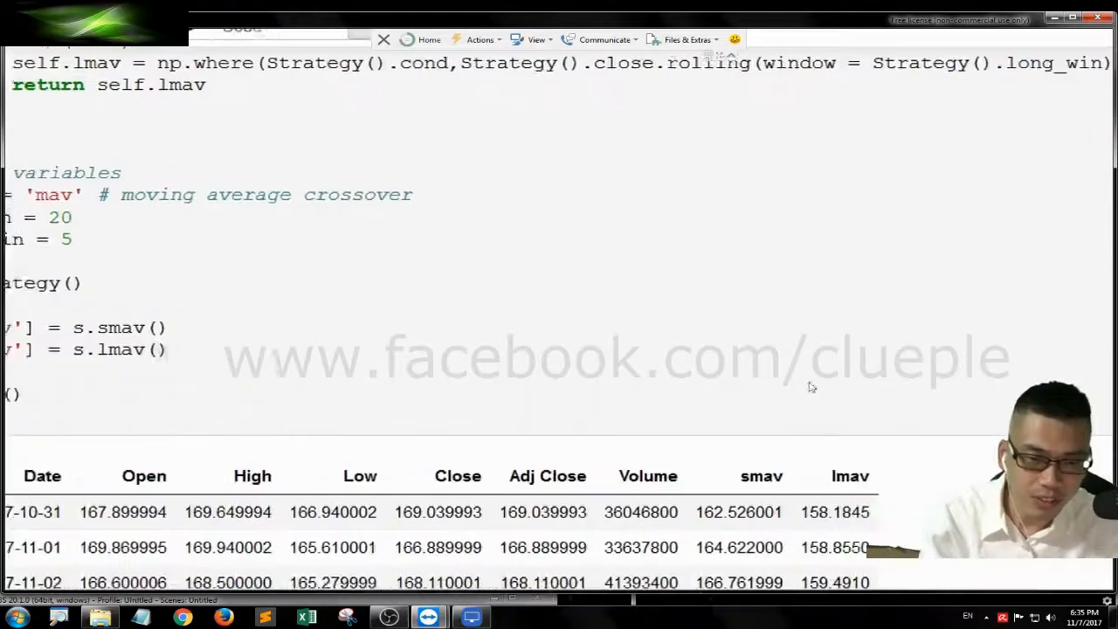
scroll(down, 3)
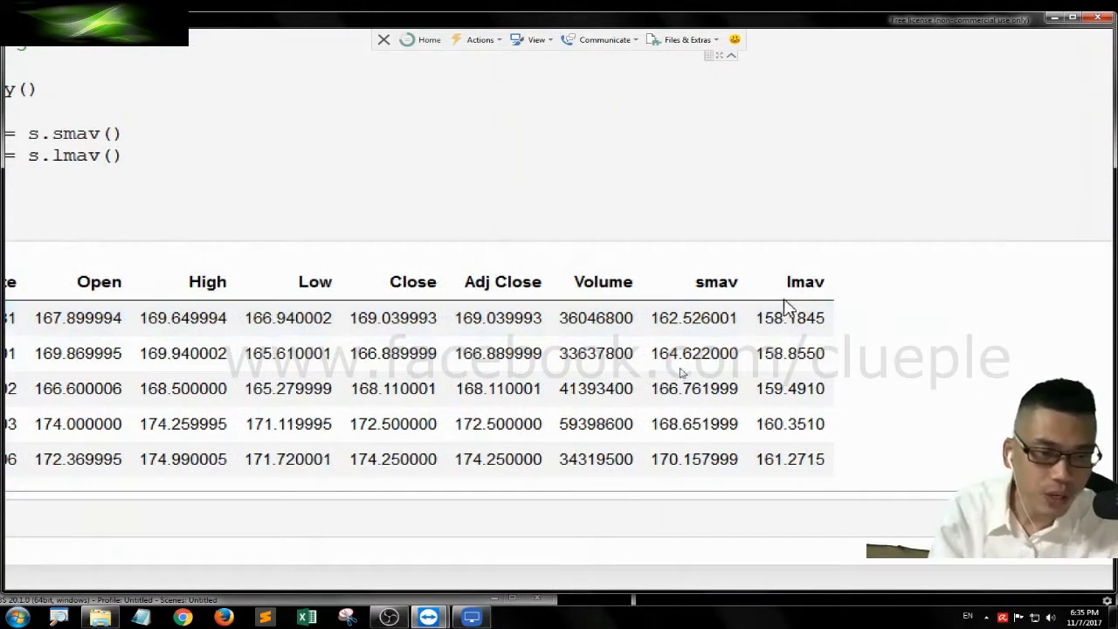
mouse_move(861, 307)
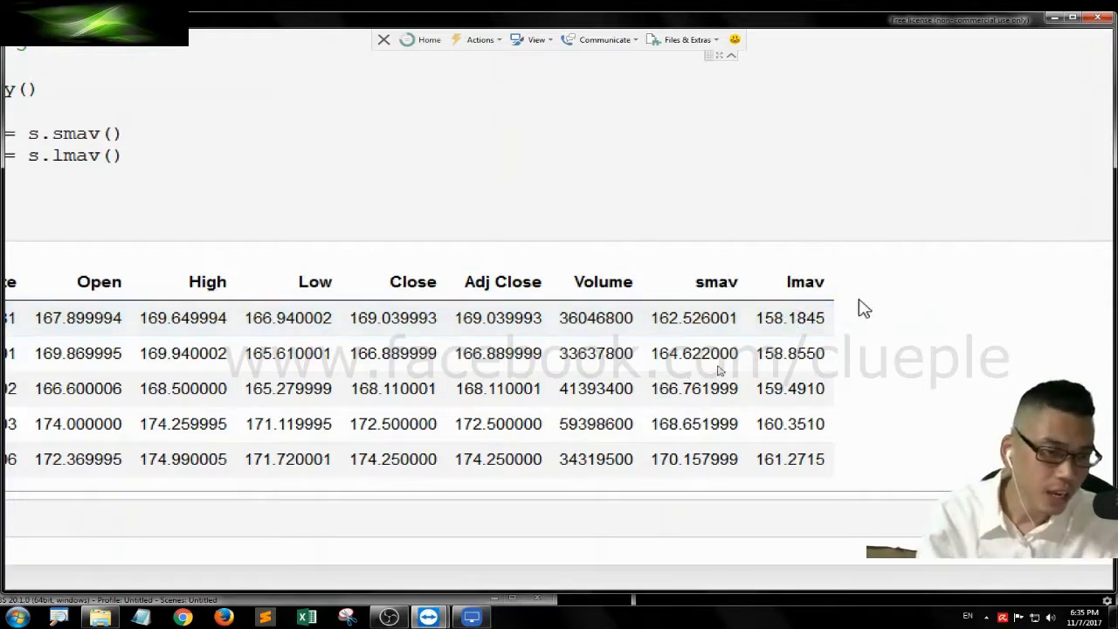